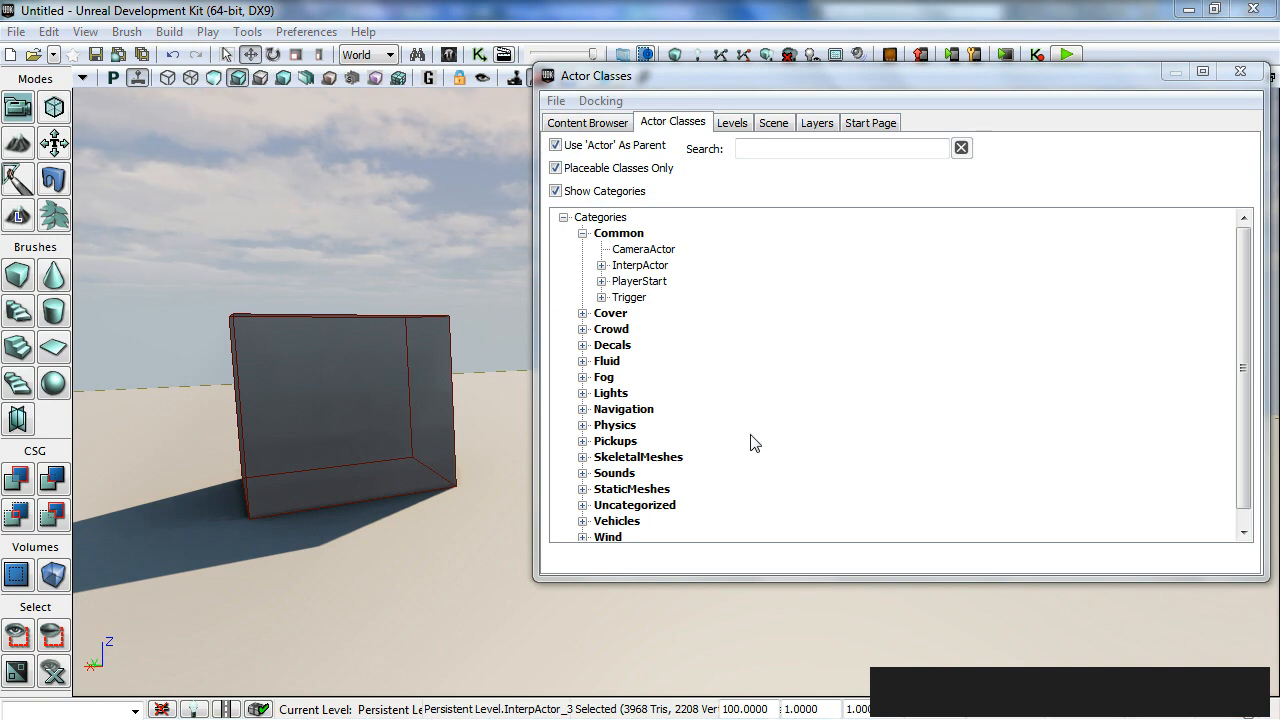
Start an asset import from the Content Browser and browse to the Desktop.
left_click(597, 76)
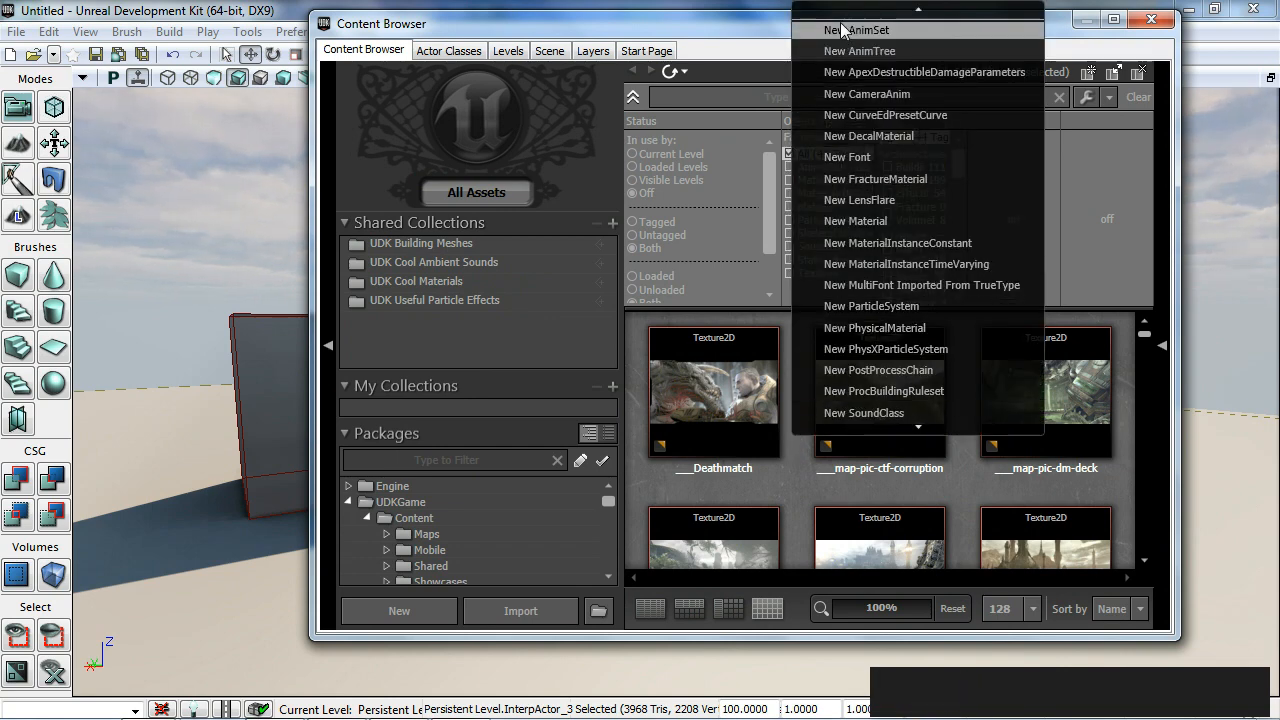
left_click(520, 611)
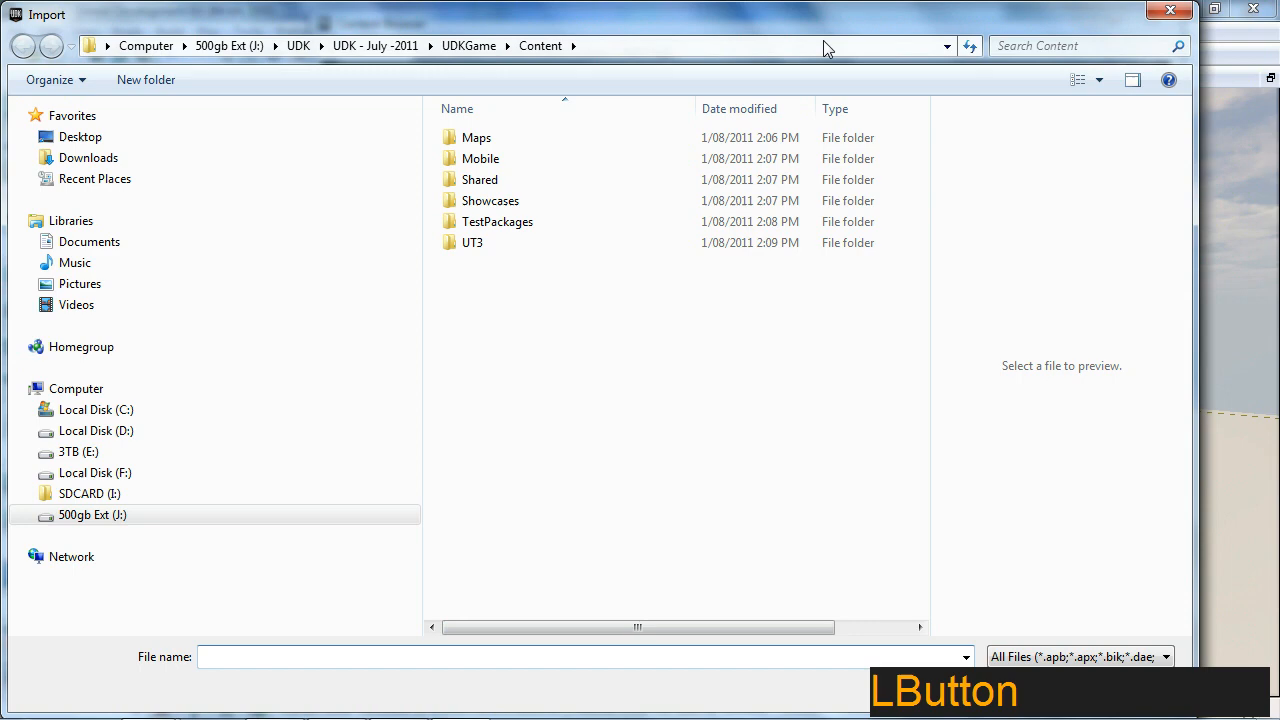
left_click(80, 136)
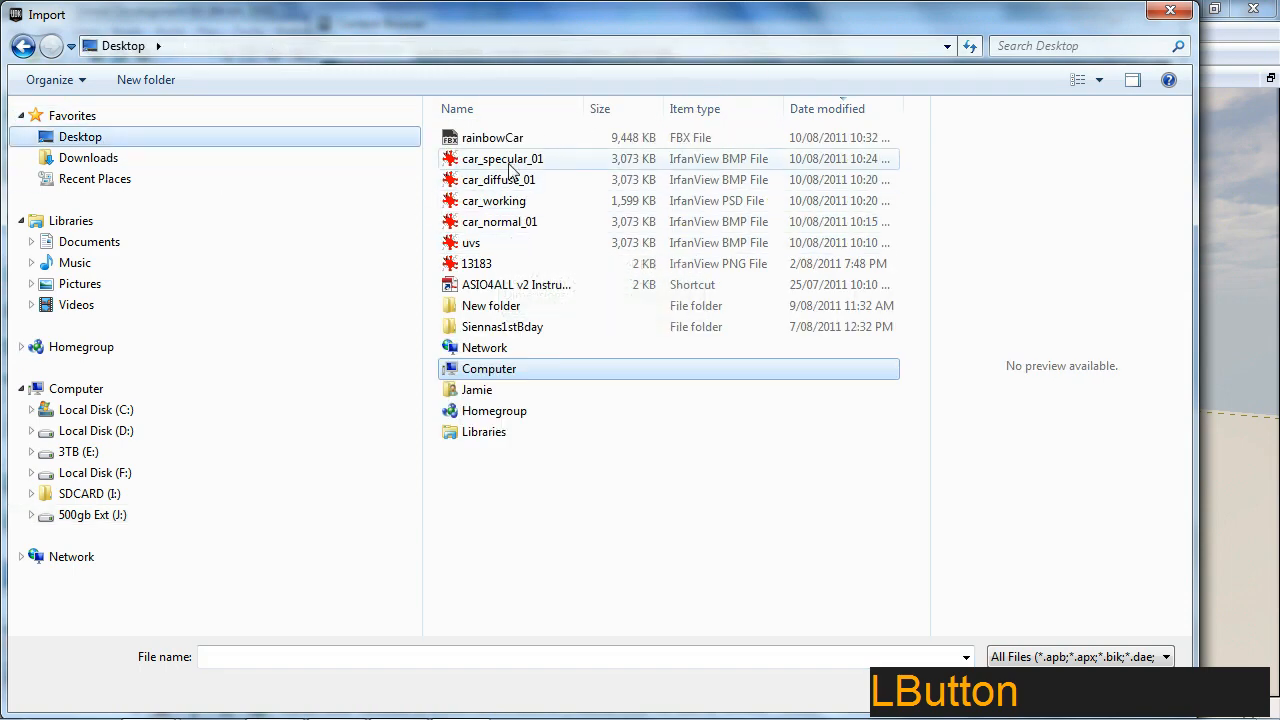
Choose rainbowCar.fbx and set the import package name to rainbowCar.
left_click(488, 137)
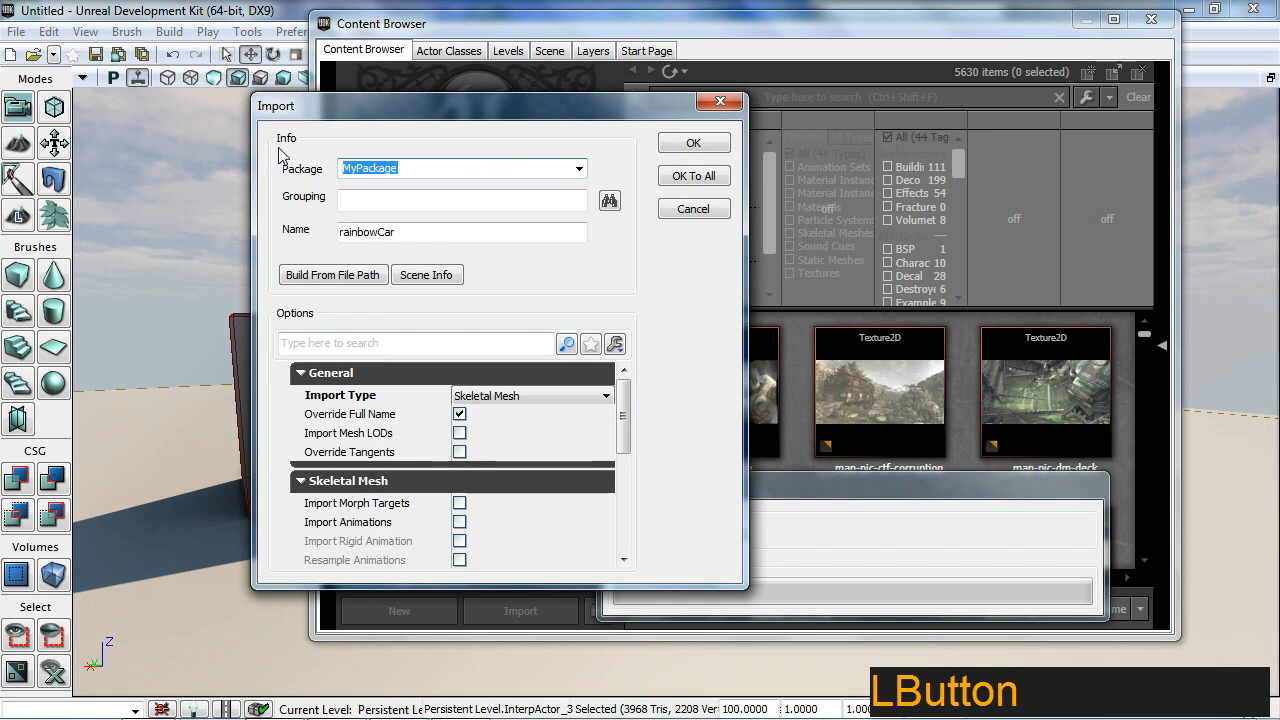
type("rainbowCar")
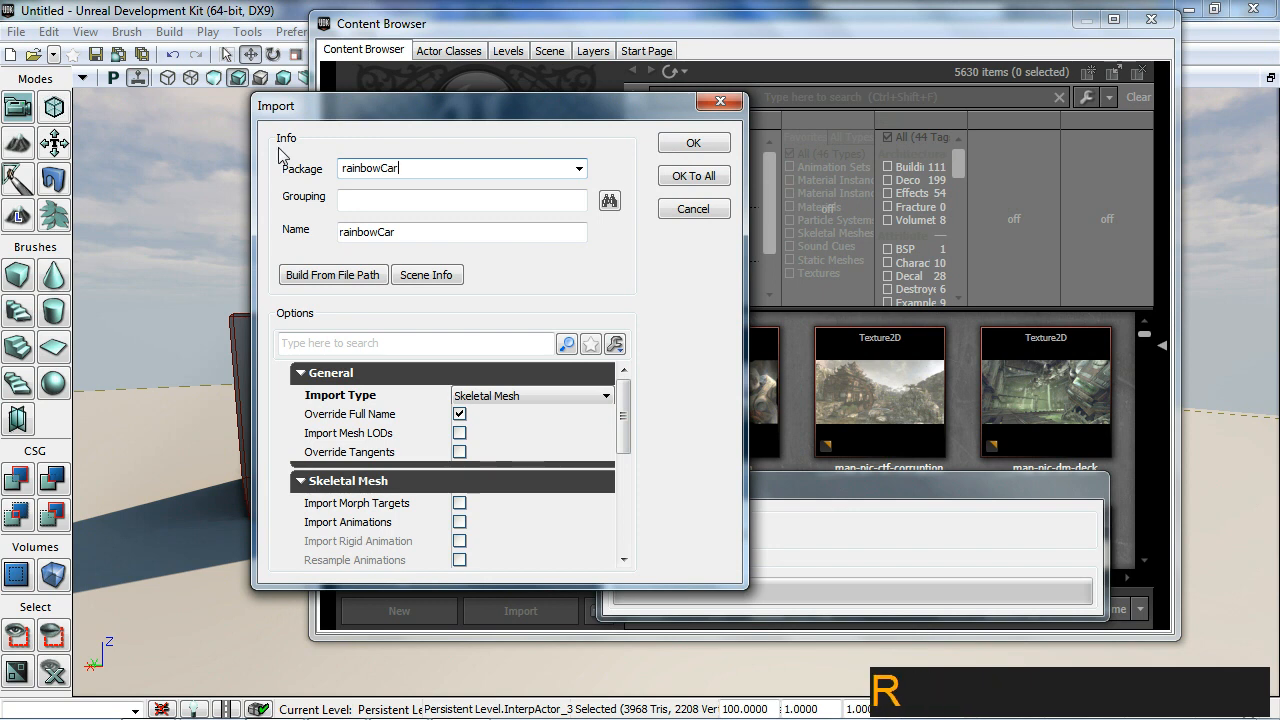
left_click(462, 200)
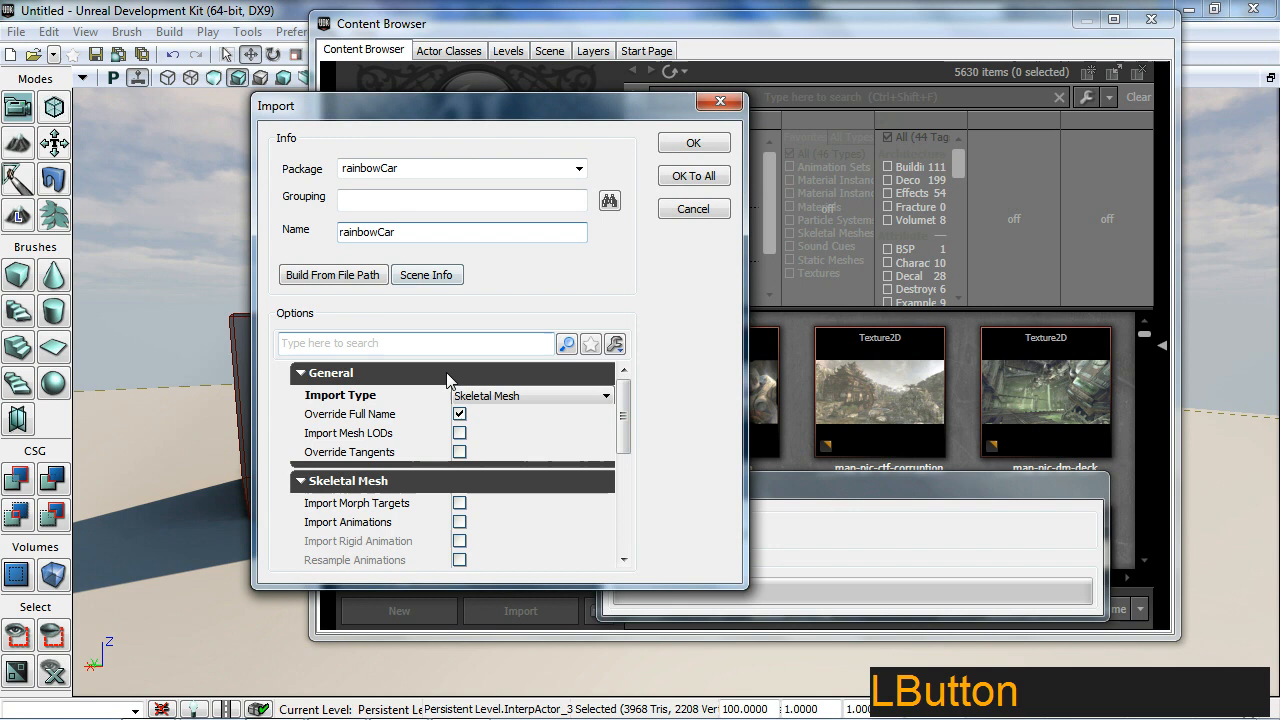
Enable Import Materials and Import Textures in the FBX import options.
scroll("down", 3)
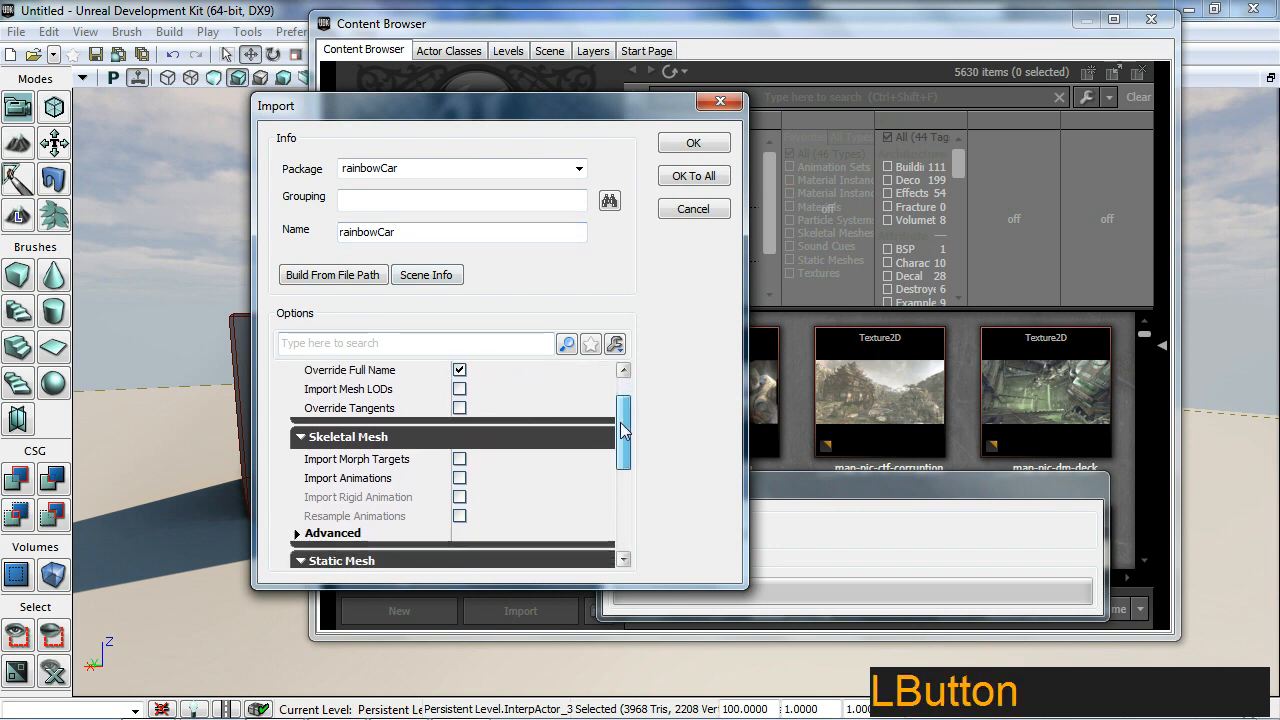
left_click_drag(623, 430, 623, 500)
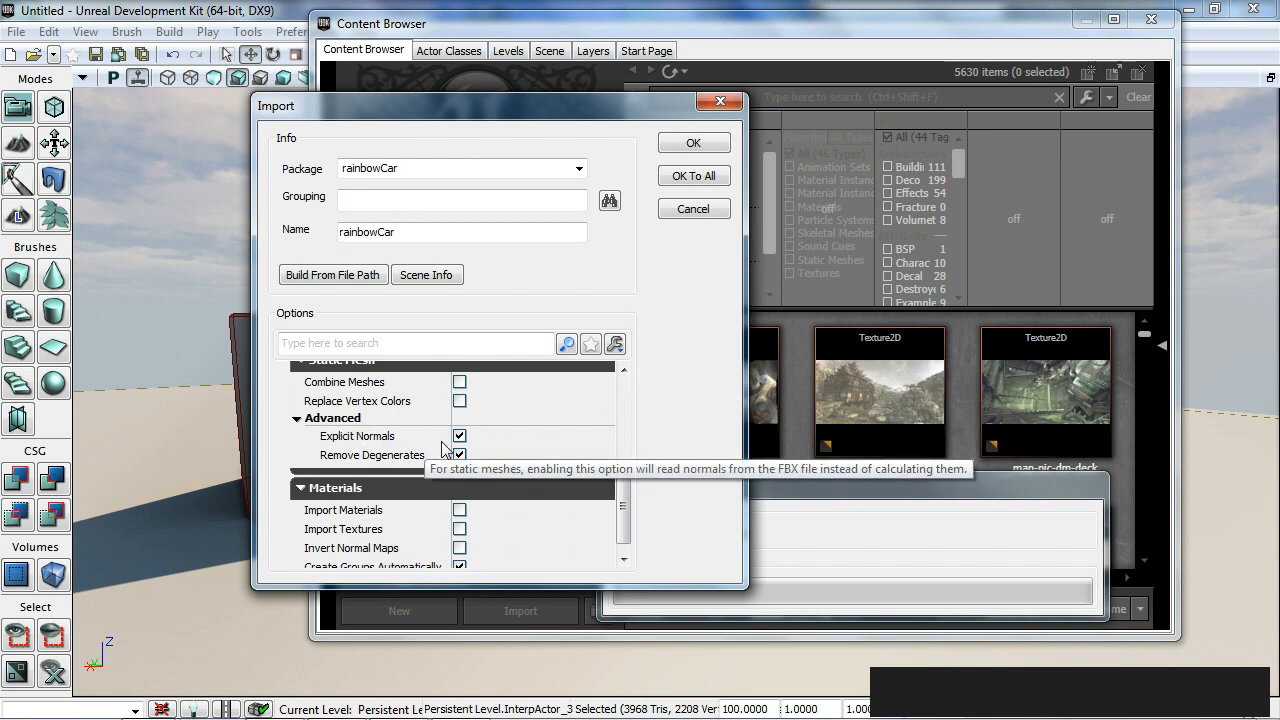
left_click(458, 510)
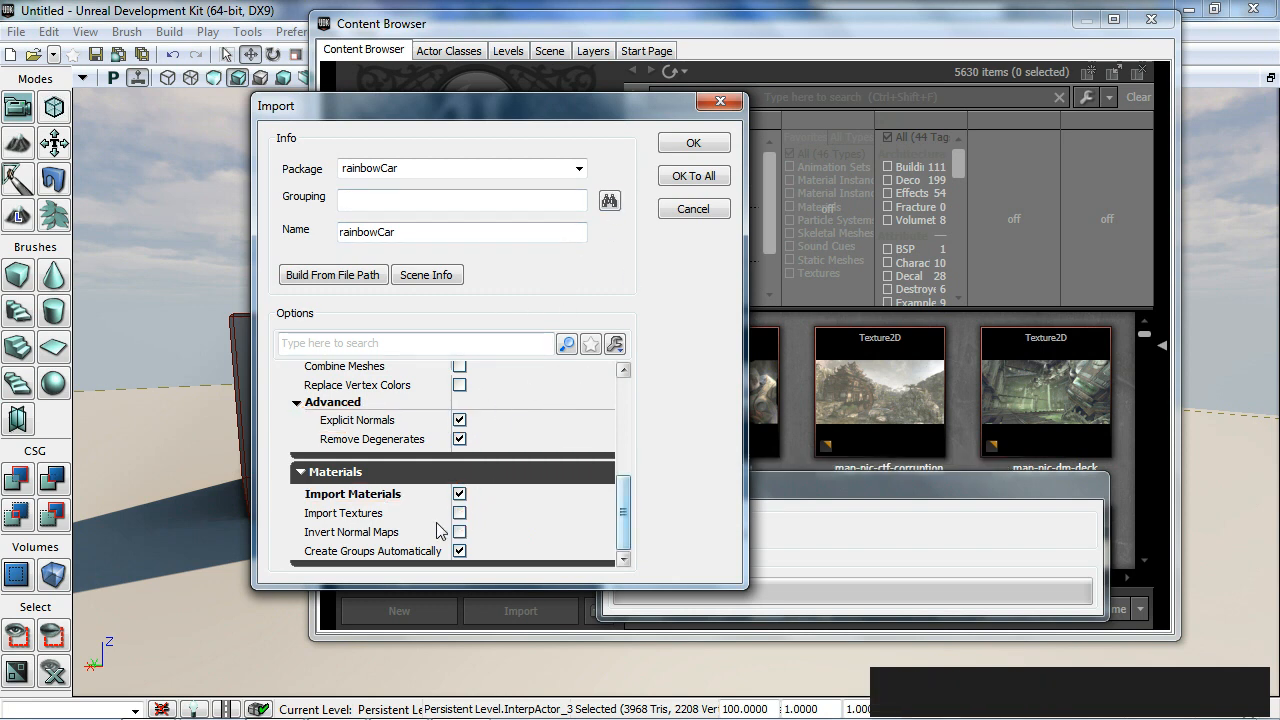
left_click(459, 513)
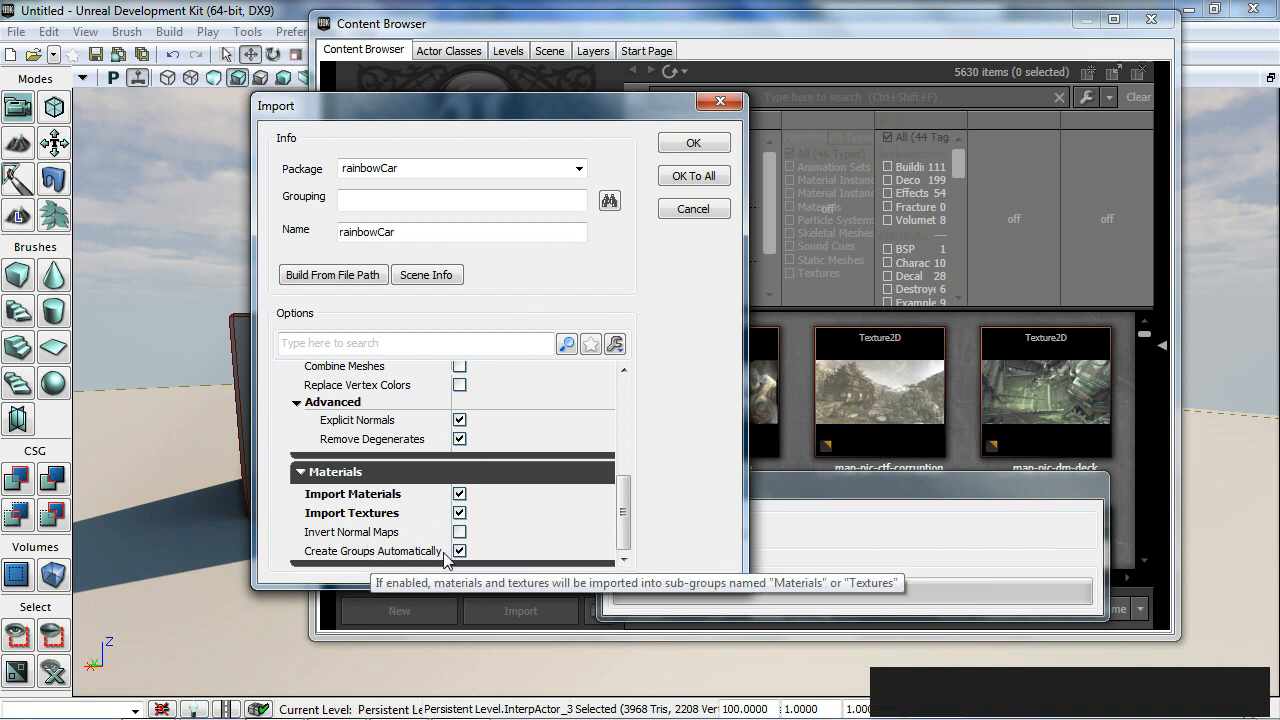
mouse_move(674, 140)
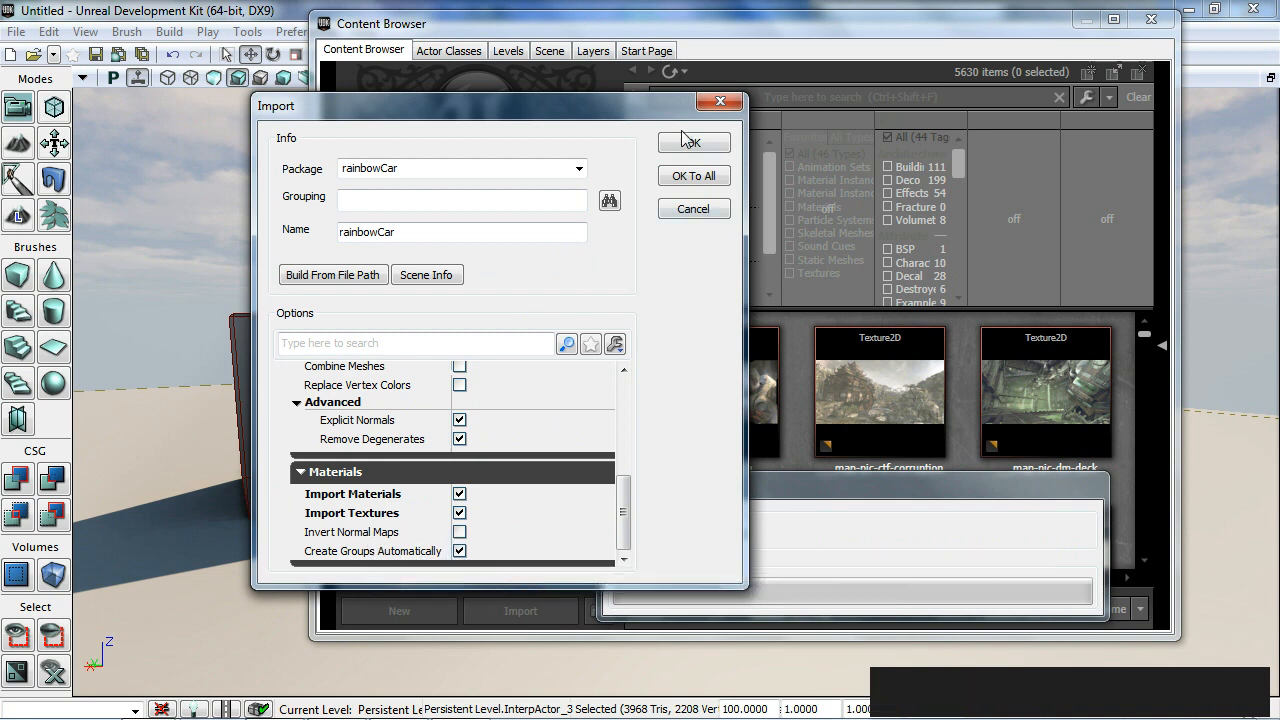
Import the car into a new rainbowCar_02 package, declining to load the old rainbowCar package.
left_click(693, 142)
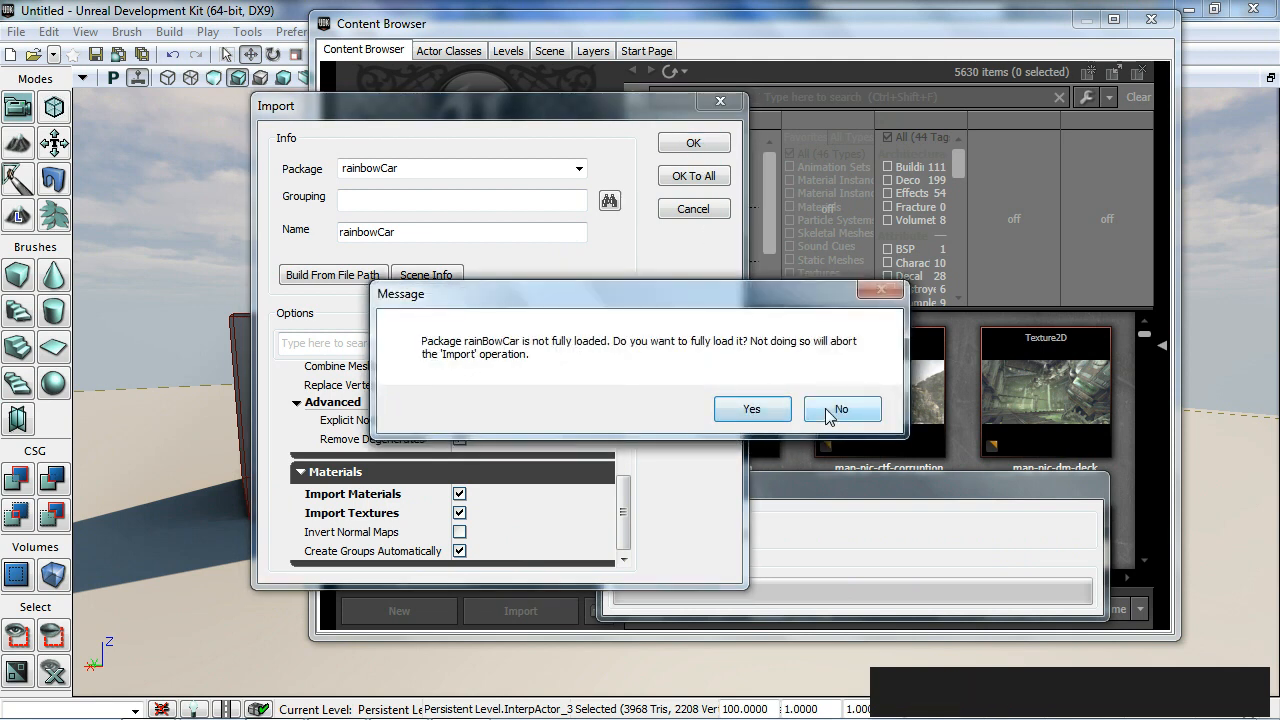
left_click(841, 409)
type("_02")
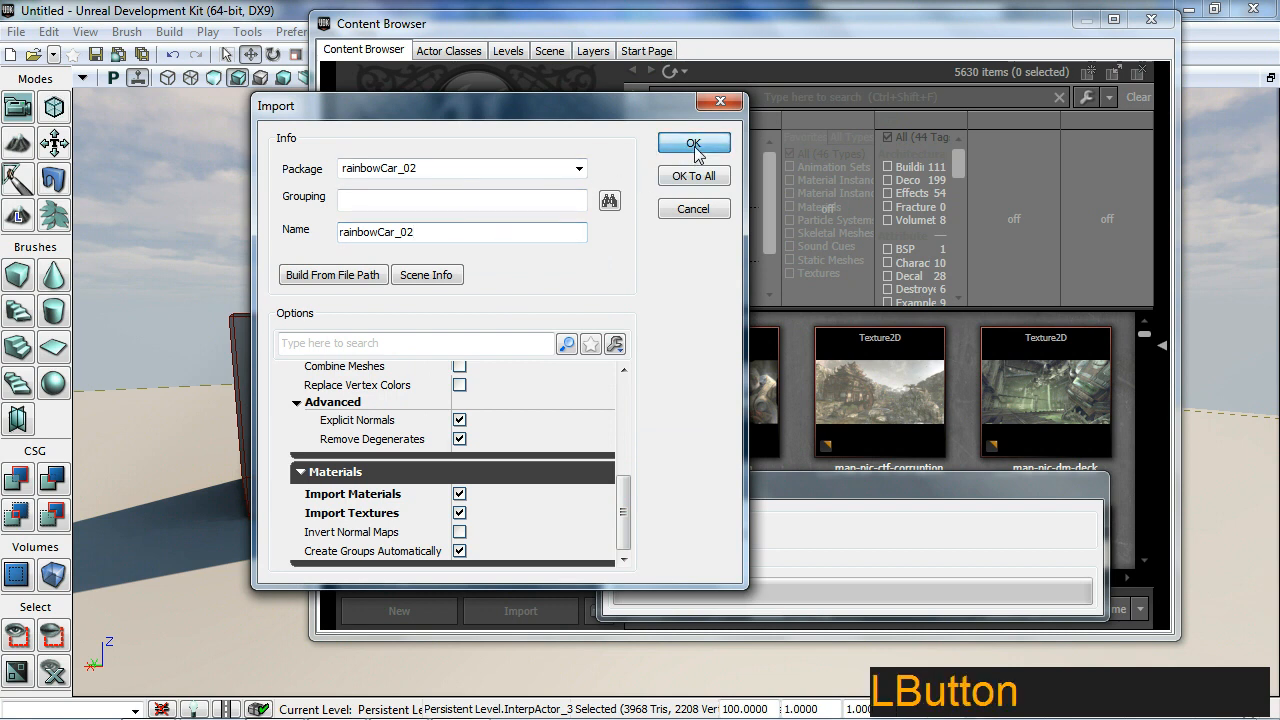
mouse_move(732, 281)
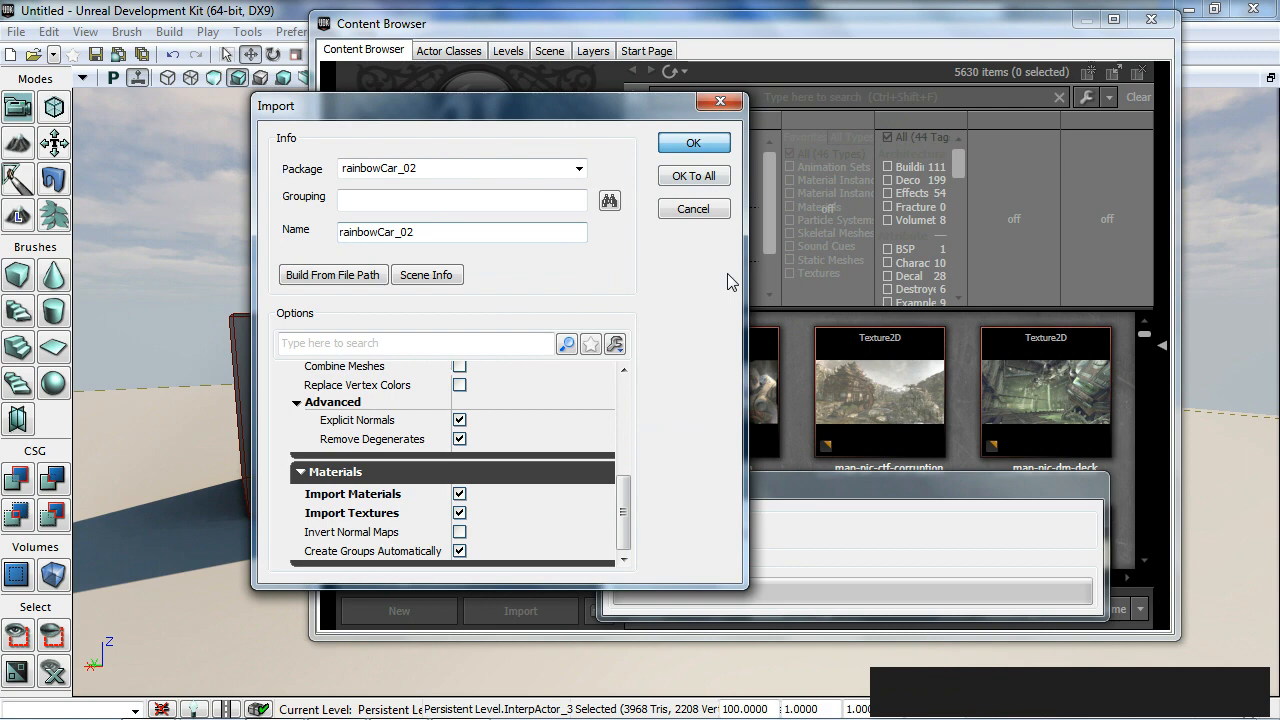
left_click(694, 143)
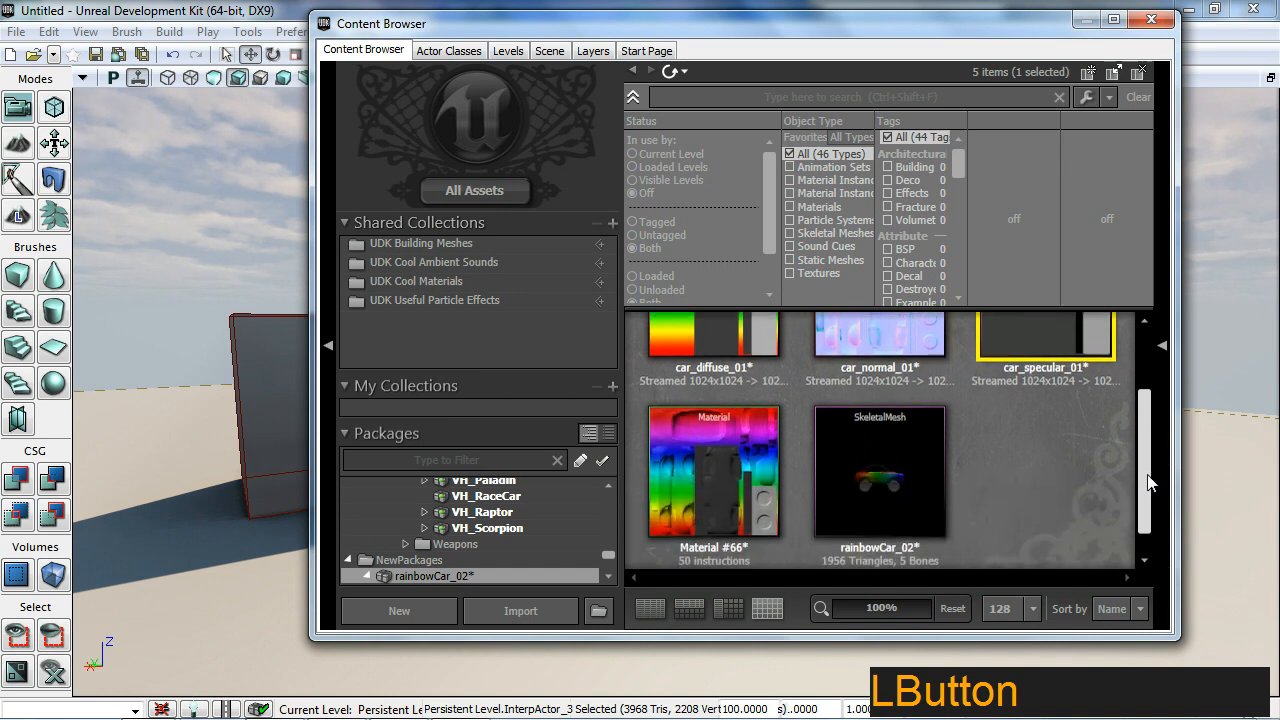
scroll("down", 3)
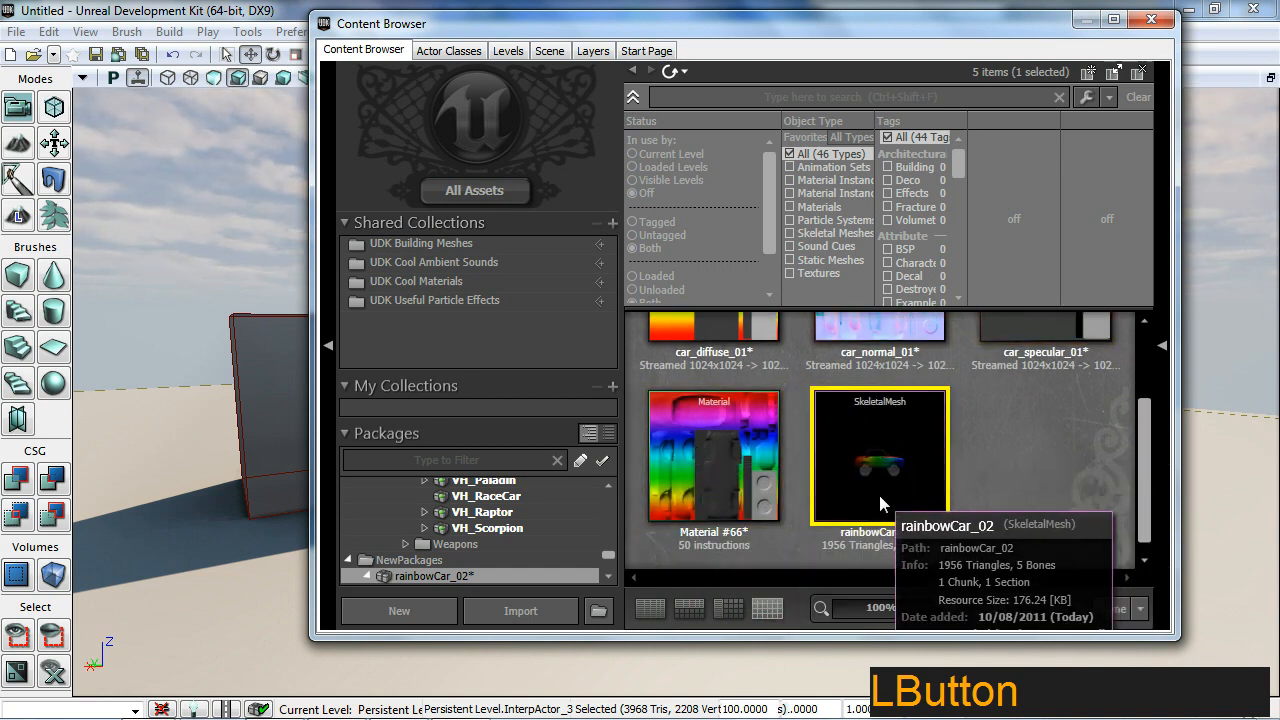
Edit Material #66, moving the TexCoord node clear of the car_normal_01 texture sample.
double_click(713, 455)
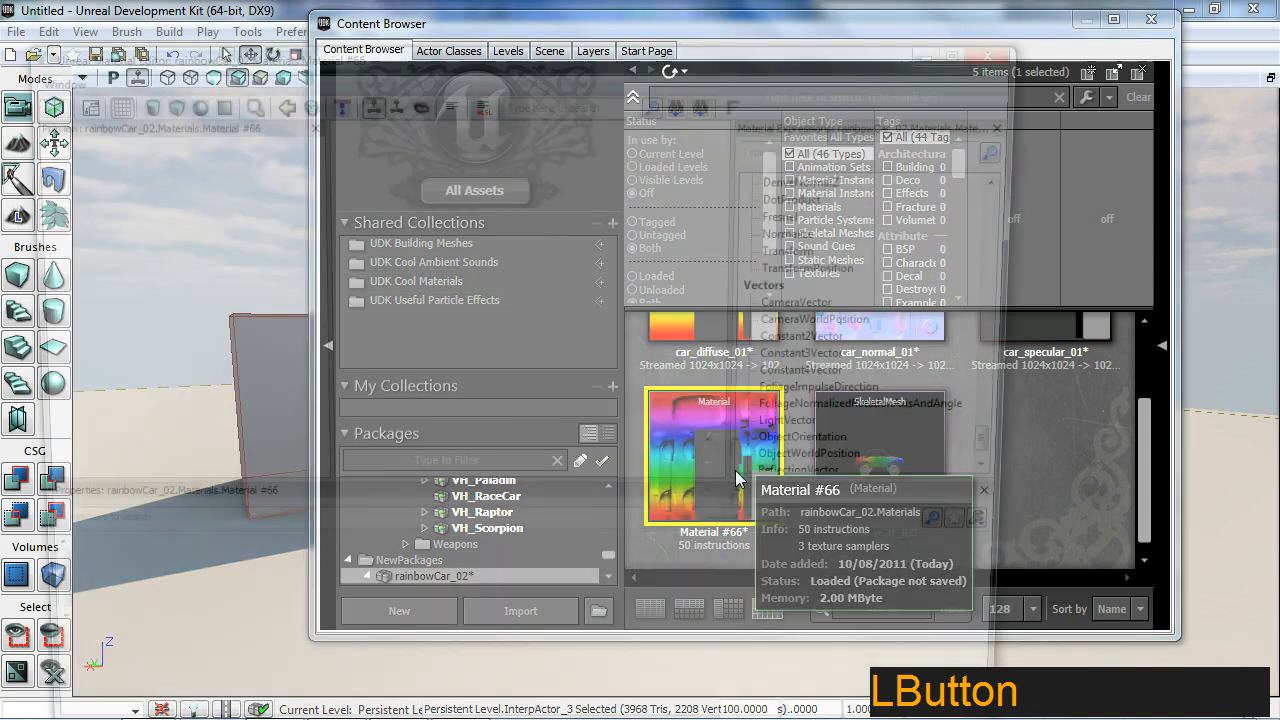
double_click(705, 455)
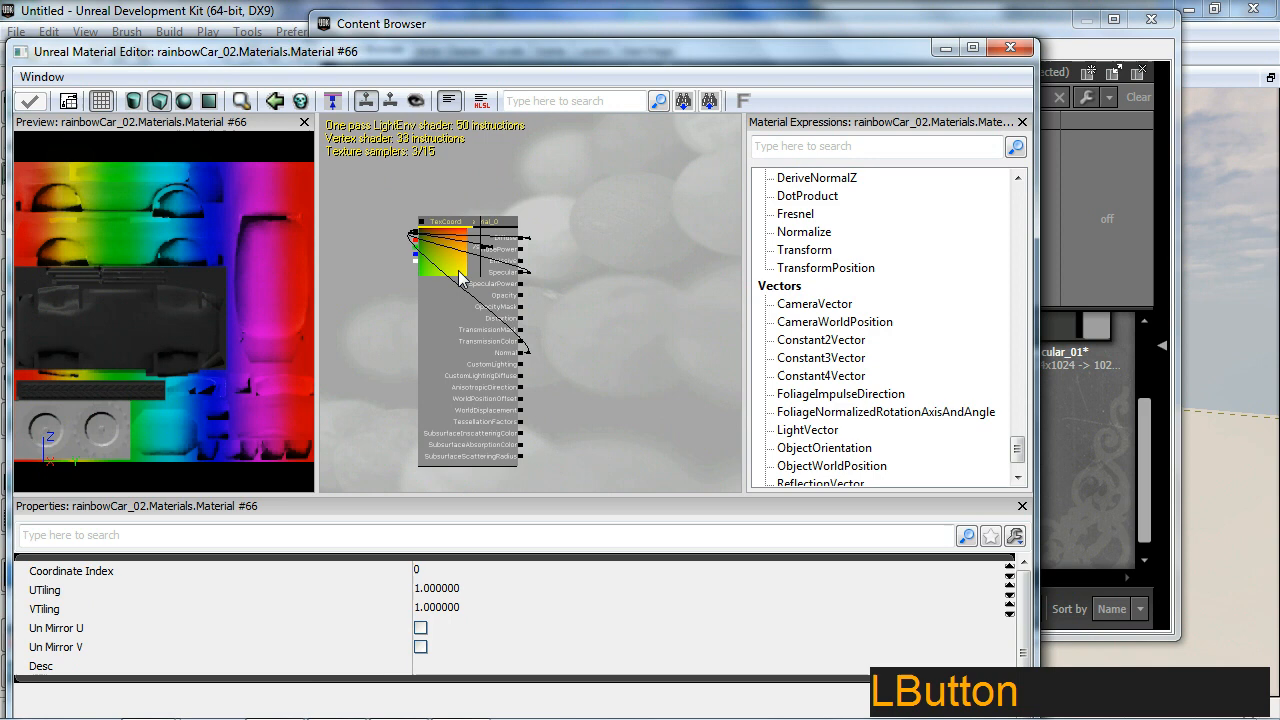
left_click_drag(445, 240, 685, 245)
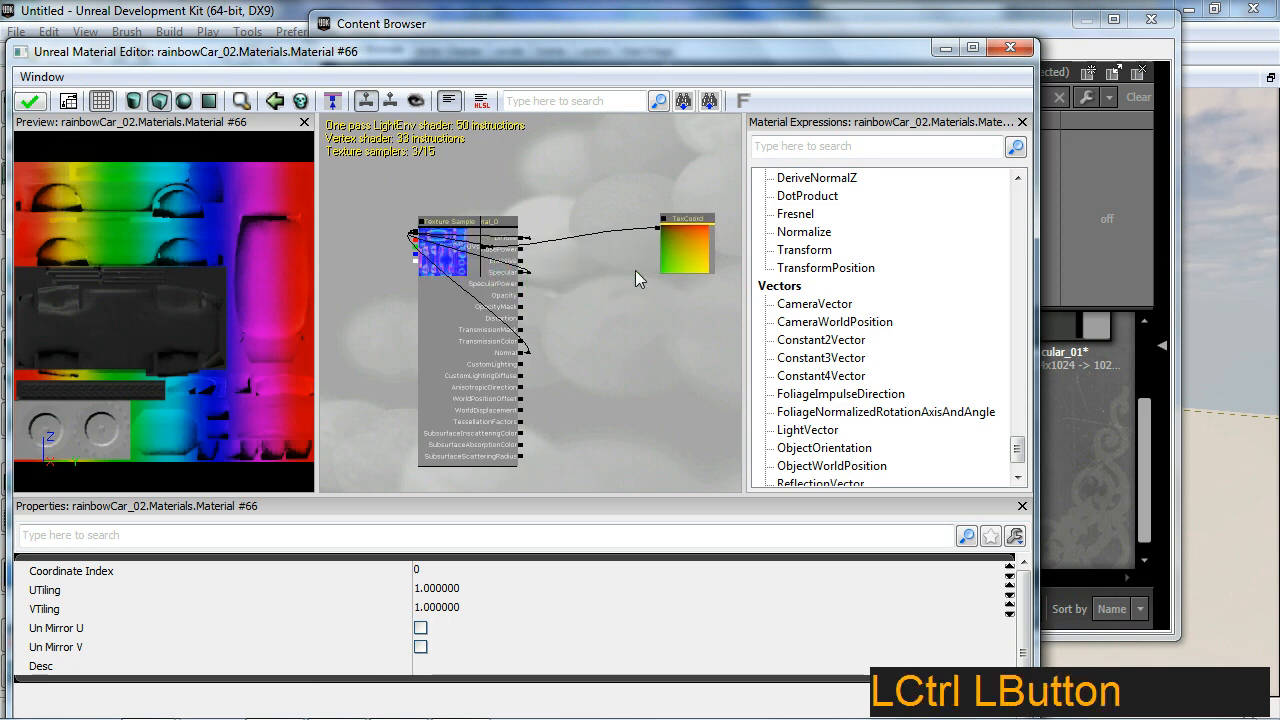
left_click(448, 260)
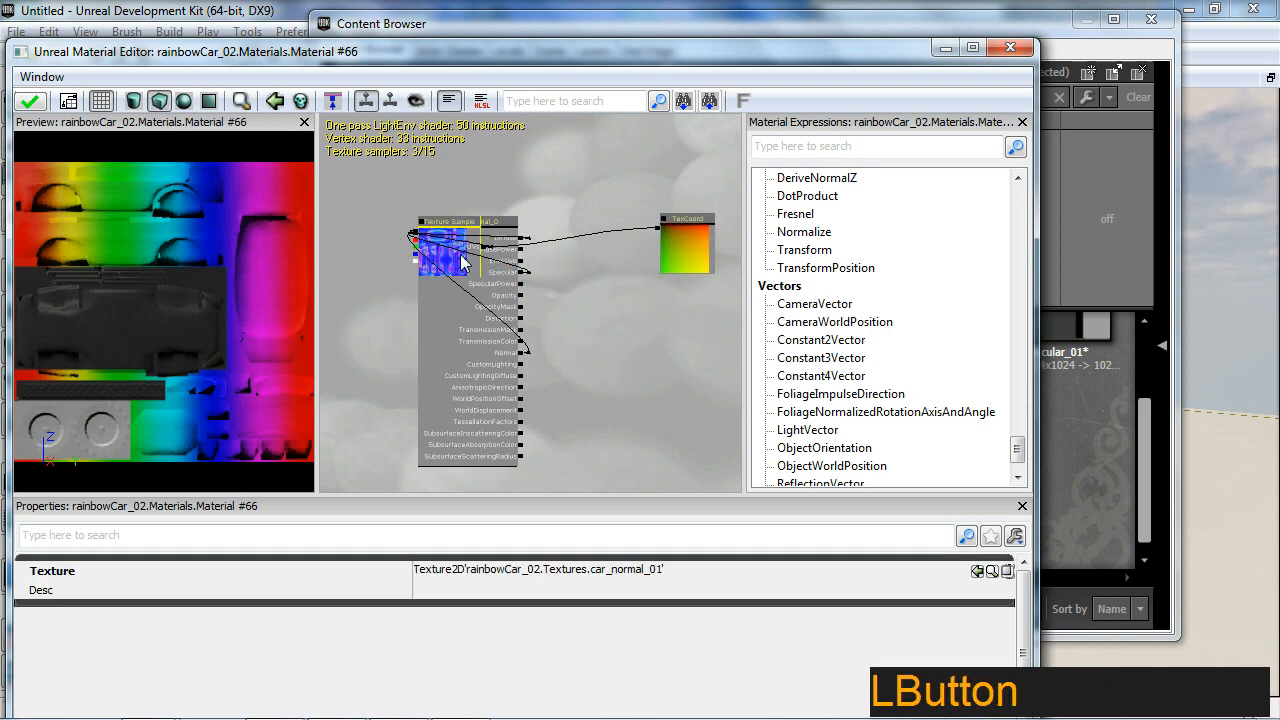
left_click_drag(460, 245, 620, 350)
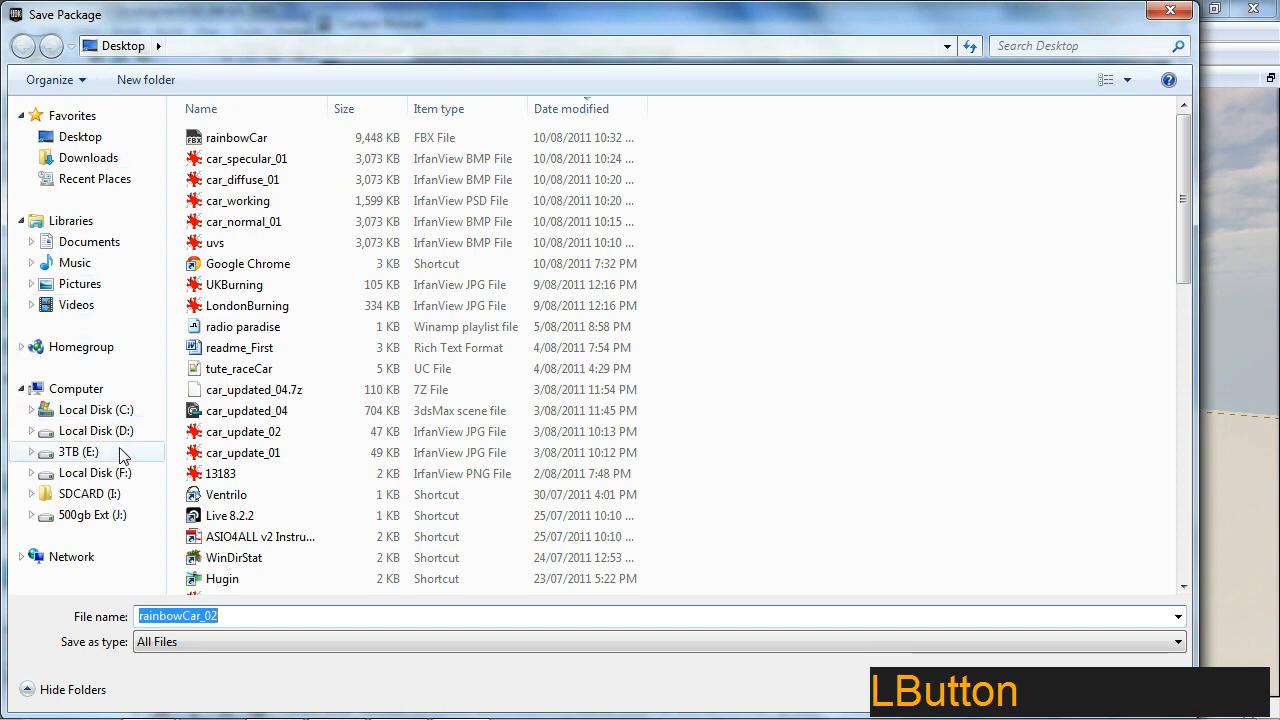
Save the package as rainbowCar_02.upk in UDKGame/Content/UT3/Vehicles.
left_click(85, 515)
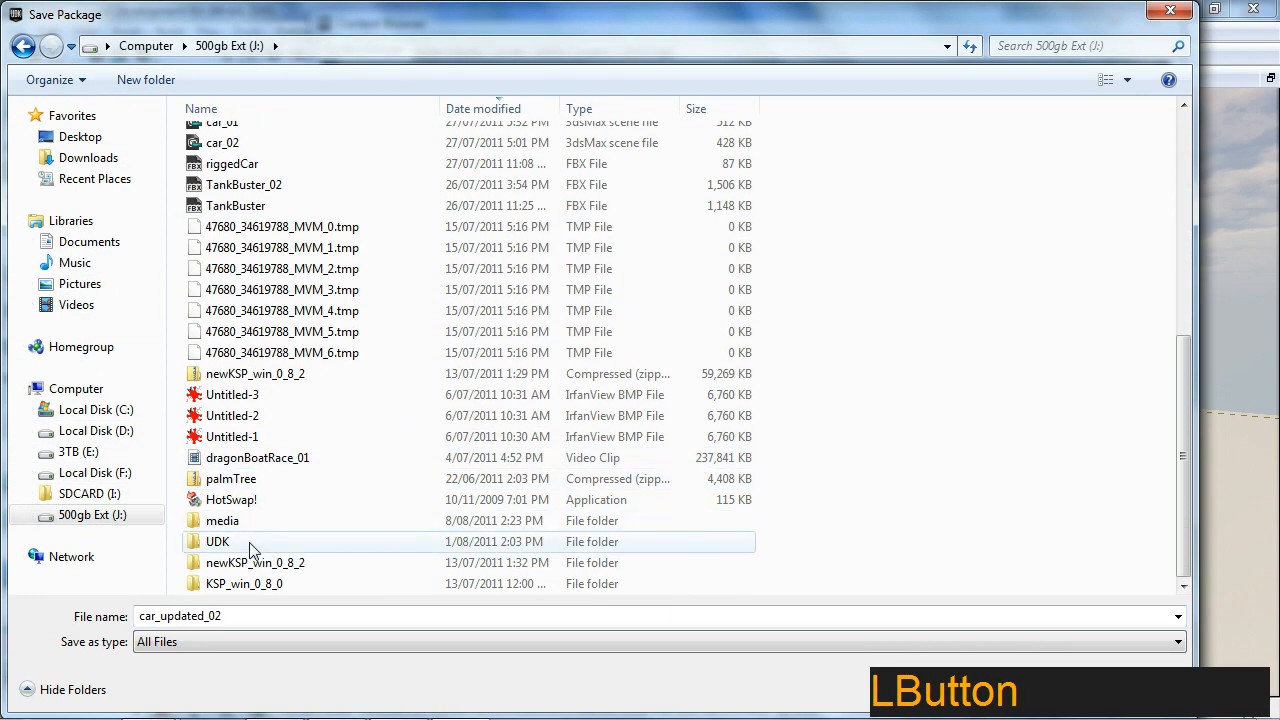
double_click(217, 541)
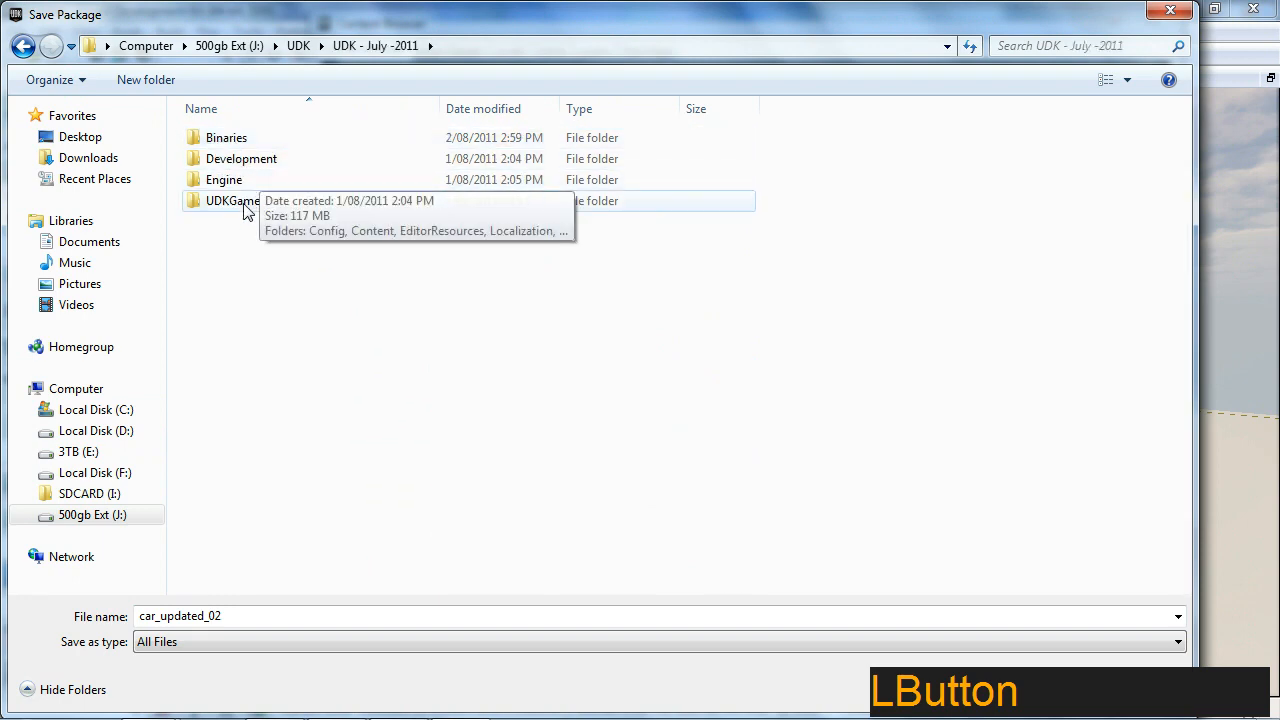
double_click(230, 200)
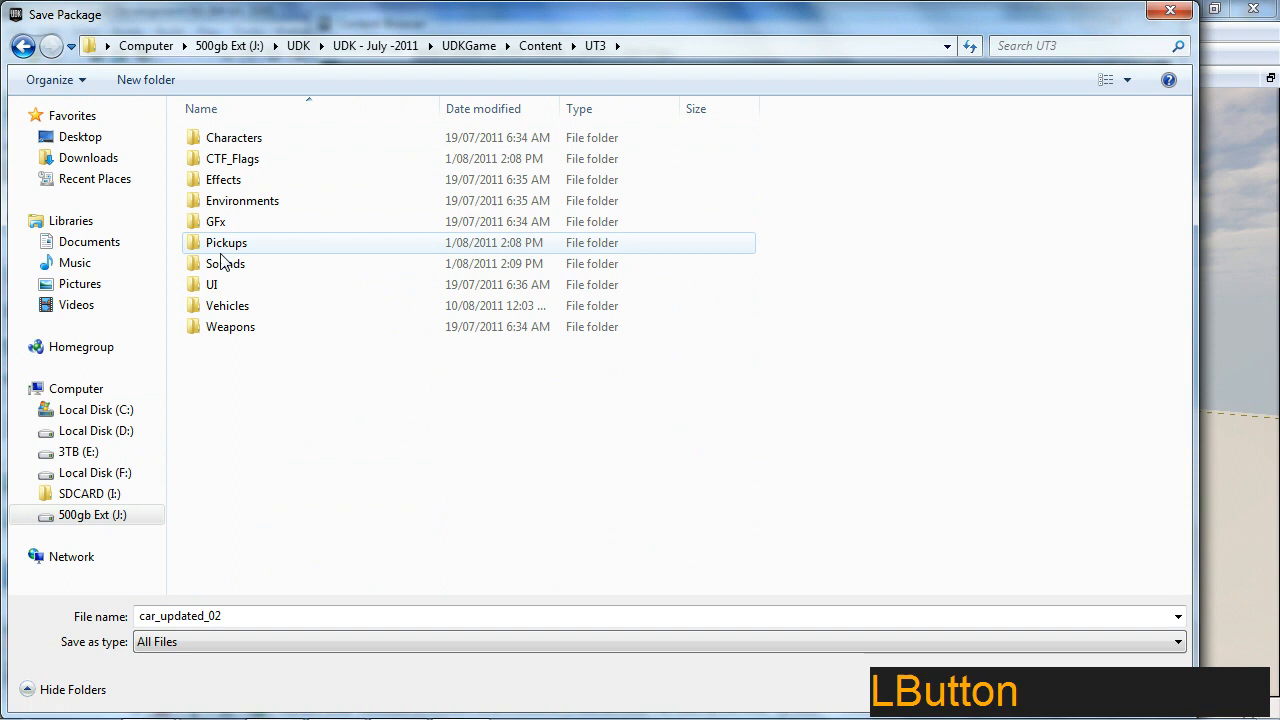
double_click(227, 305)
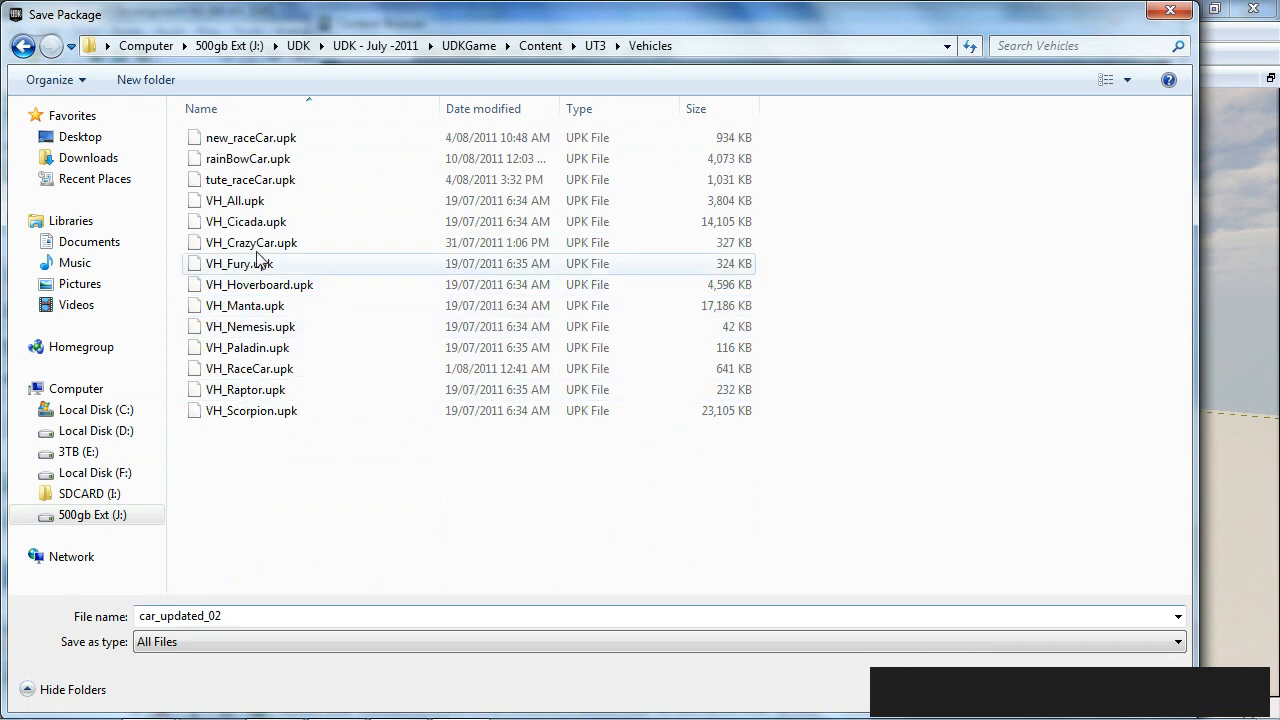
left_click(247, 158)
type("rainbowCar_02.upk")
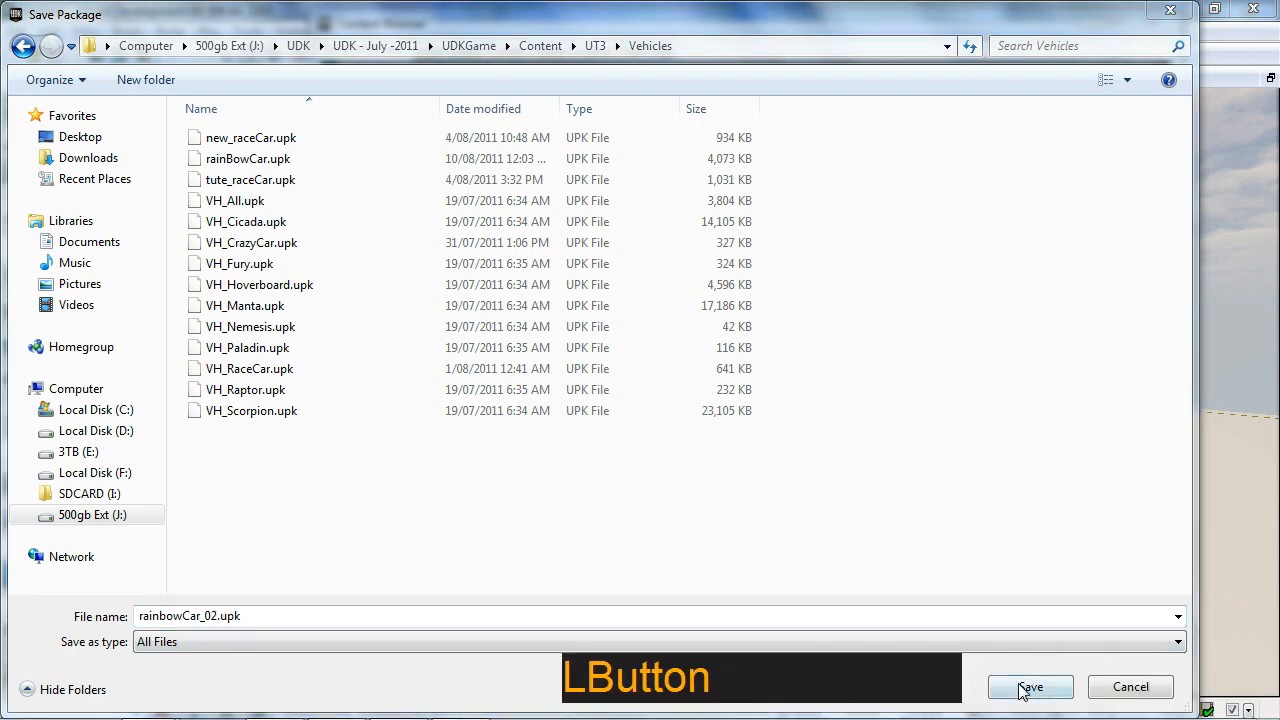
left_click(1030, 686)
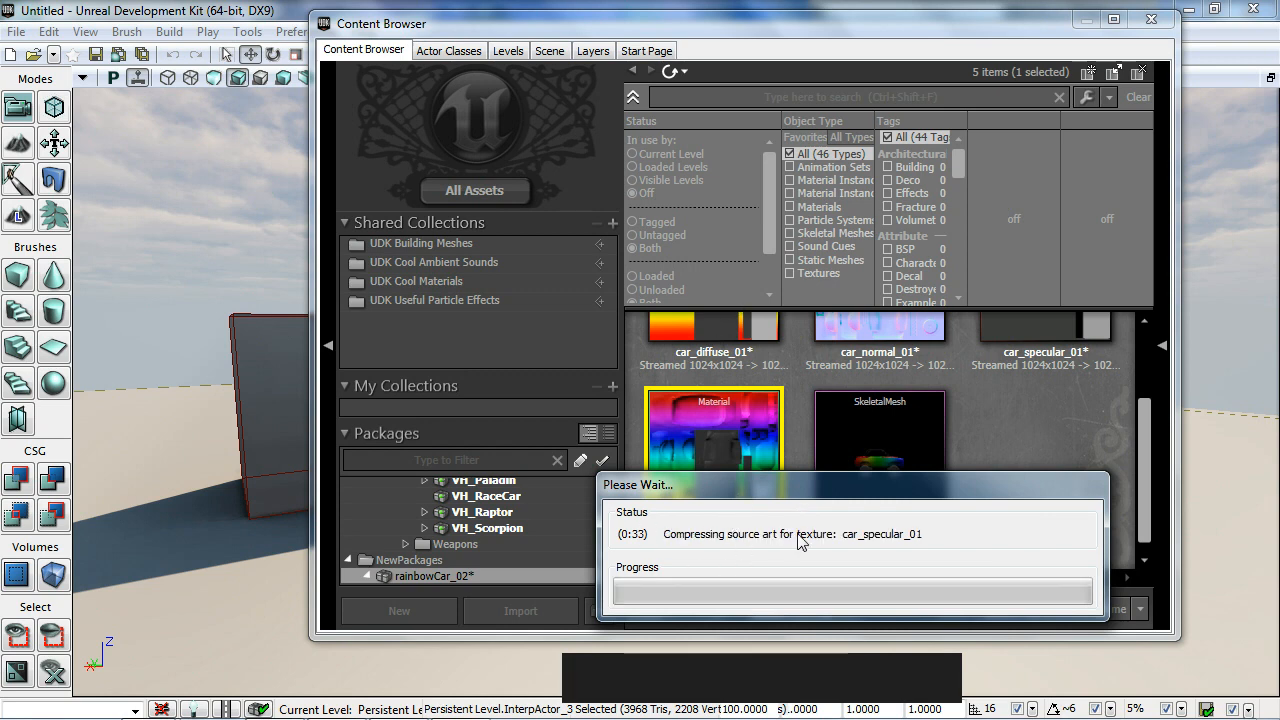
mouse_move(967, 605)
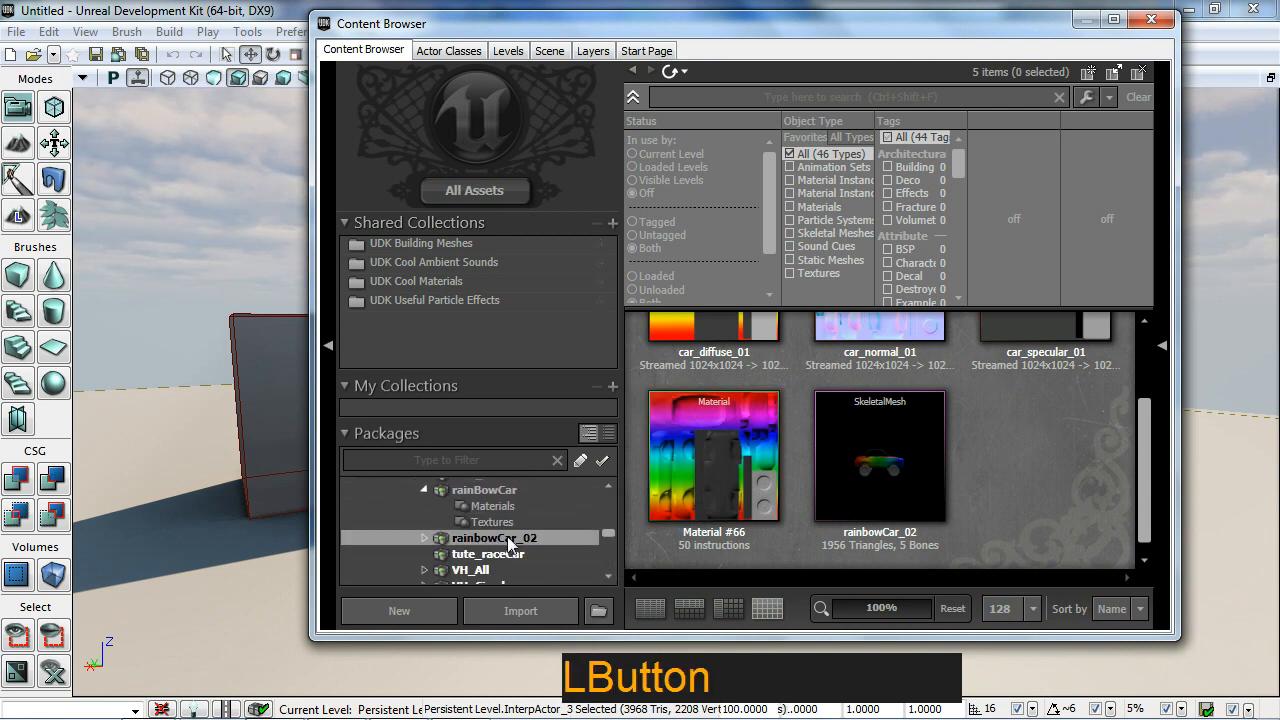
Expand rainbowCar_02 in the package tree and select its skeletal mesh.
left_click(425, 537)
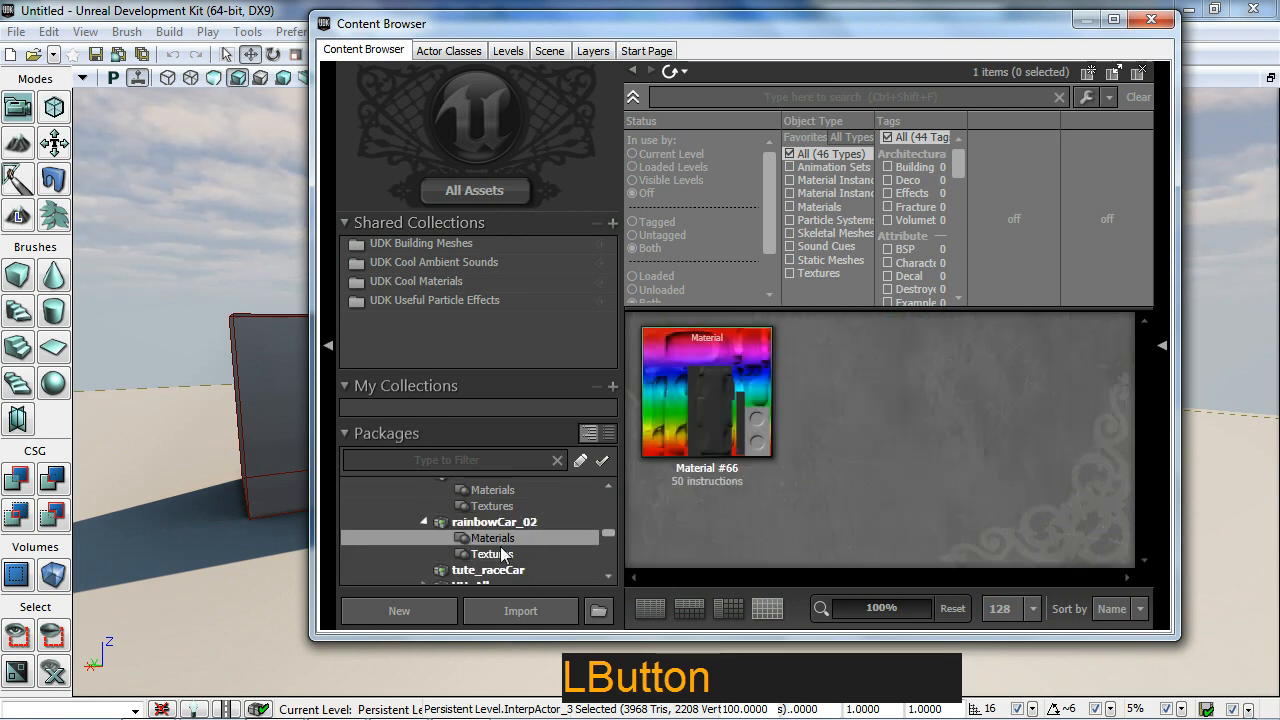
left_click(493, 521)
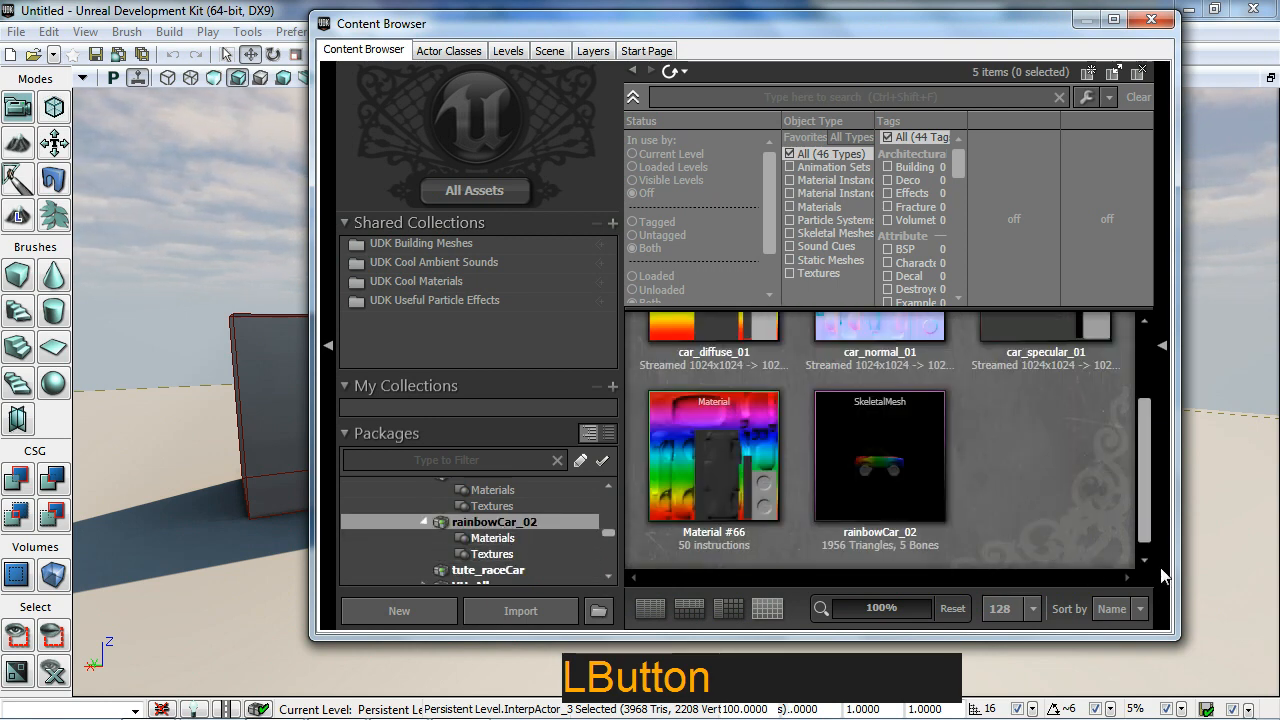
mouse_move(1030, 470)
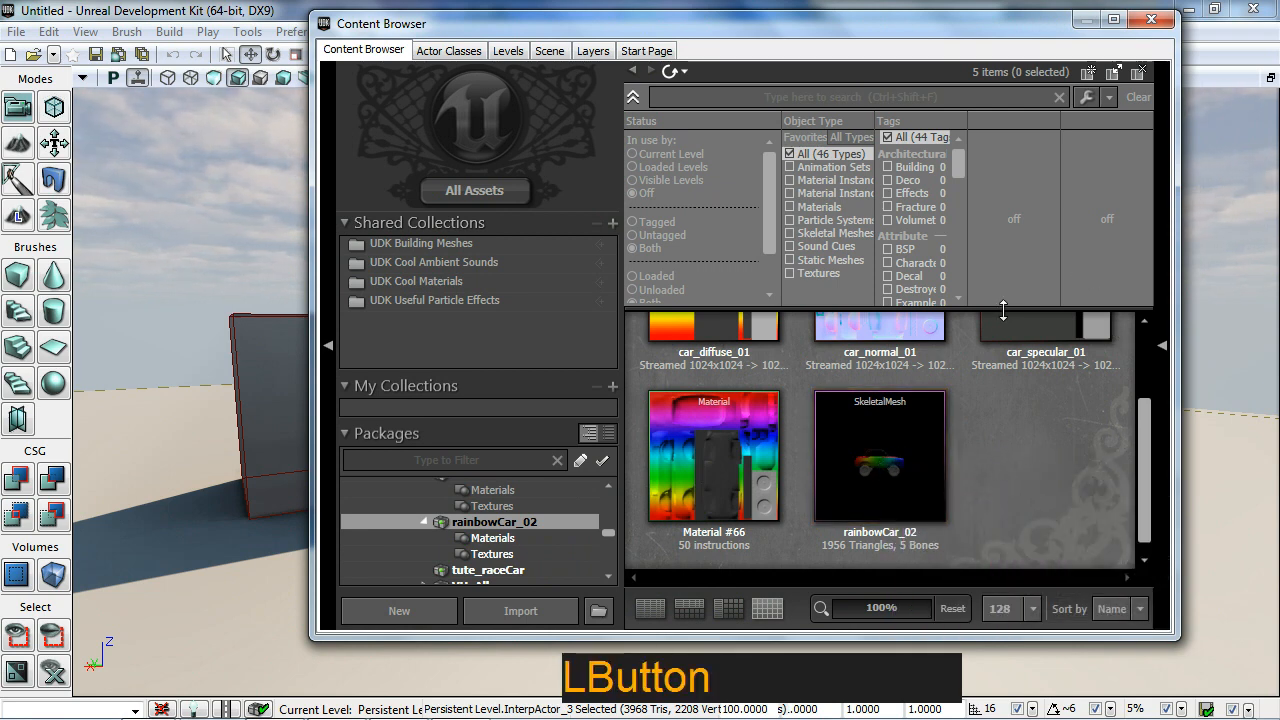
left_click(878, 430)
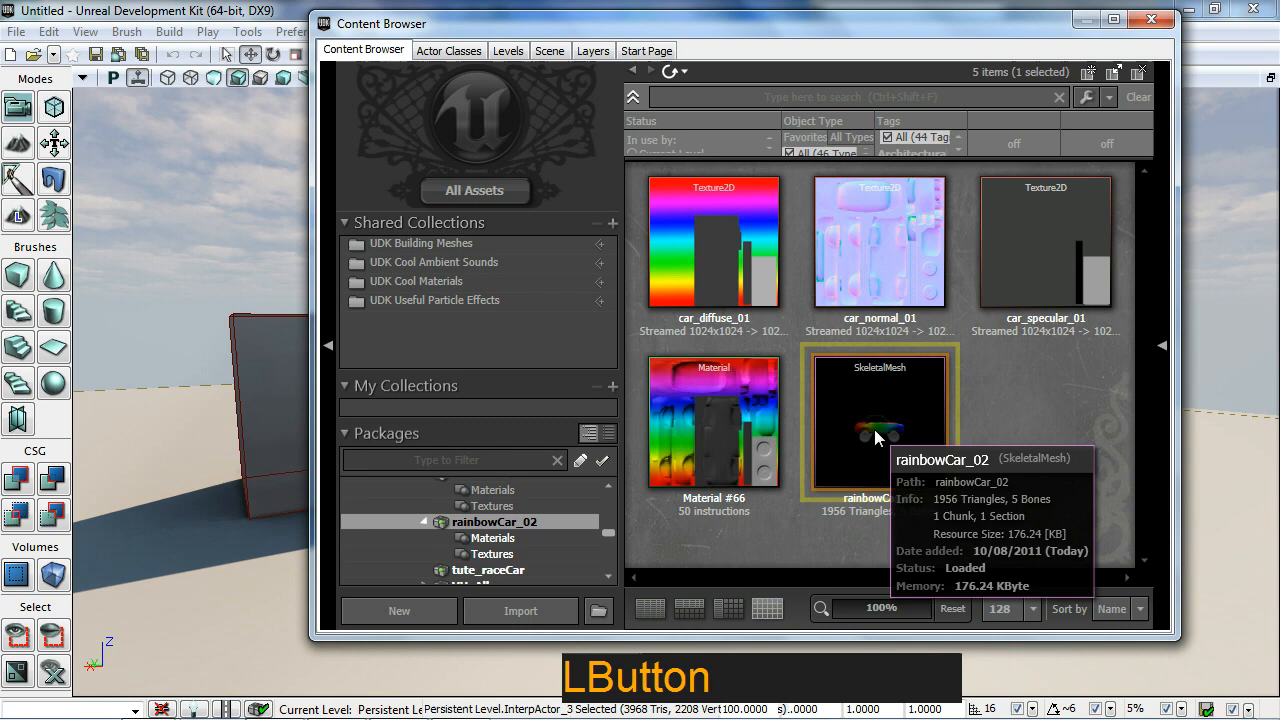
Edit the rainbowCar_02 skeletal mesh in a maximized AnimSet Editor.
double_click(880, 420)
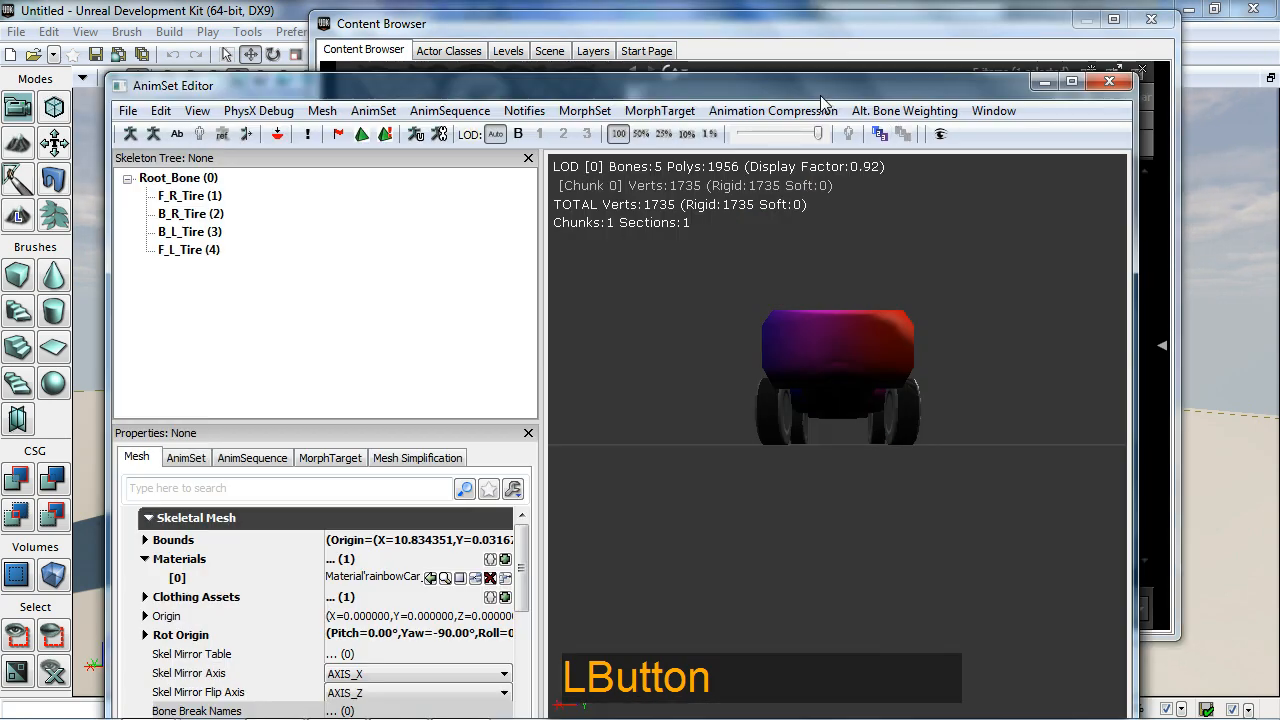
left_click(1091, 81)
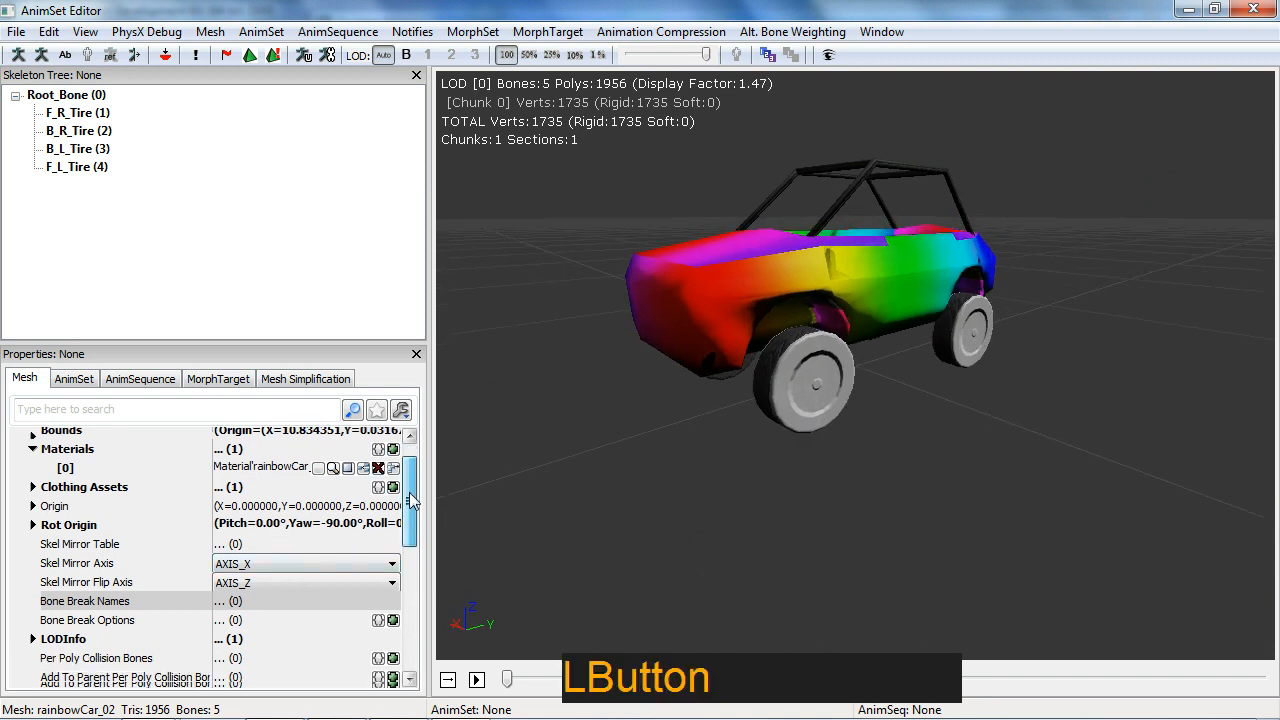
Add Root_Bone to Per Poly Collision Bones and an empty add-to-parent collision entry.
scroll("down", 3)
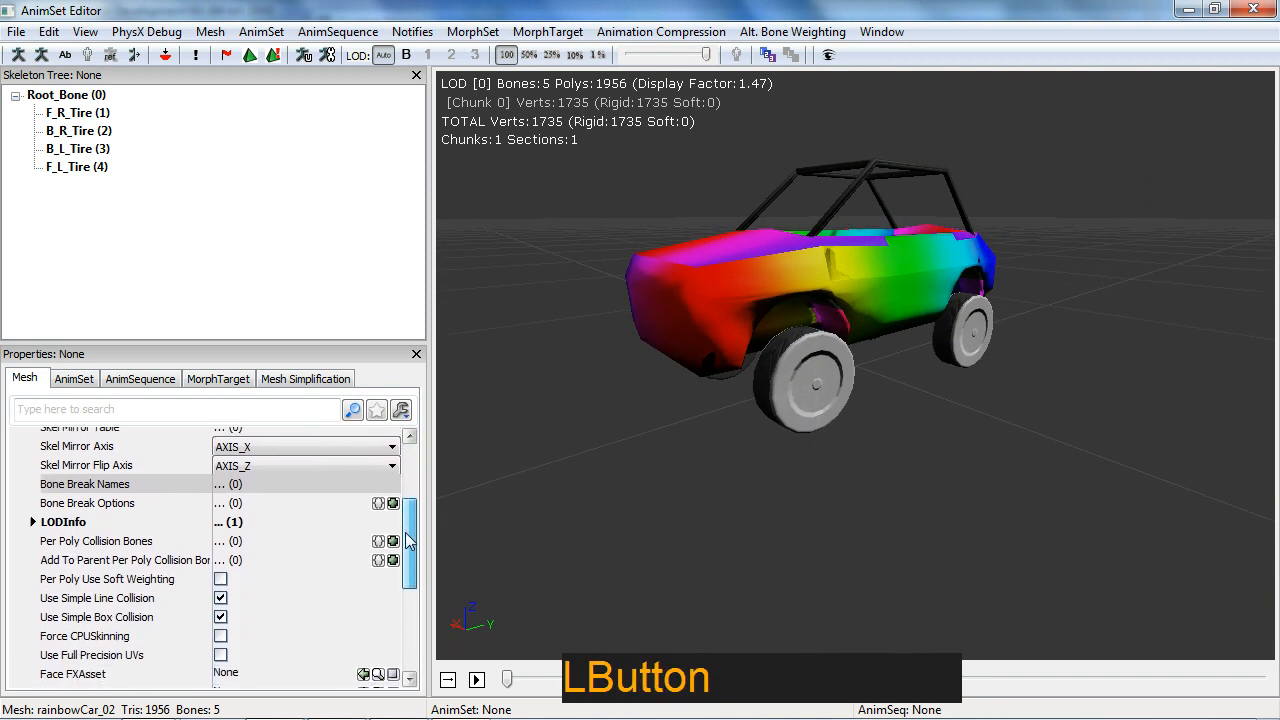
mouse_move(96, 541)
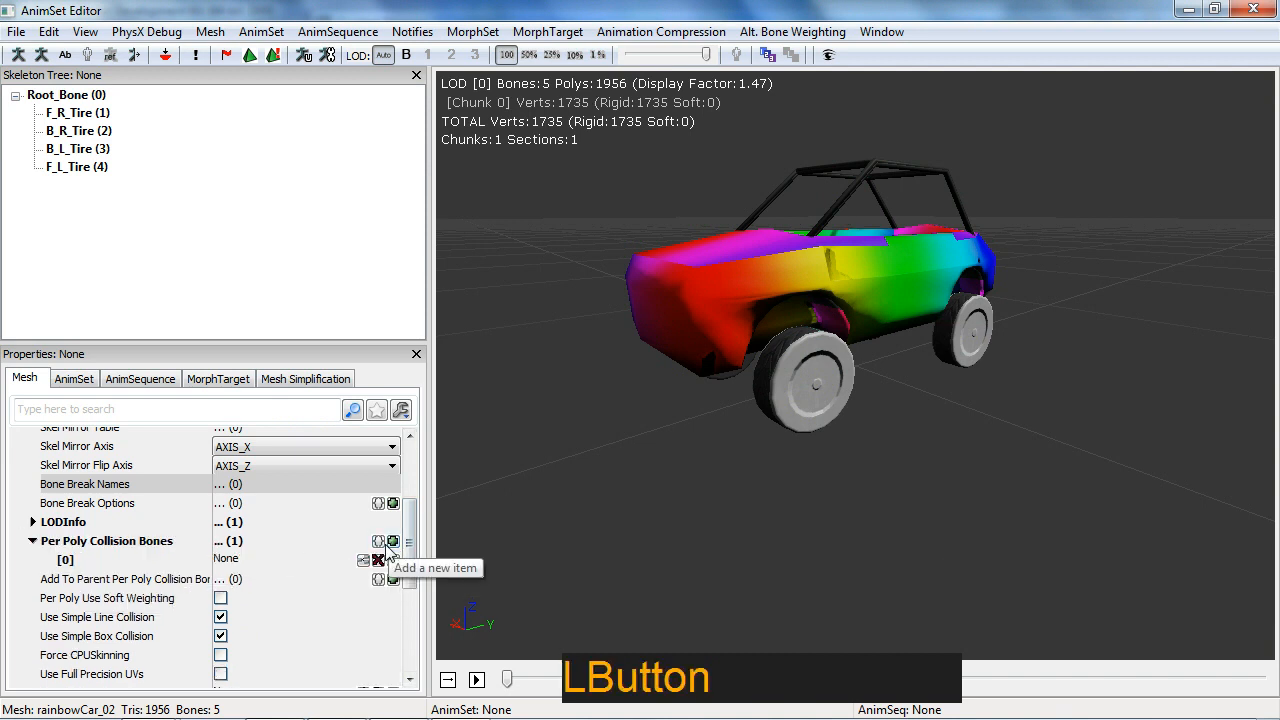
left_click(227, 558)
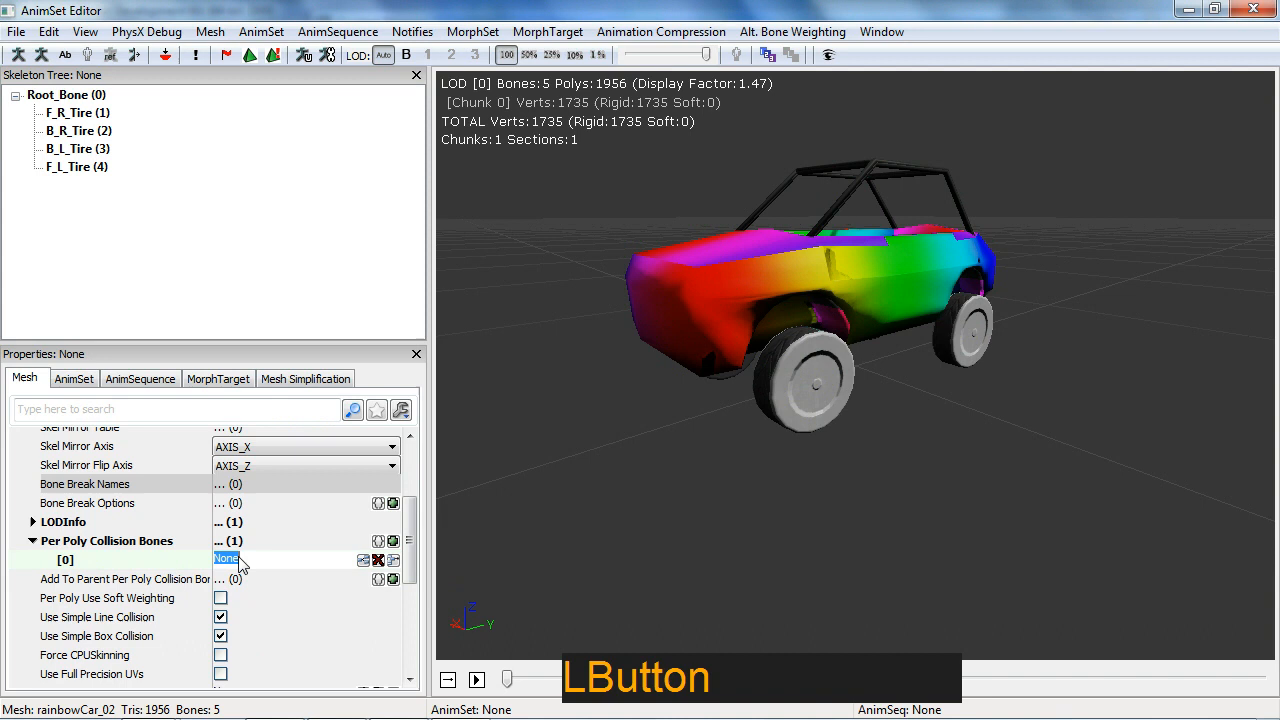
type("root")
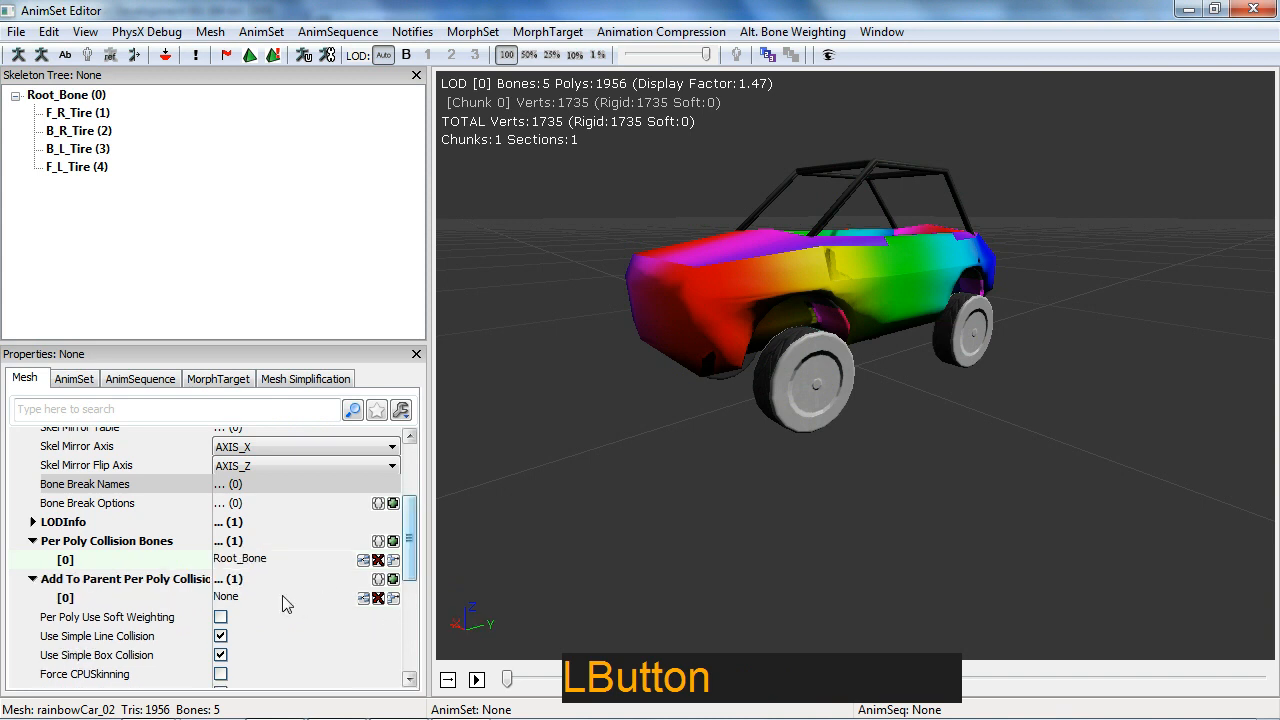
left_click(84, 31)
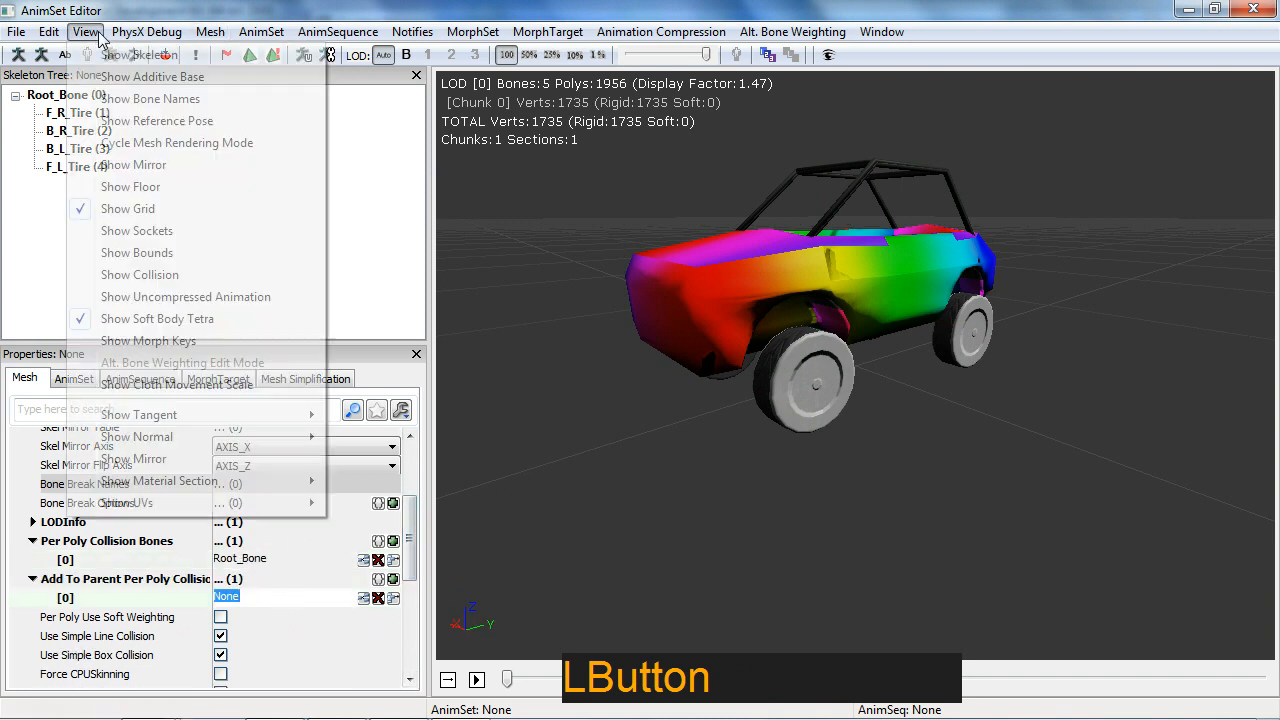
mouse_move(137, 252)
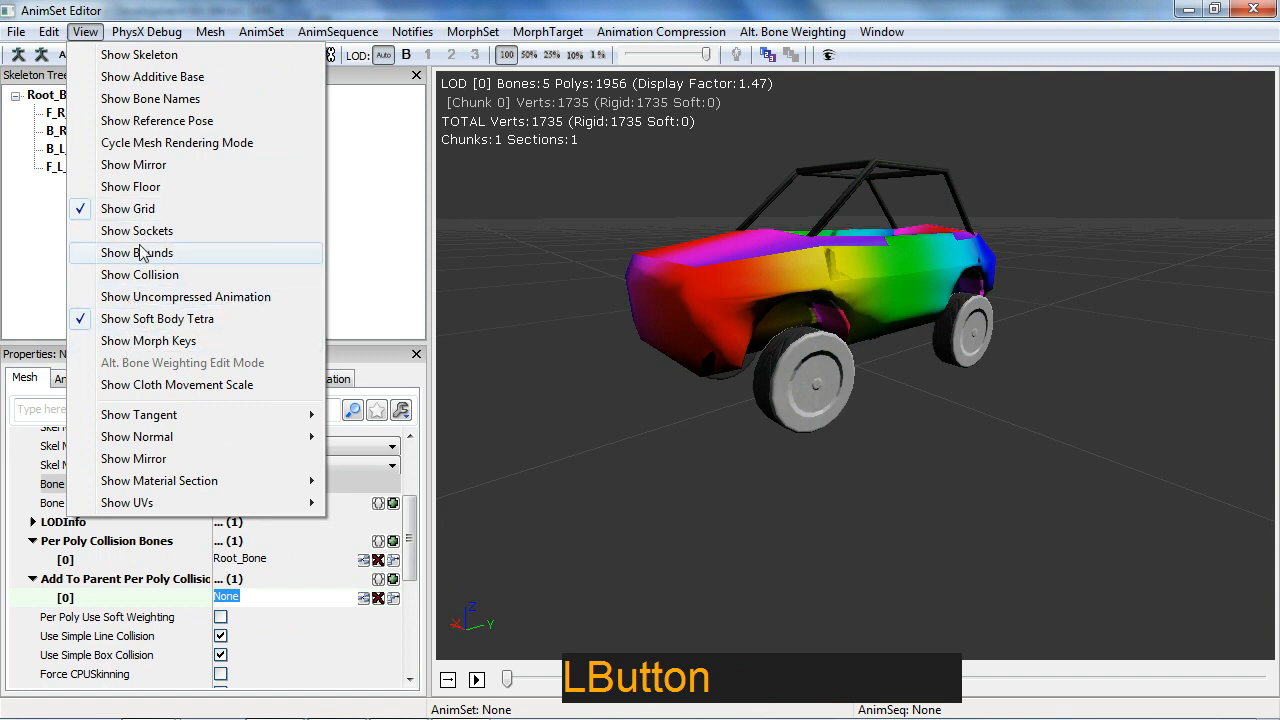
Show collision wireframe and fill add-to-parent entries with F_R_Tire, B_R_Tire and F_L_Tire.
left_click(137, 252)
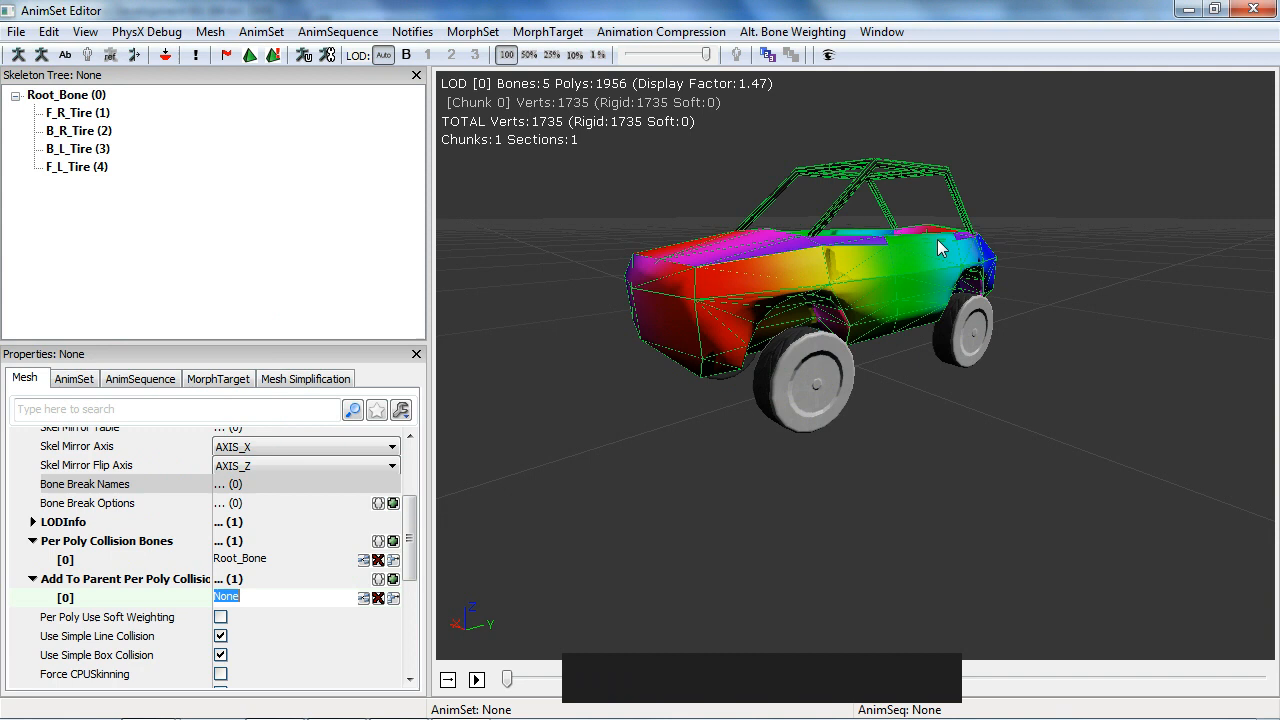
mouse_move(287, 600)
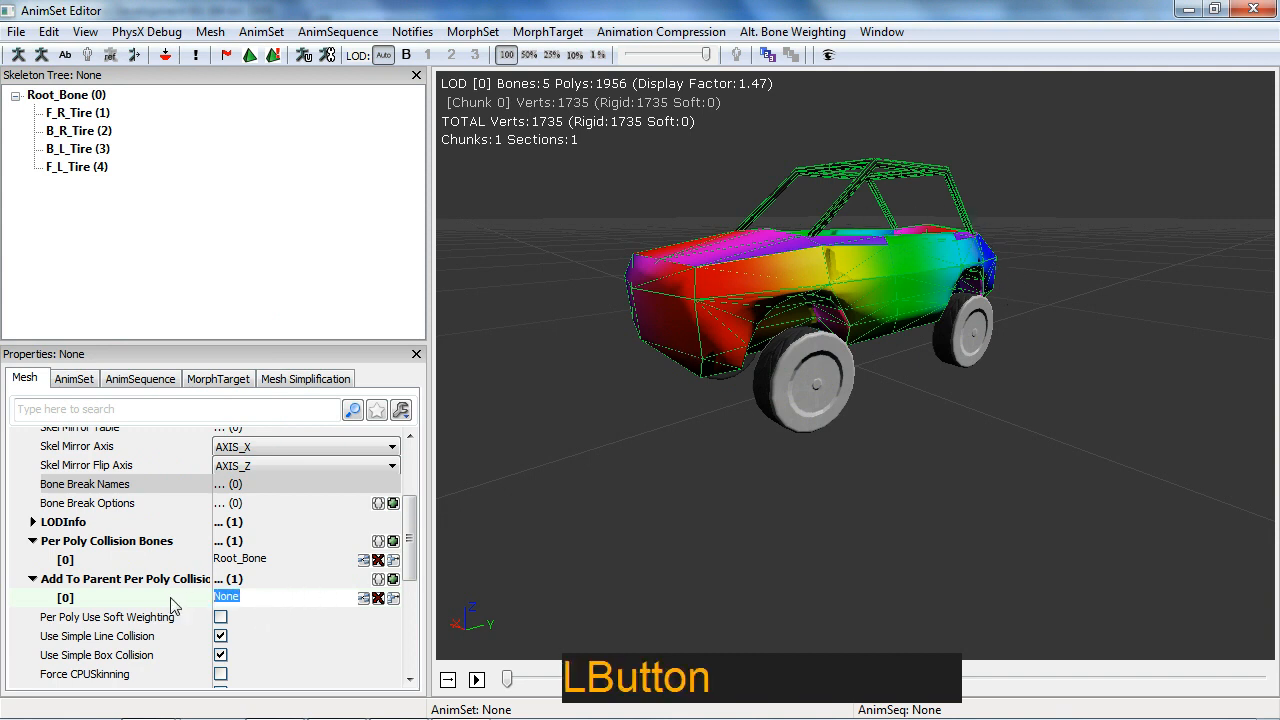
type("f_r_")
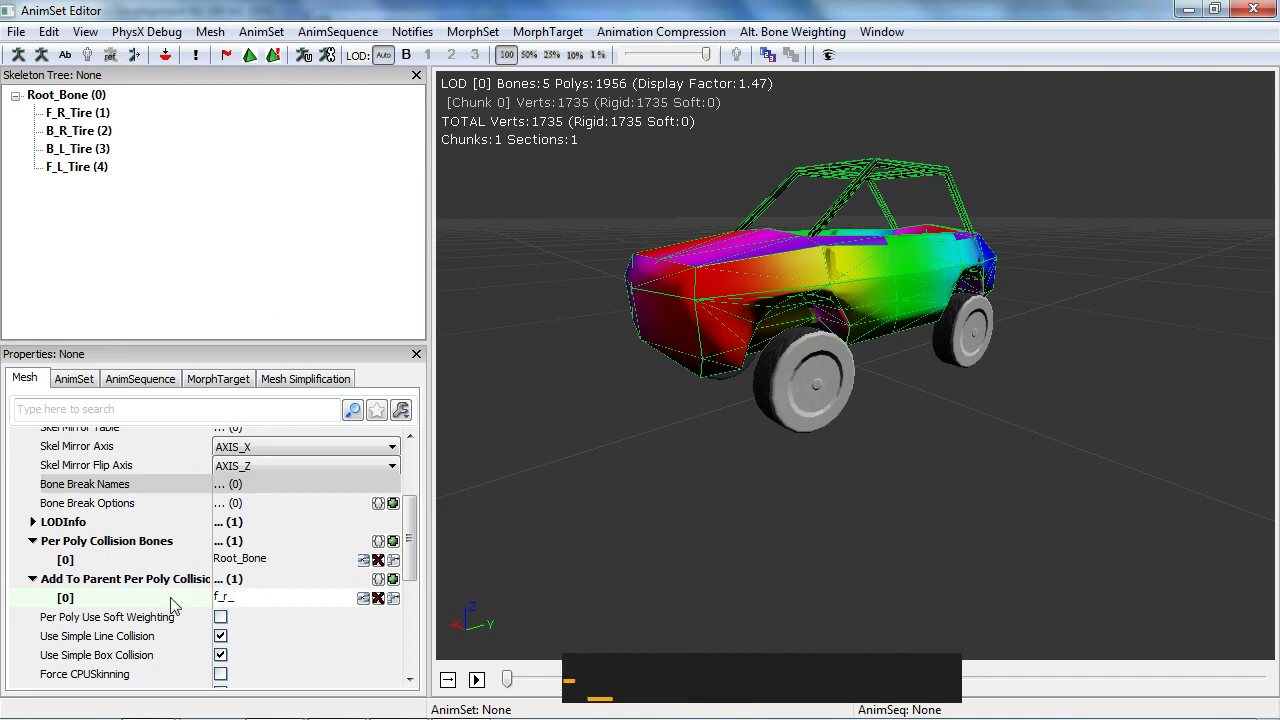
key("Enter")
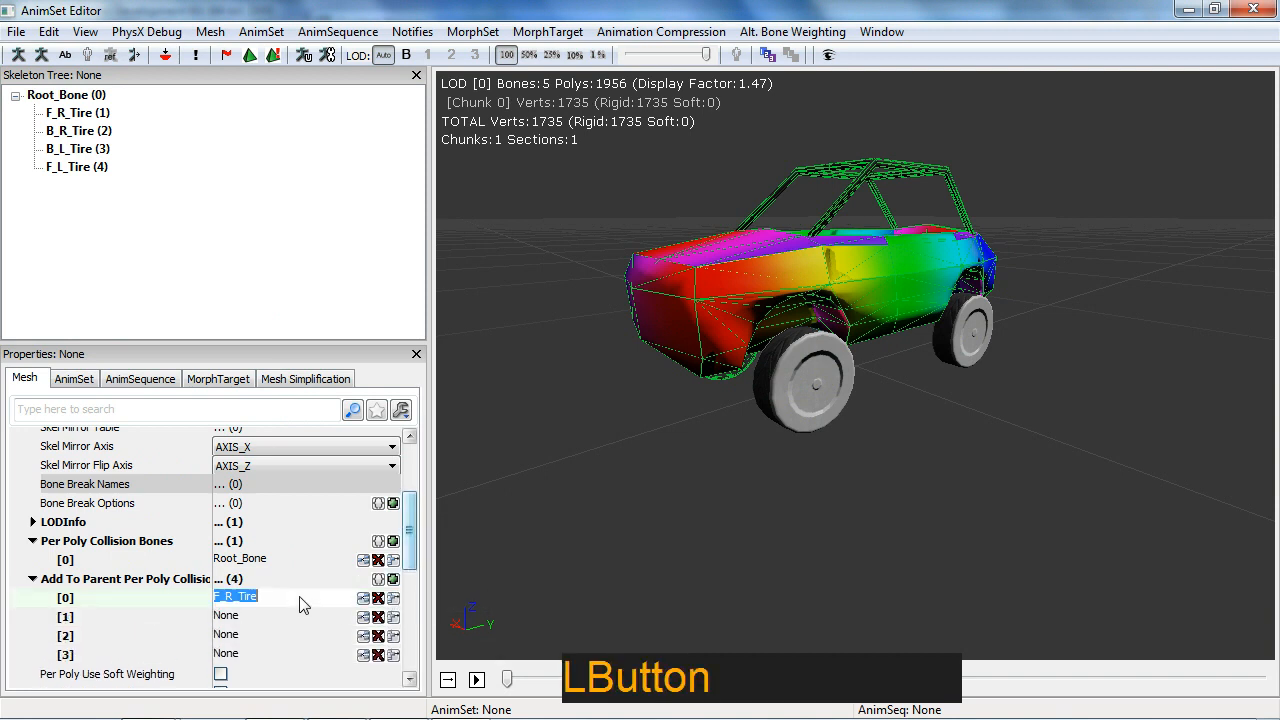
key("ctrl+v")
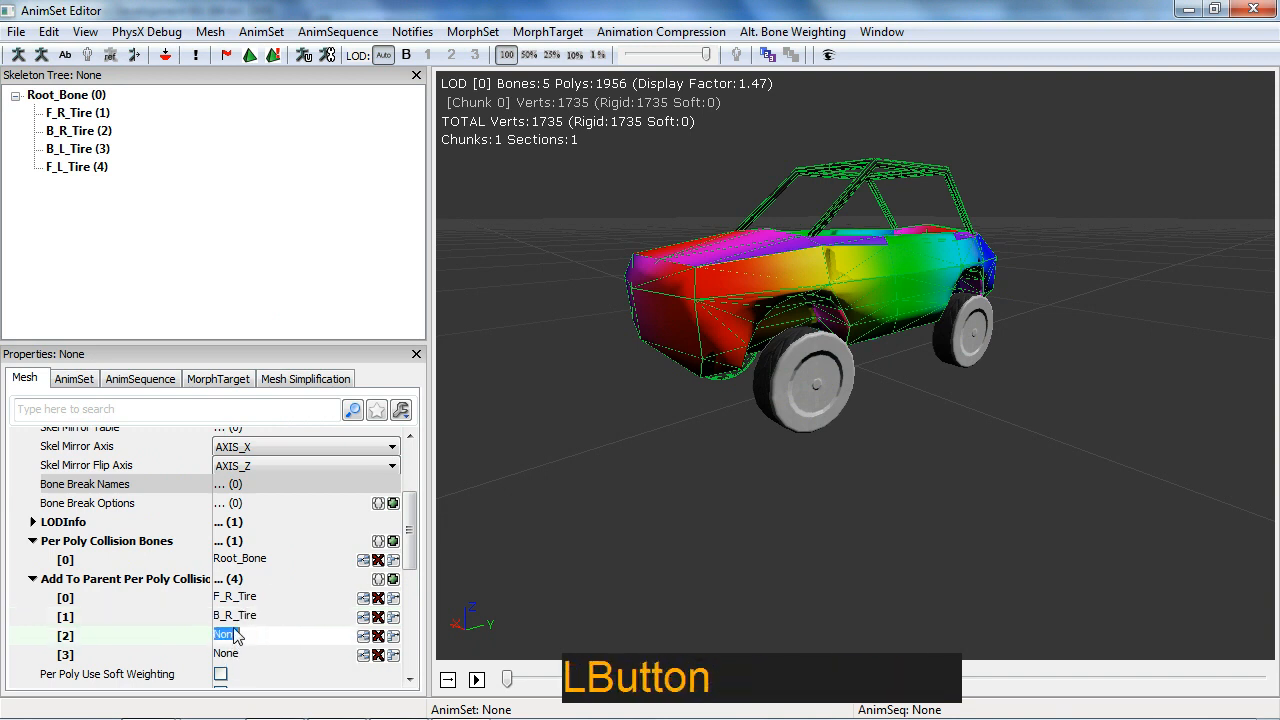
key("ctrl+v")
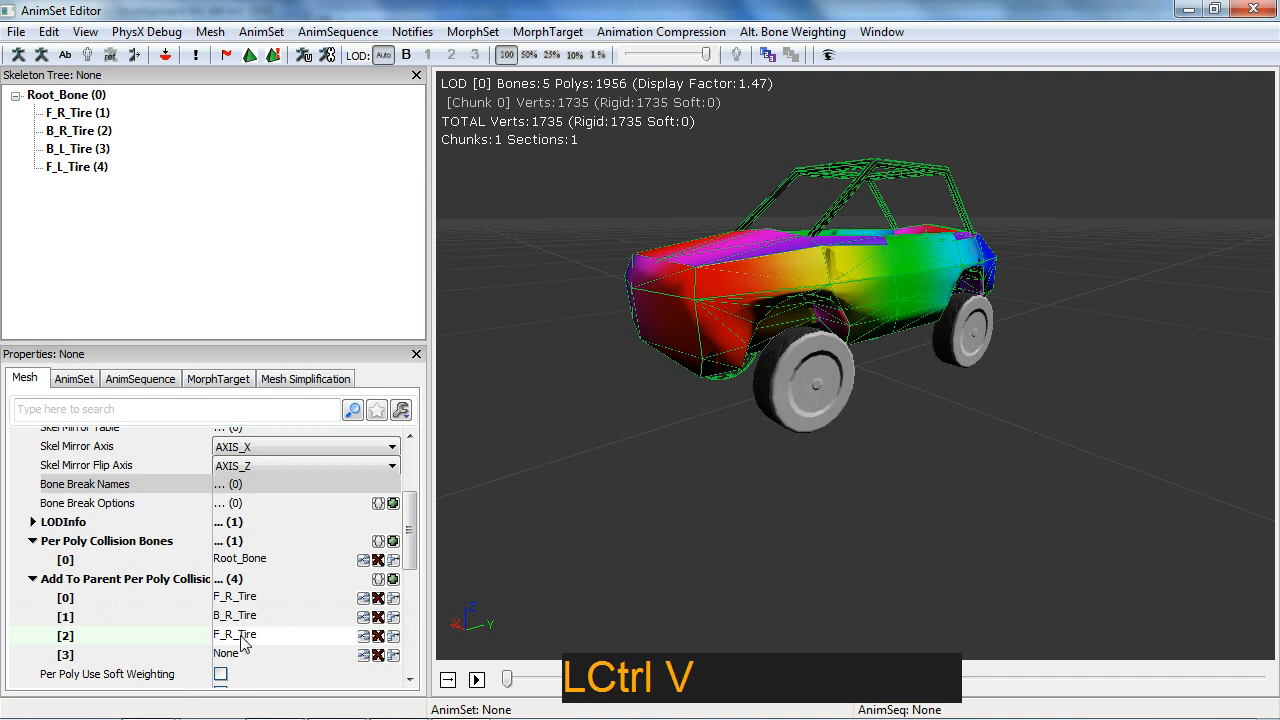
type("L")
key("Enter")
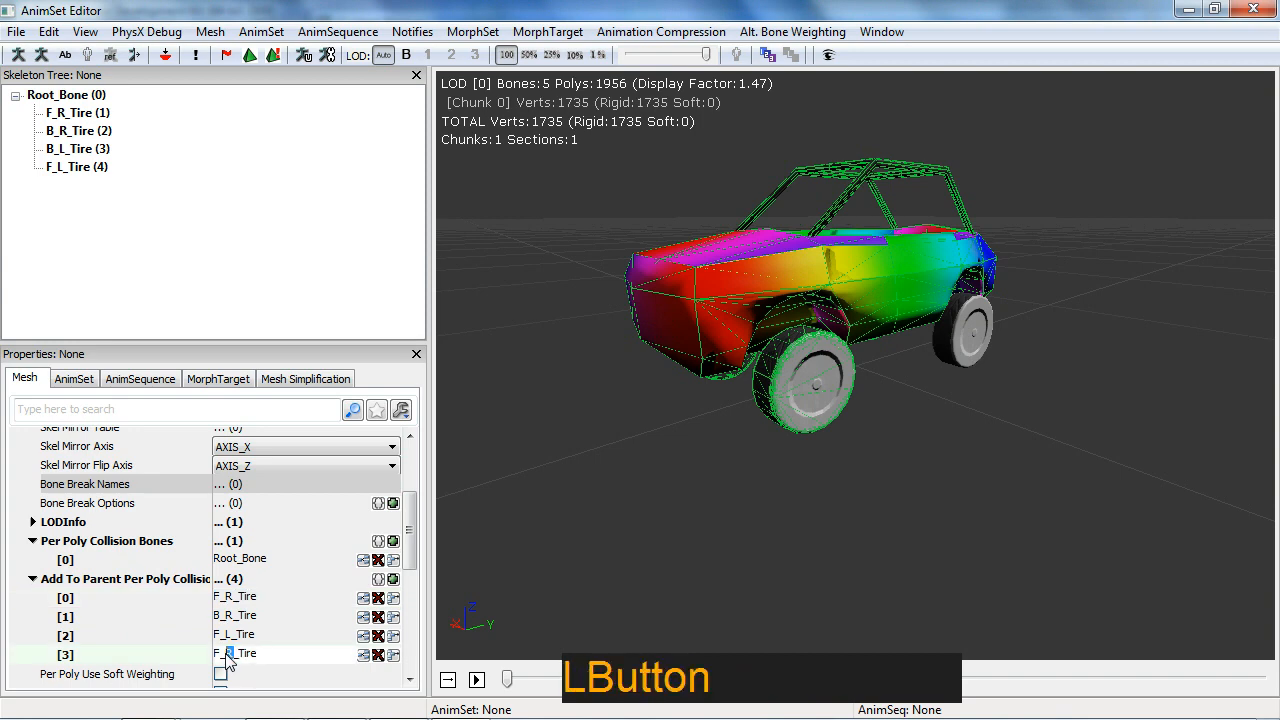
key("Enter")
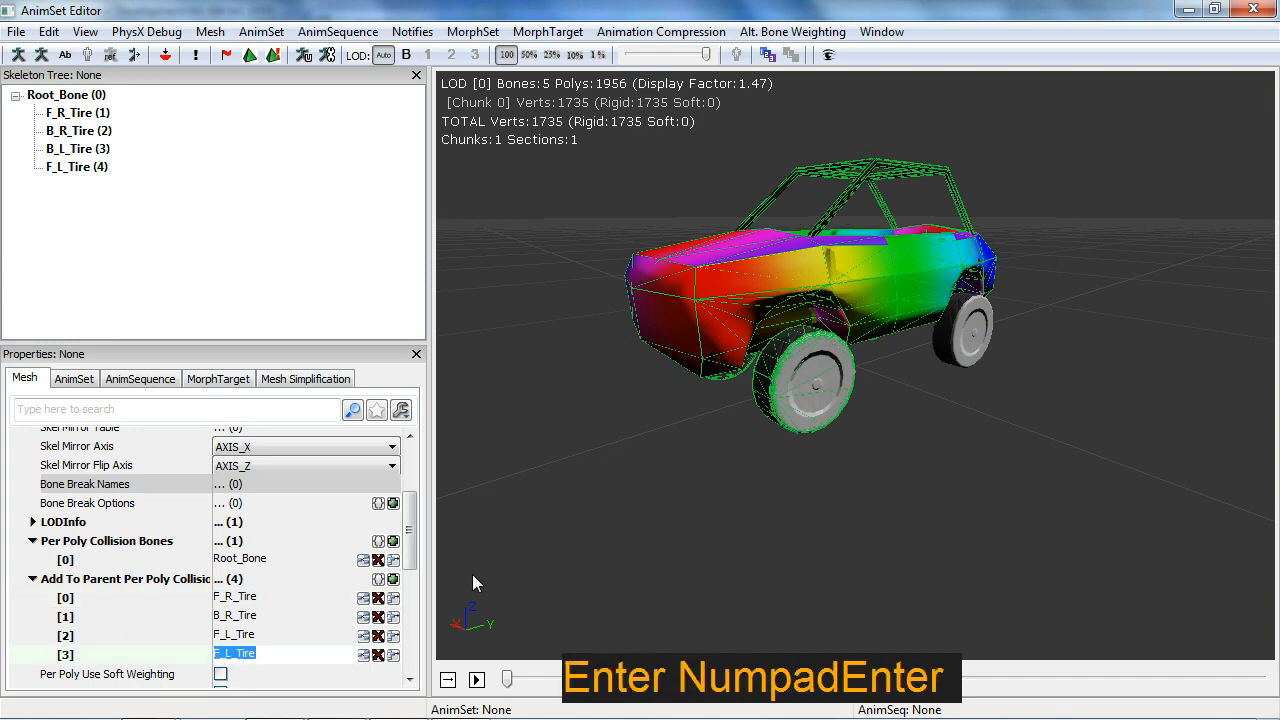
Set the last add-to-parent collision bone to B_L_Tire after checking the car's other side.
left_click_drag(475, 583, 805, 447)
type("R")
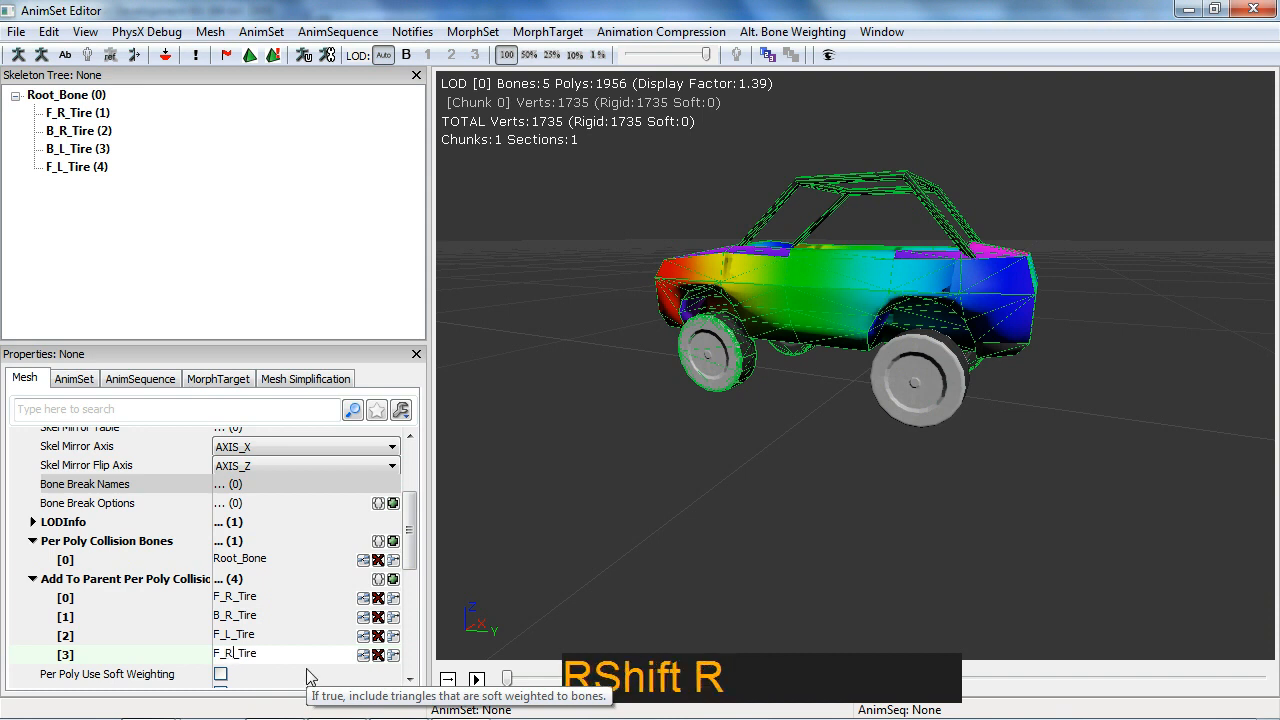
double_click(235, 649)
type("B")
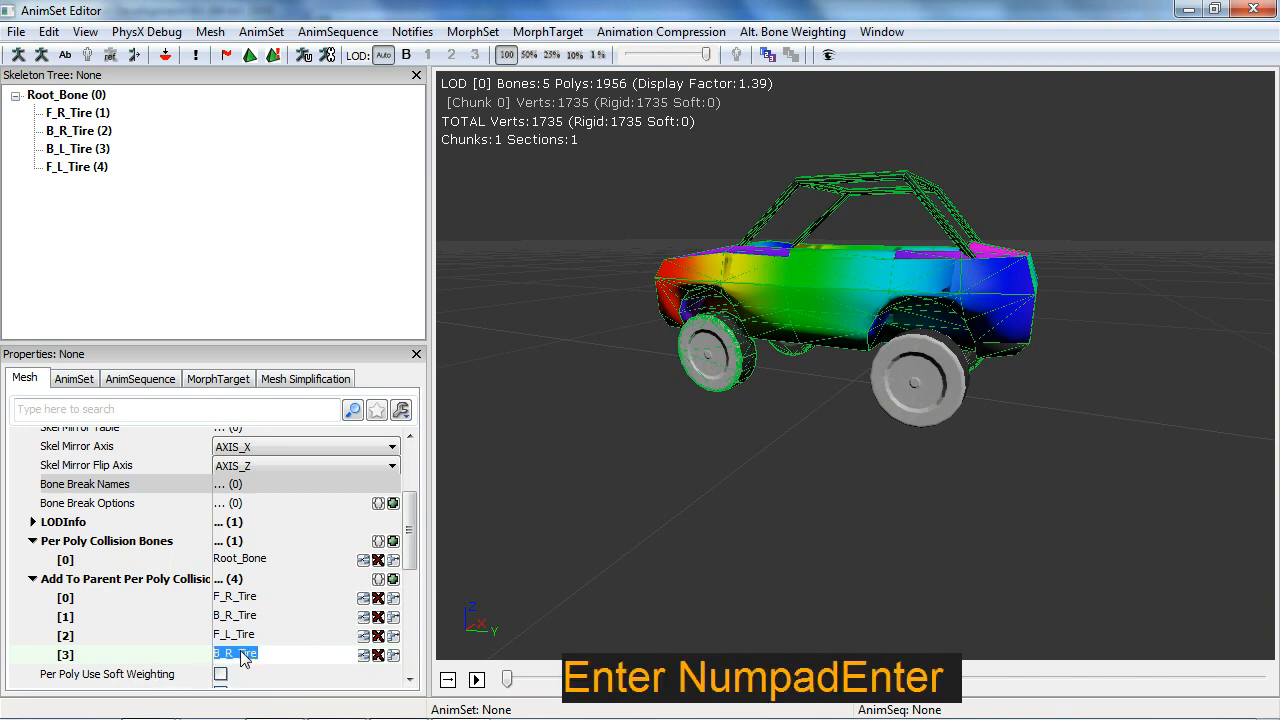
key("Backspace")
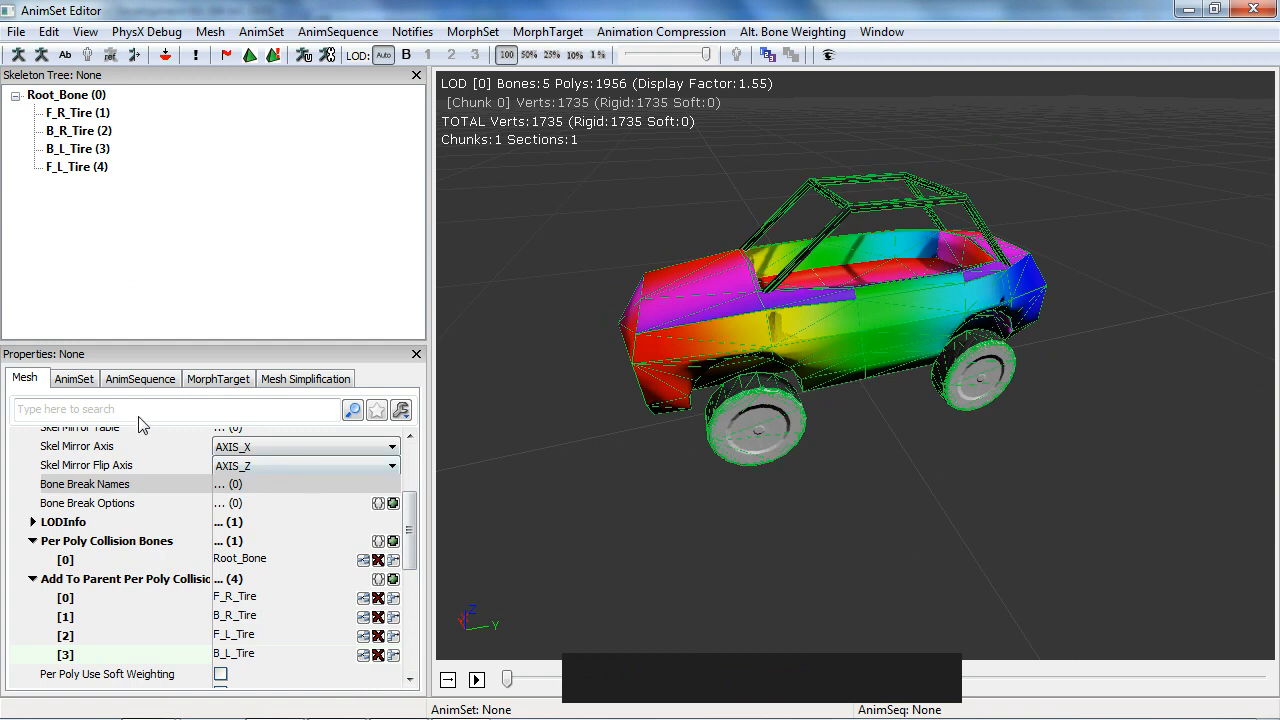
left_click(210, 31)
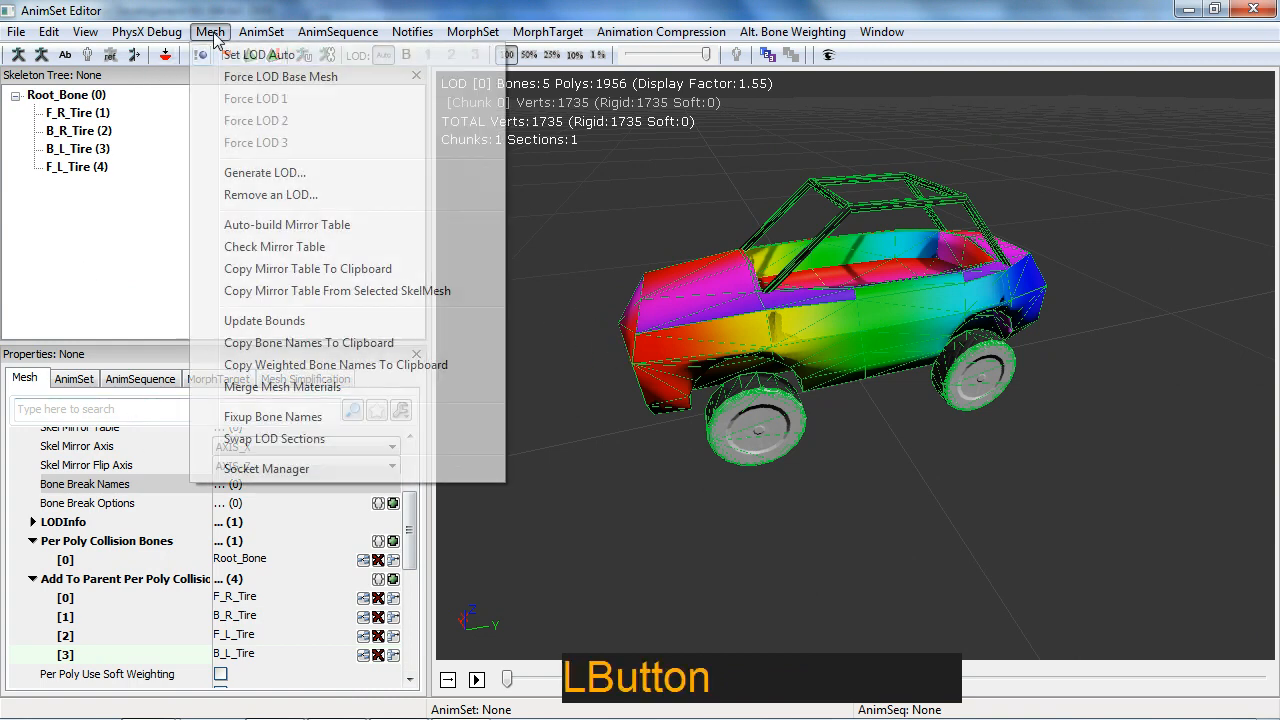
Create a Camera socket on Root_Bone above the car with Relative Rotation Yaw 90.
left_click(266, 468)
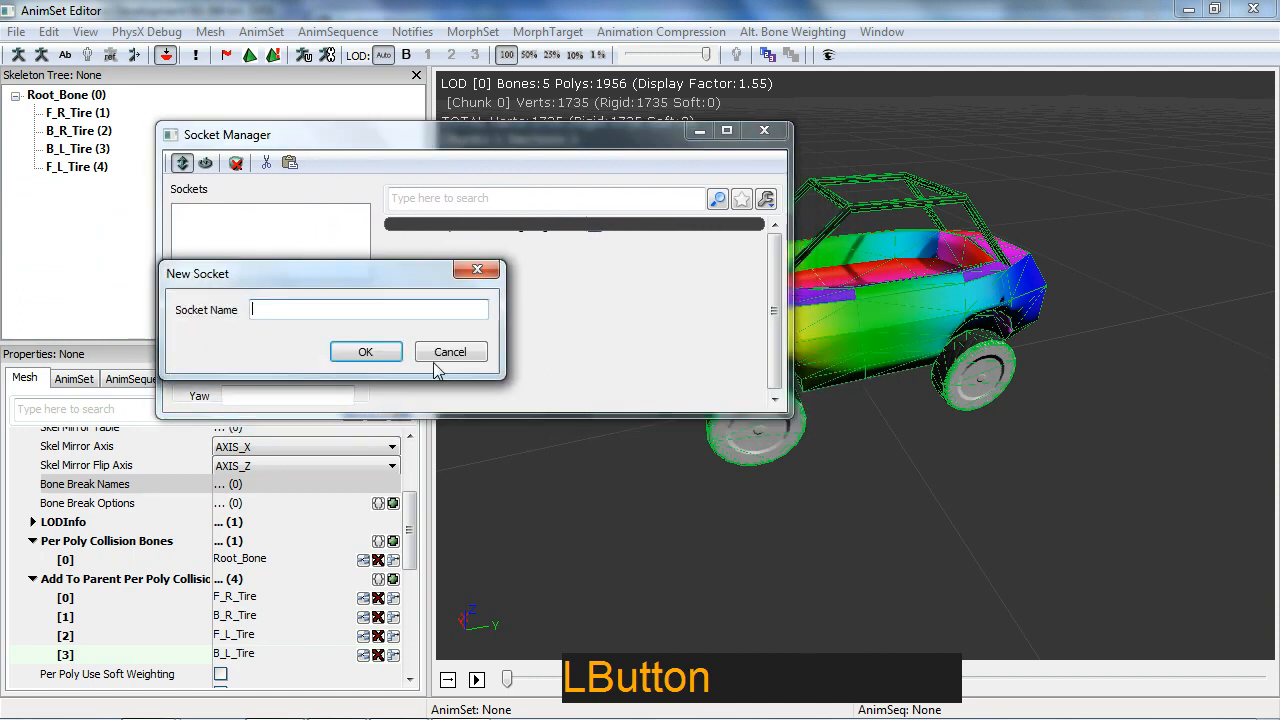
type("Ca")
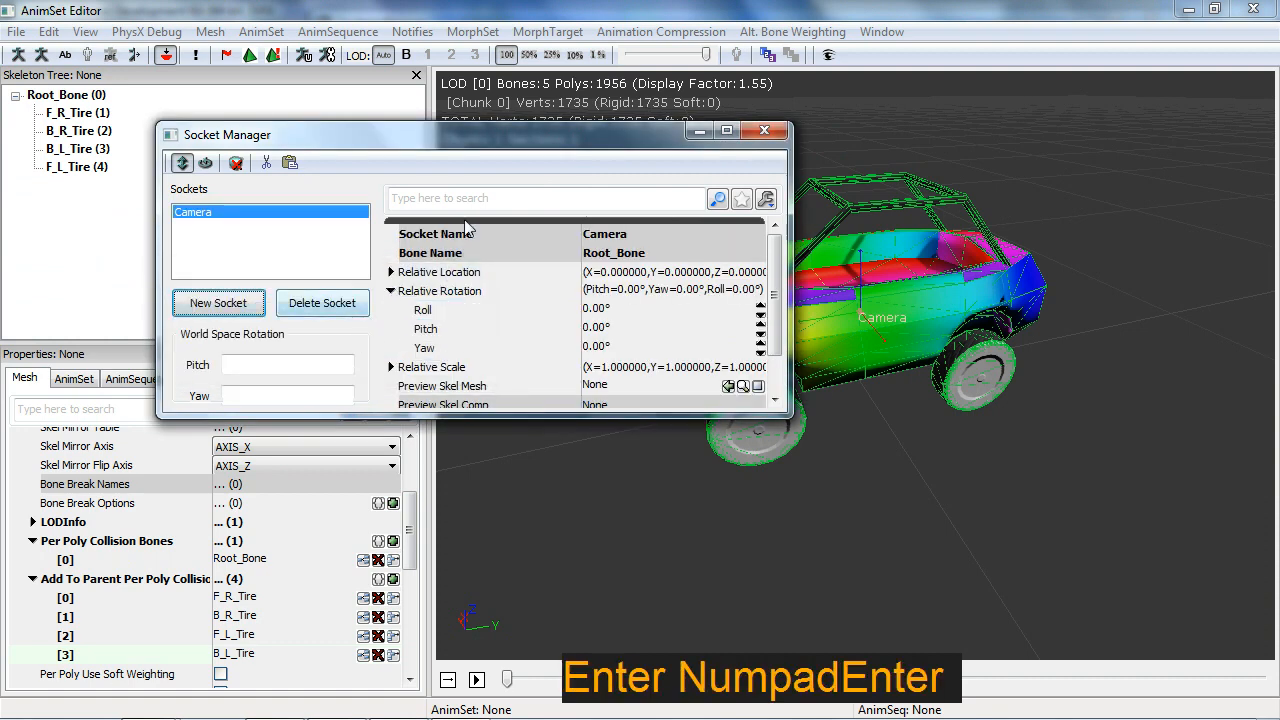
left_click_drag(227, 134, 160, 111)
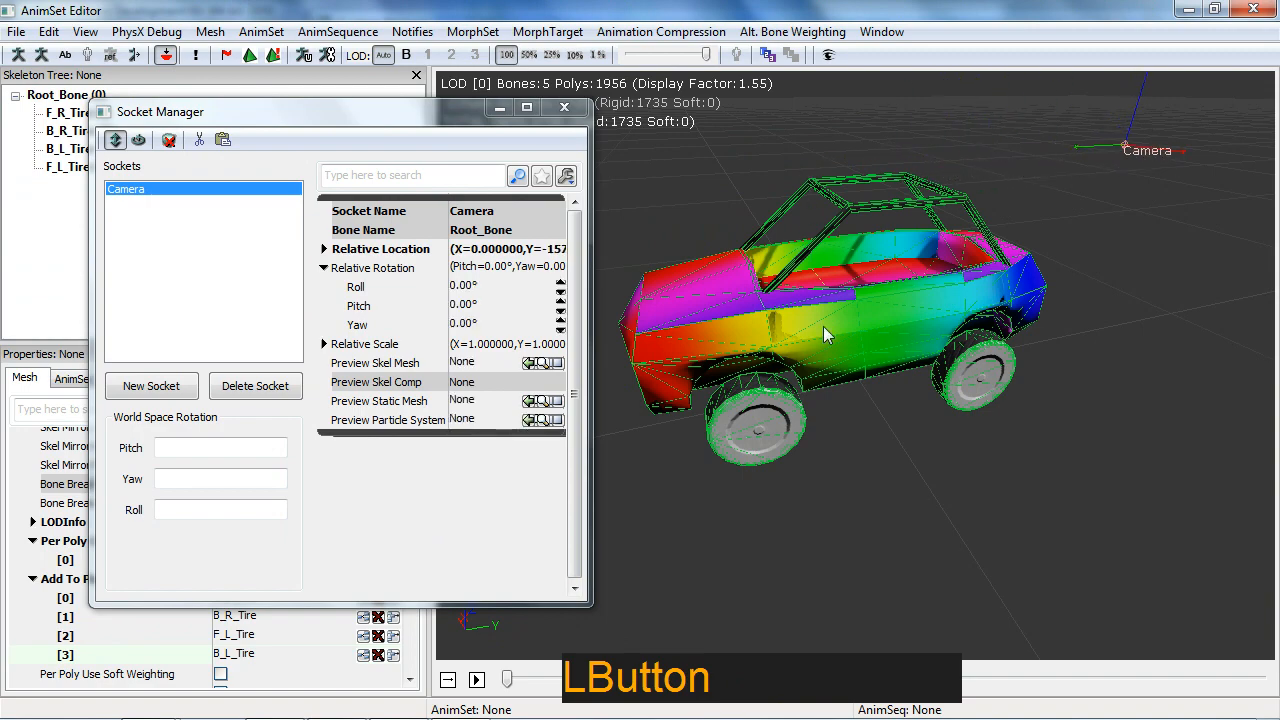
left_click_drag(825, 335, 1150, 265)
type("9")
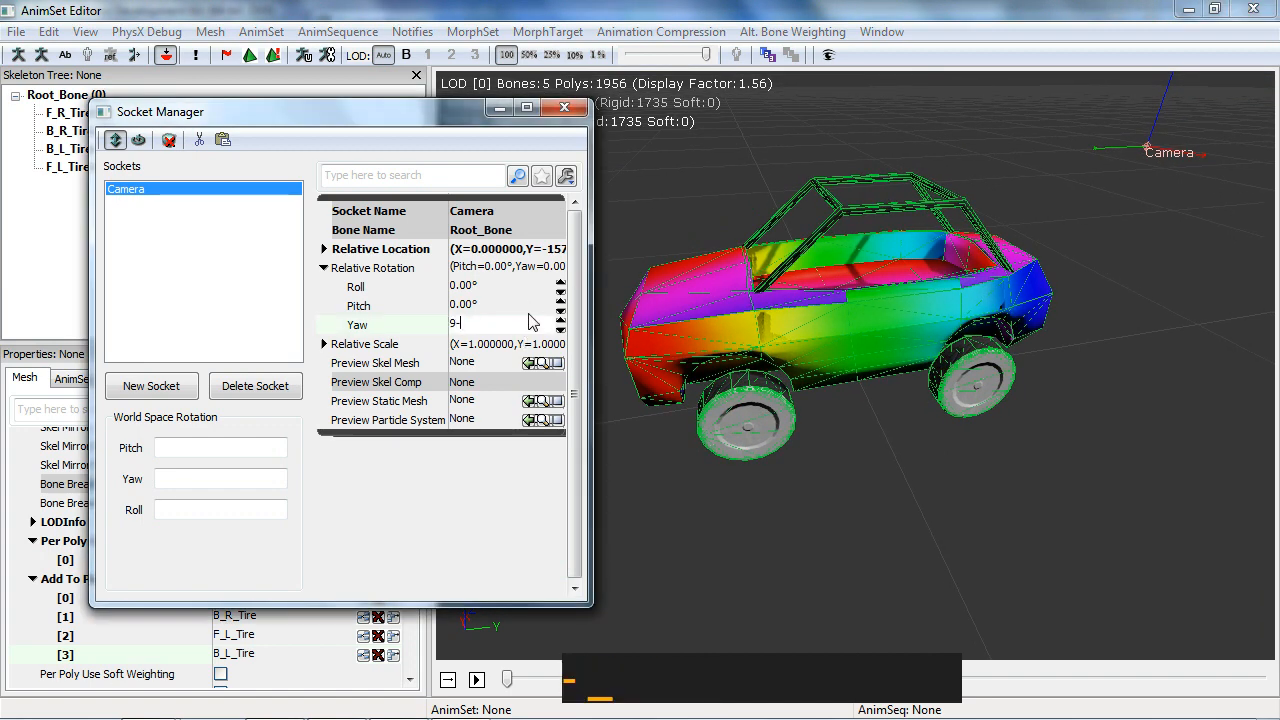
type("0")
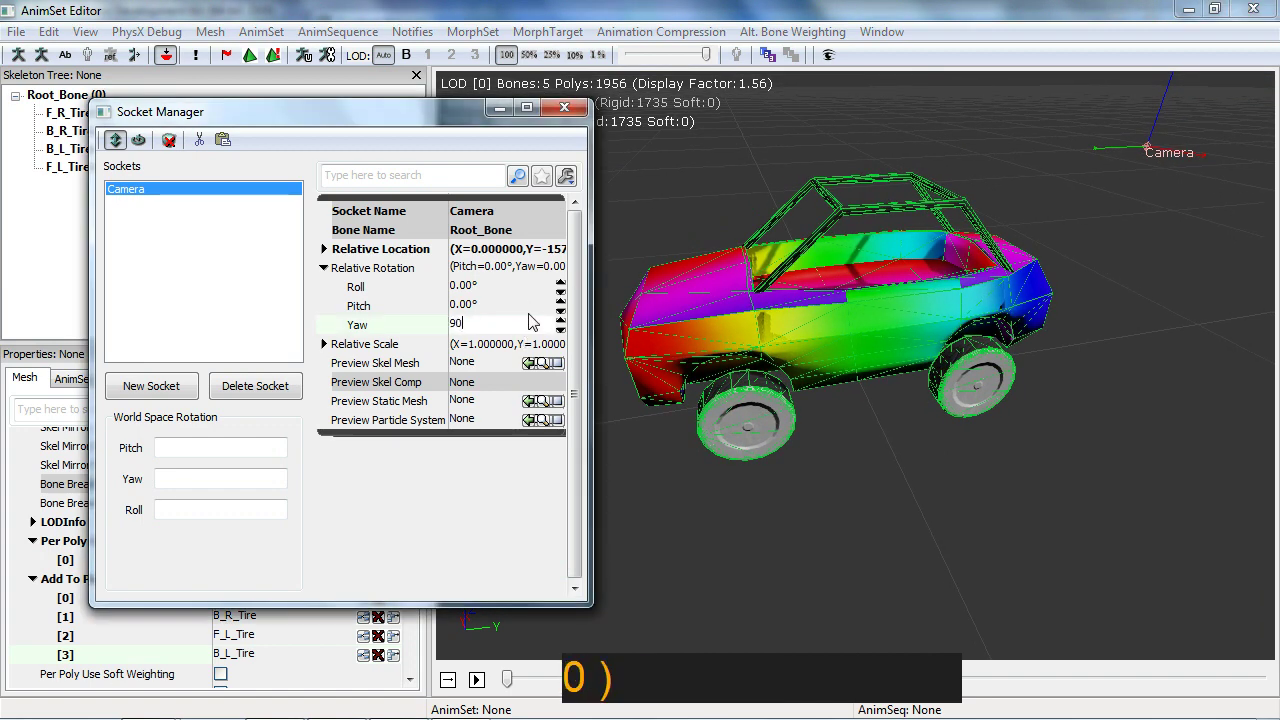
key("Enter")
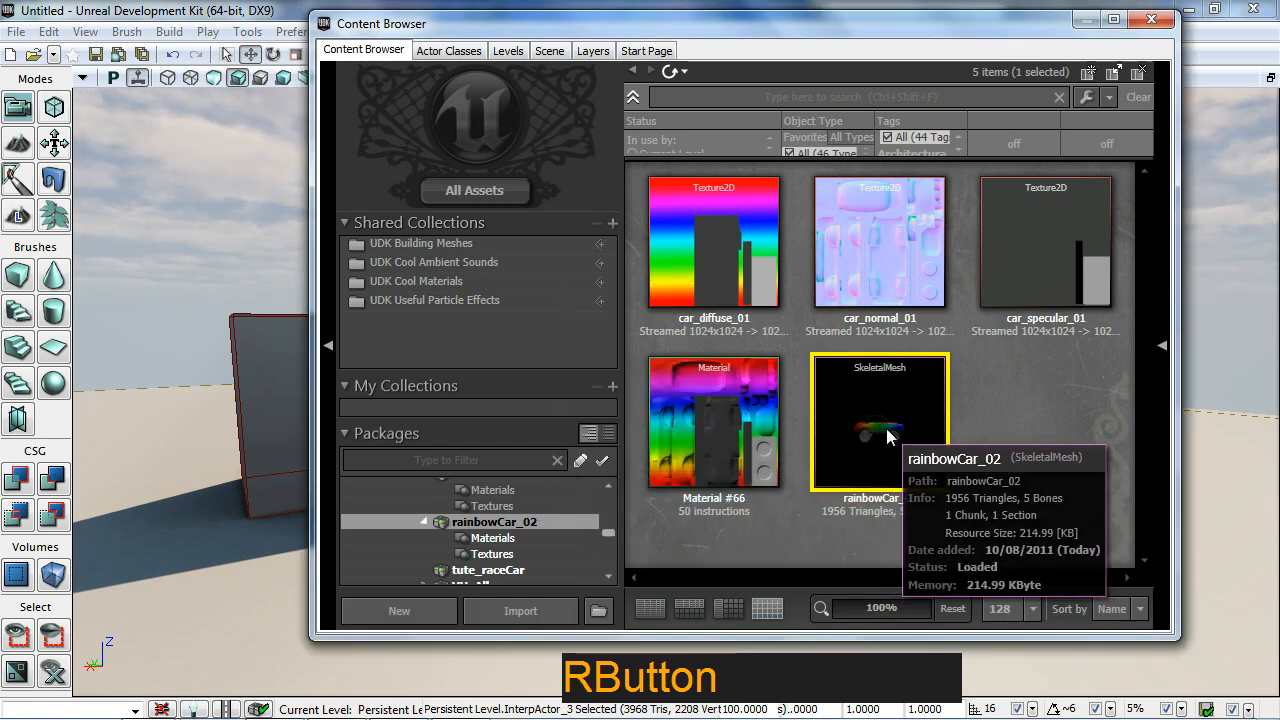
Create rainbowCar_02_Physics from the rainbowCar_02 mesh using Box collision geometry.
right_click(879, 435)
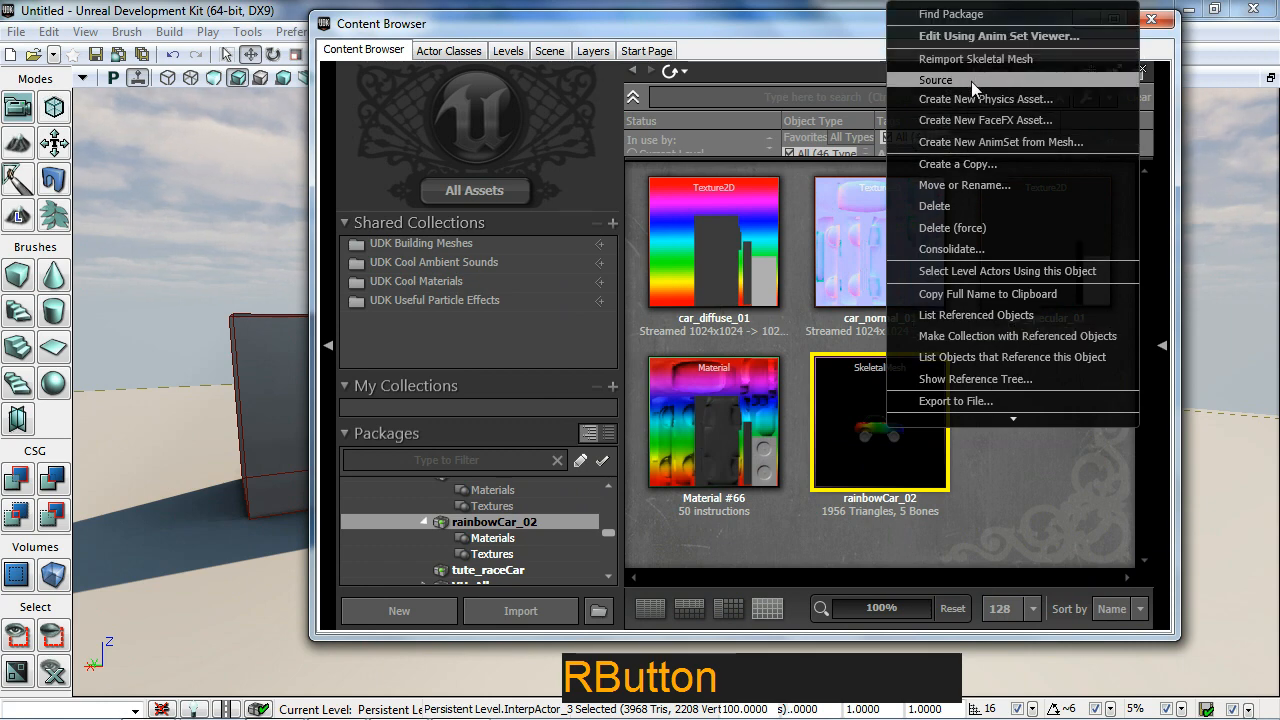
left_click(985, 98)
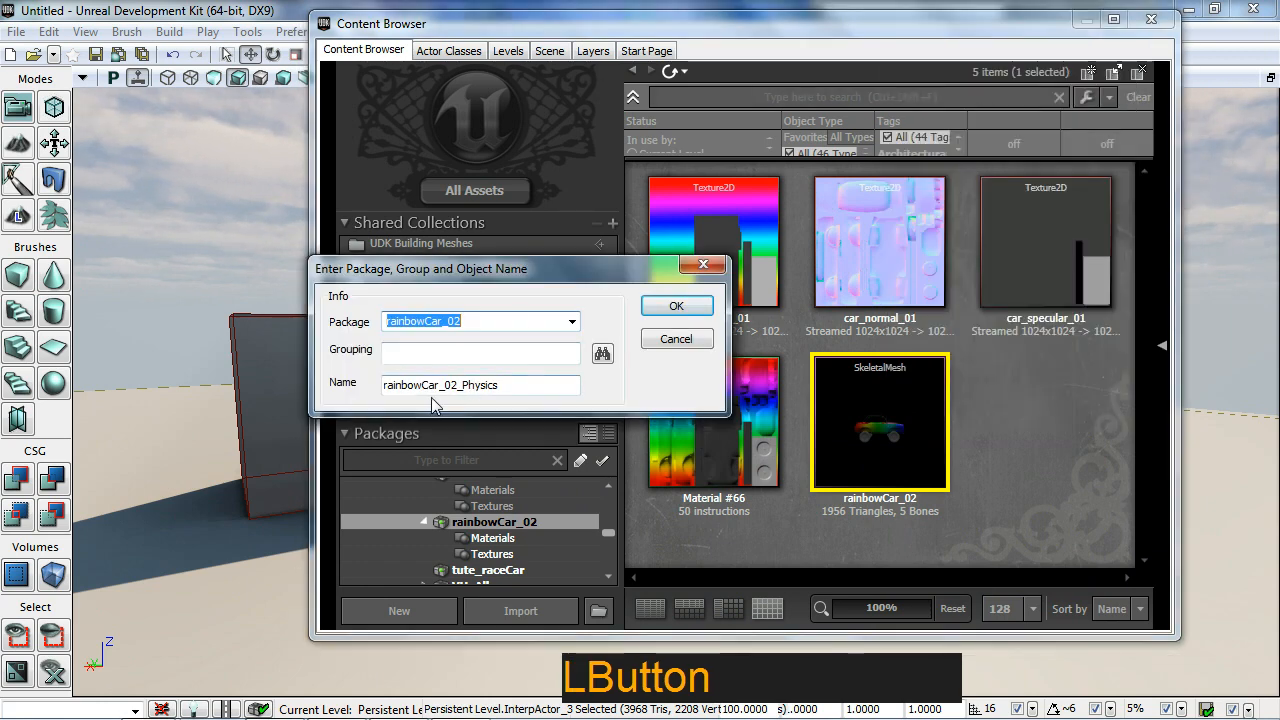
left_click(676, 305)
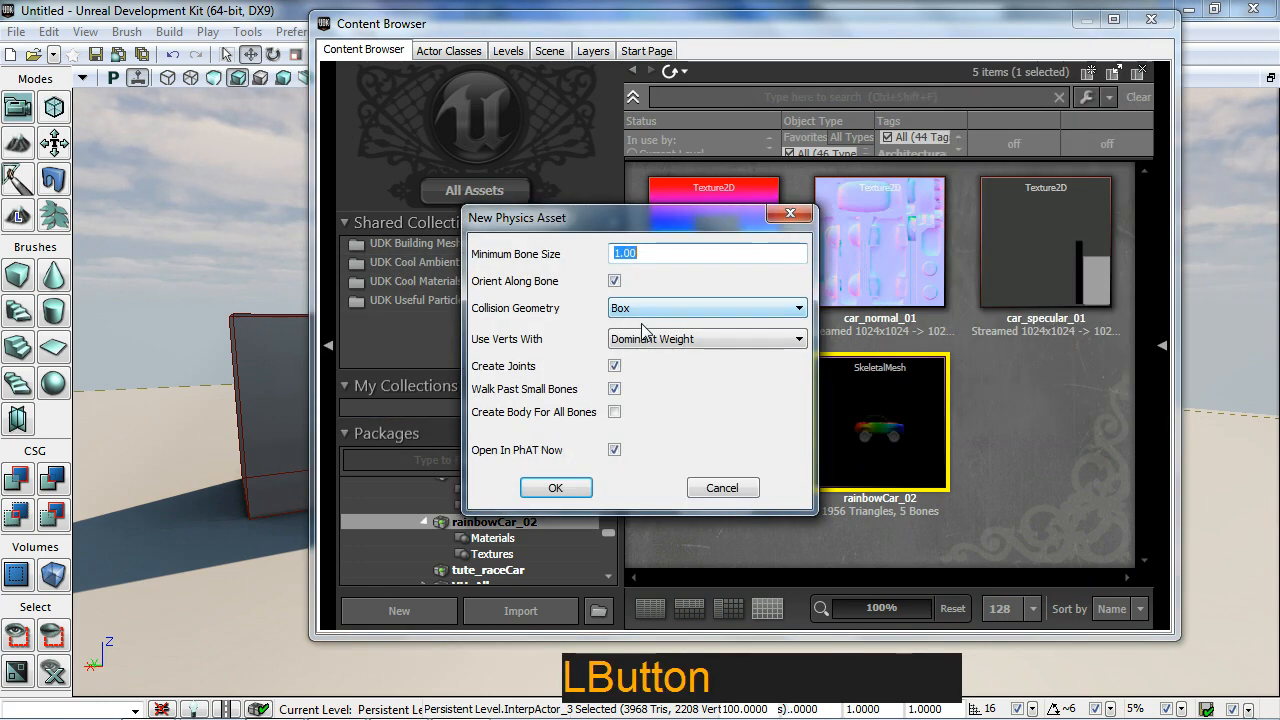
left_click(555, 487)
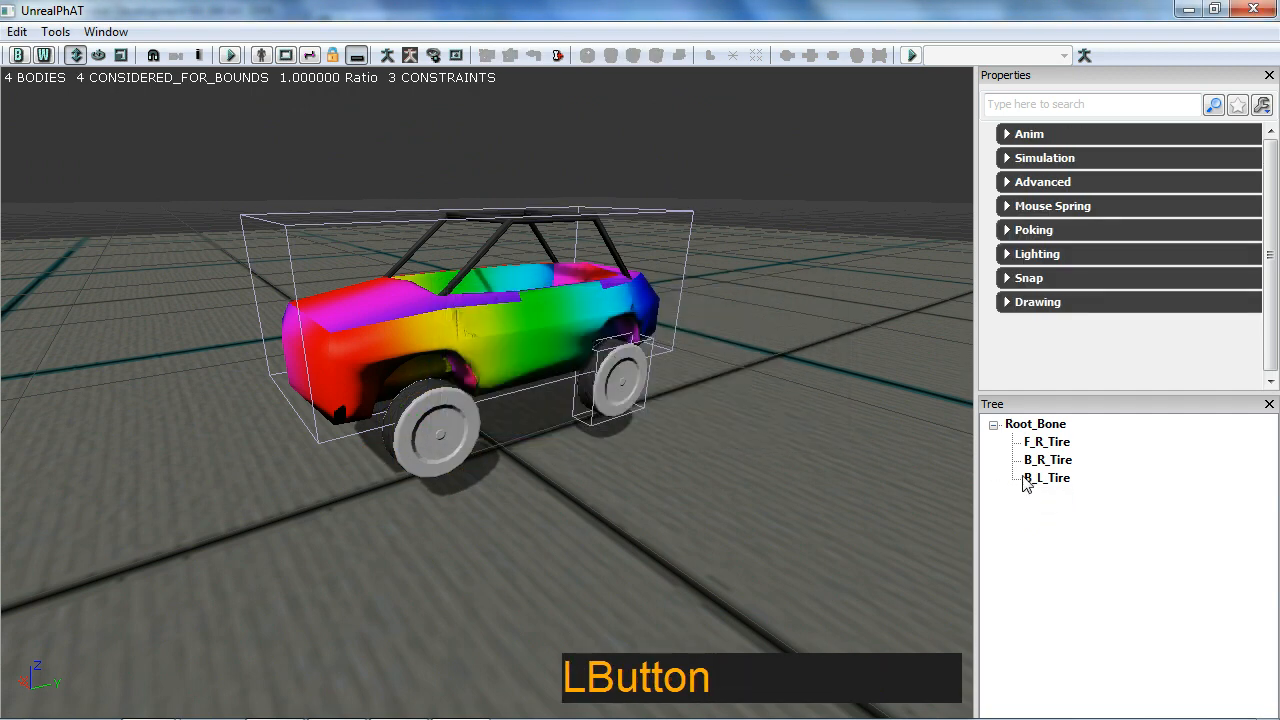
Delete the B_L, B_R and F_R tire bodies, leaving only the Root_Bone body.
left_click(1045, 477)
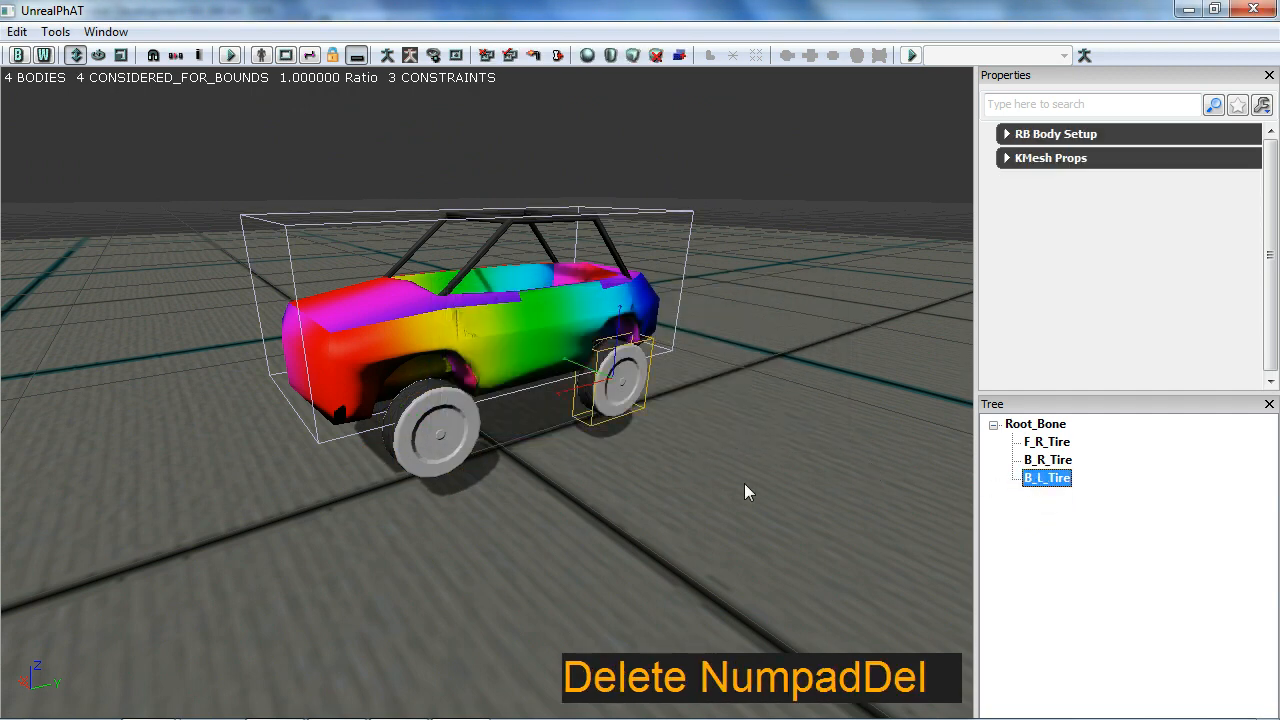
key("Delete")
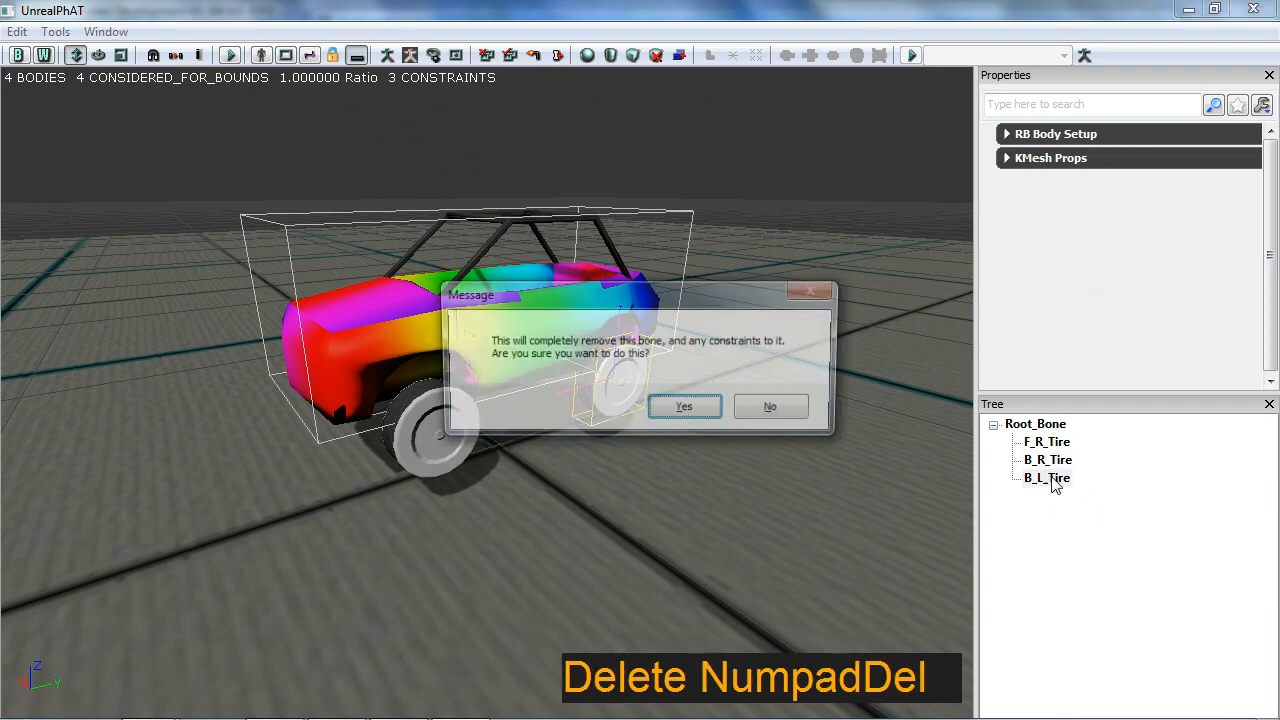
left_click(683, 406)
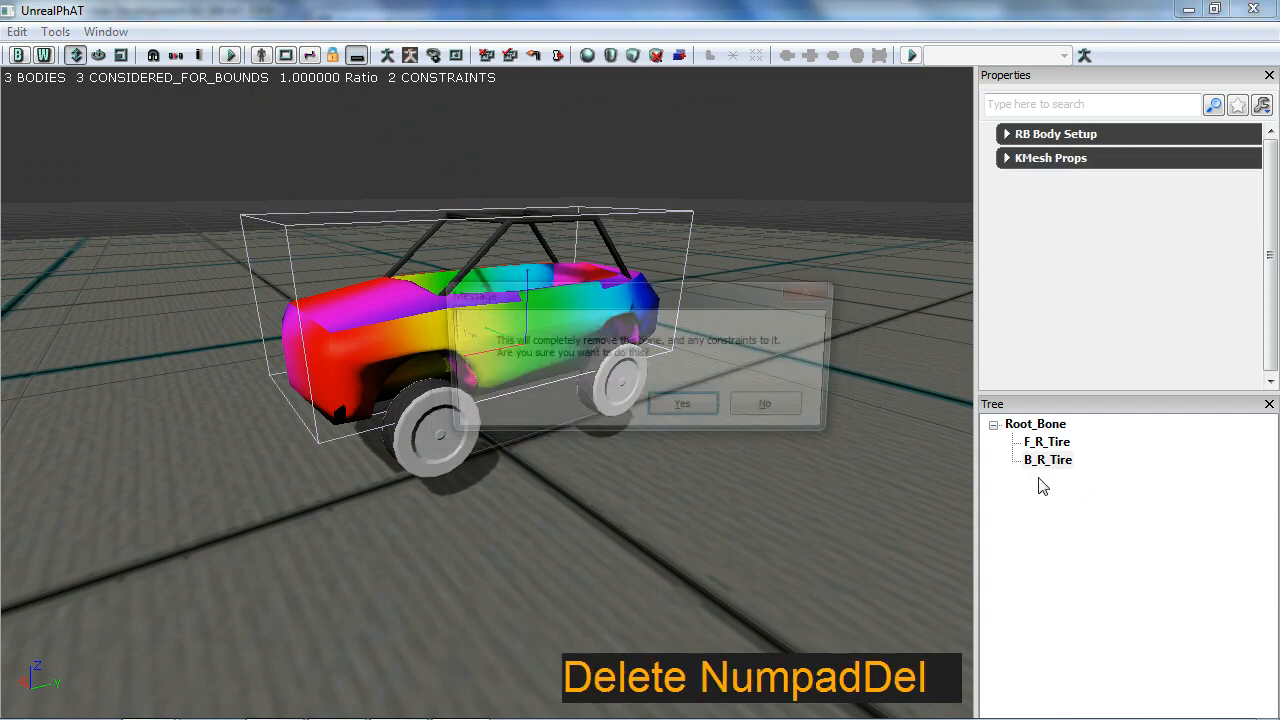
left_click(682, 403)
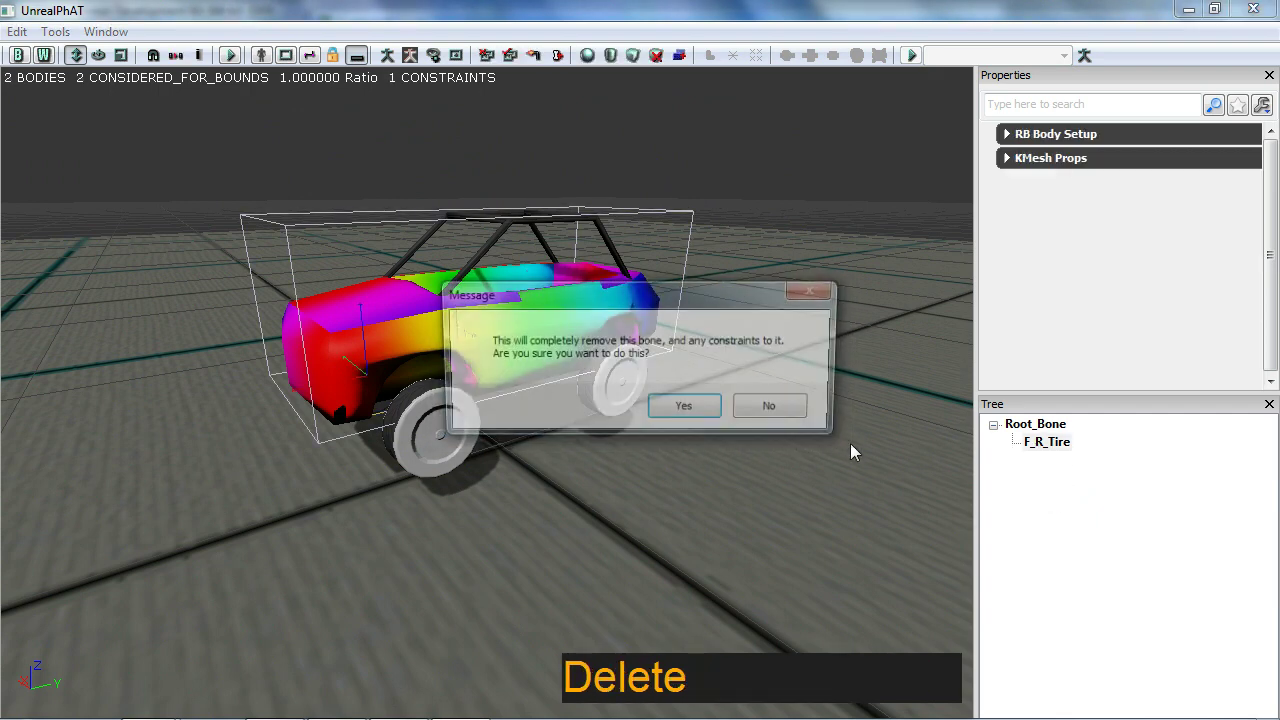
left_click(683, 405)
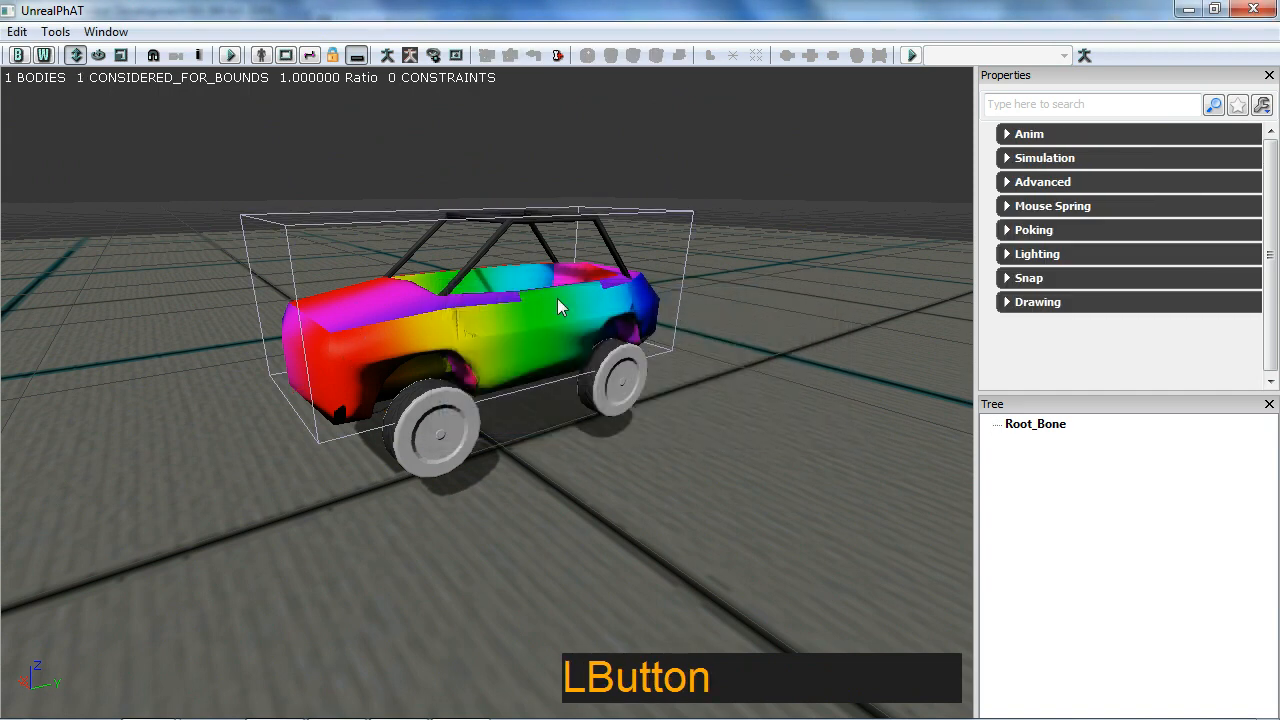
left_click(538, 270)
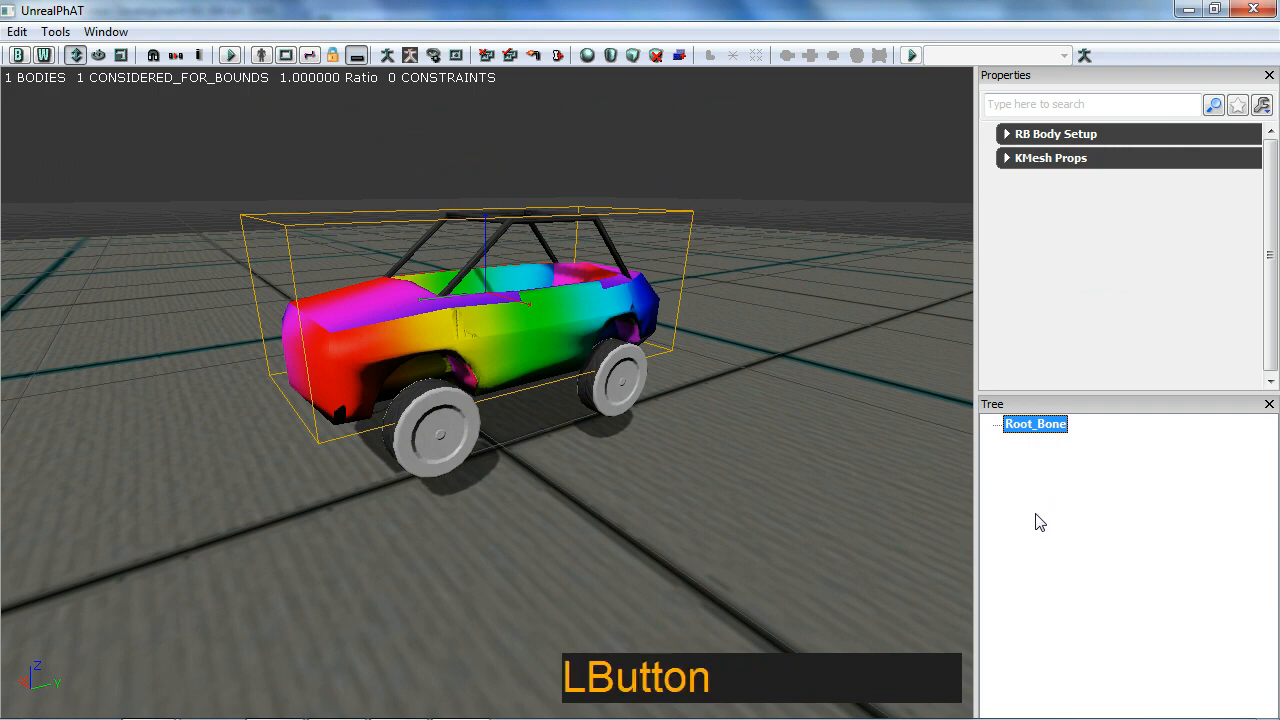
Add box bodies to Root_Bone for the new 5-body asset and leave PhAT.
left_click(1060, 435)
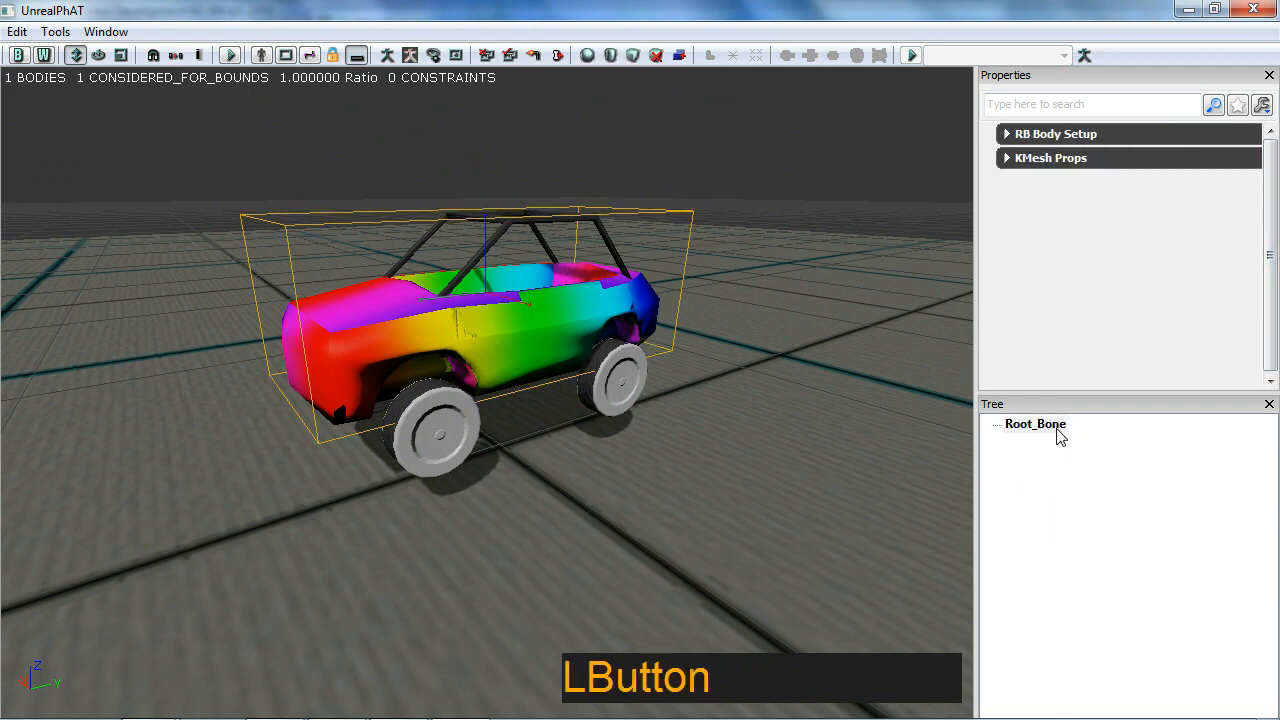
mouse_move(629, 54)
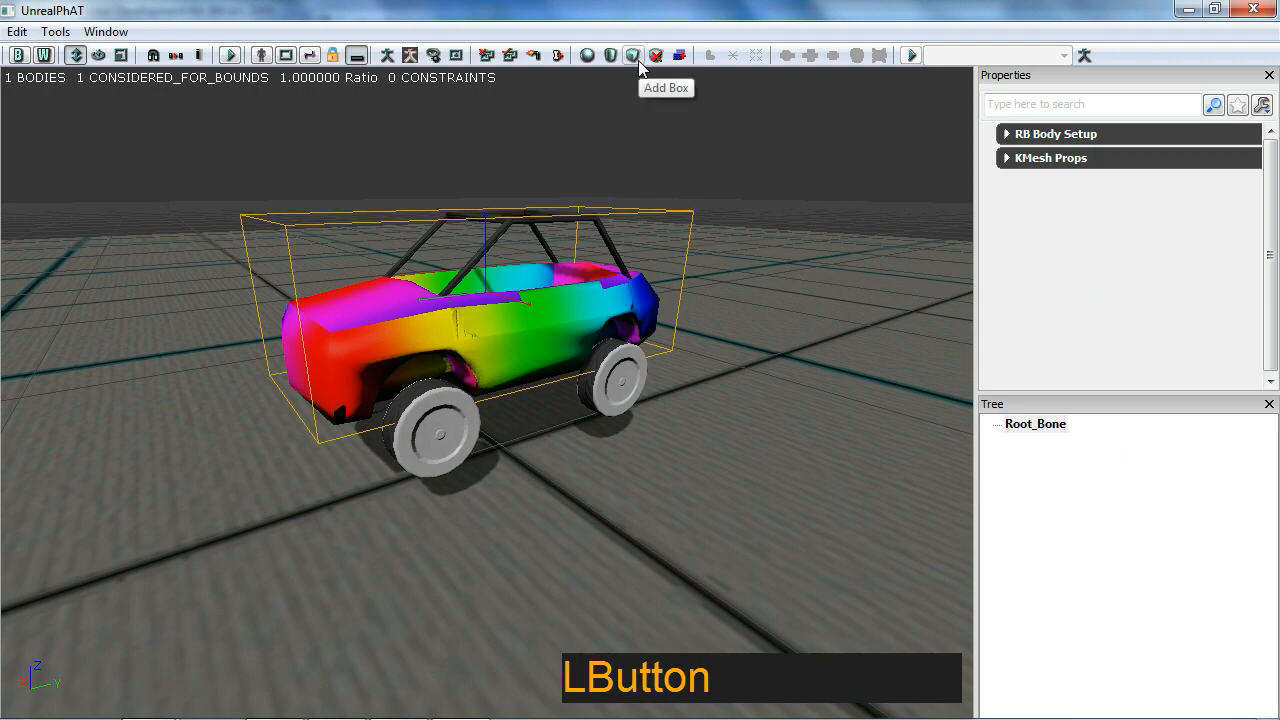
left_click(628, 55)
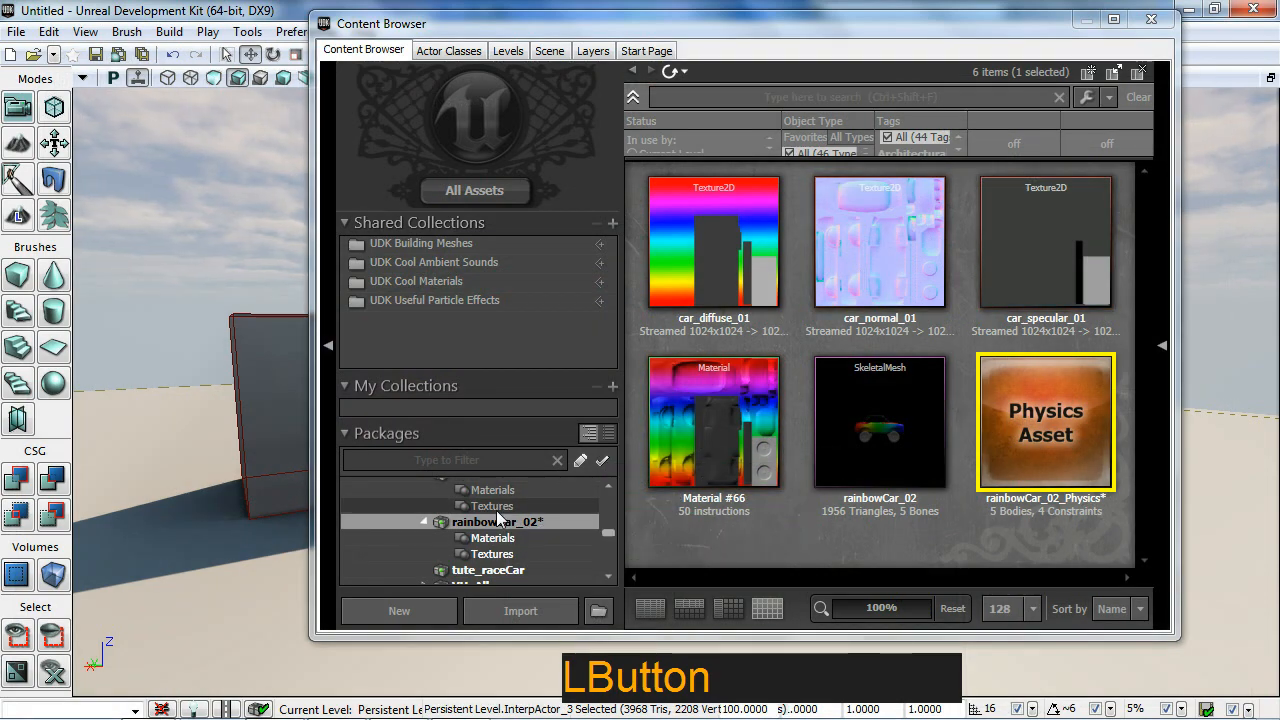
mouse_move(879, 420)
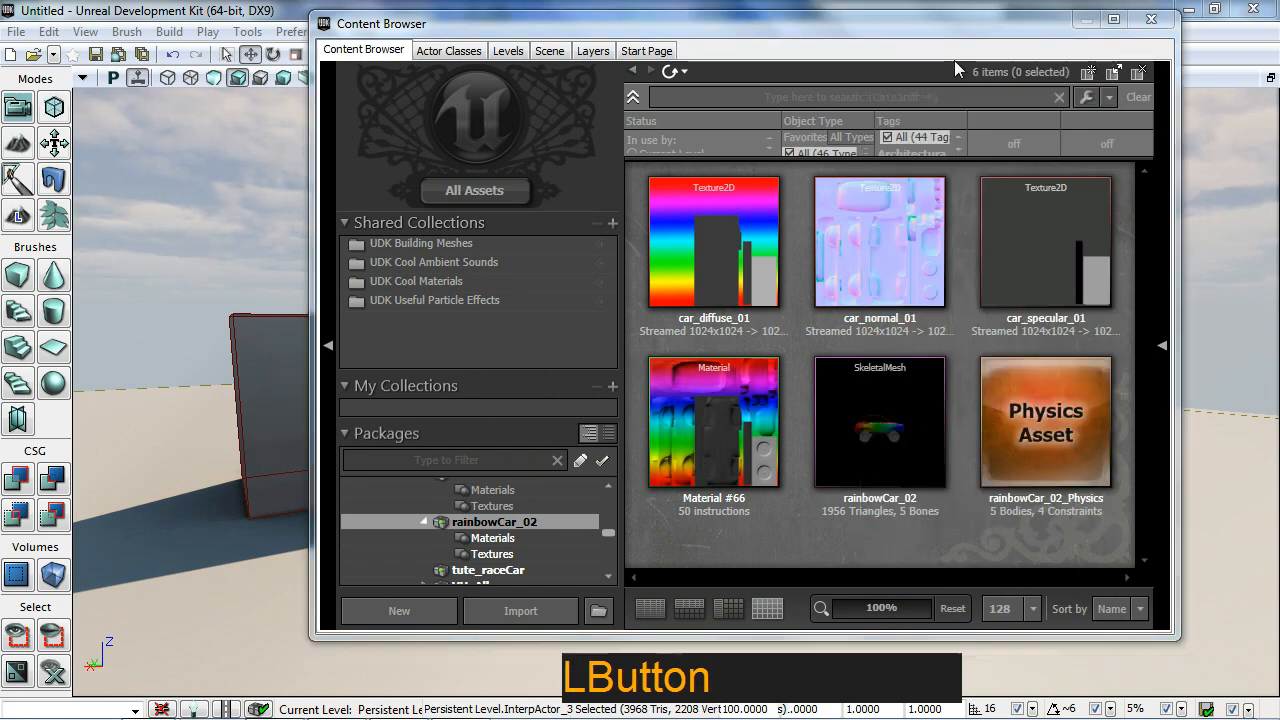
Name the new AnimTree AT_rainbowCar_02 in the rainbowCar_02 package.
left_click(398, 611)
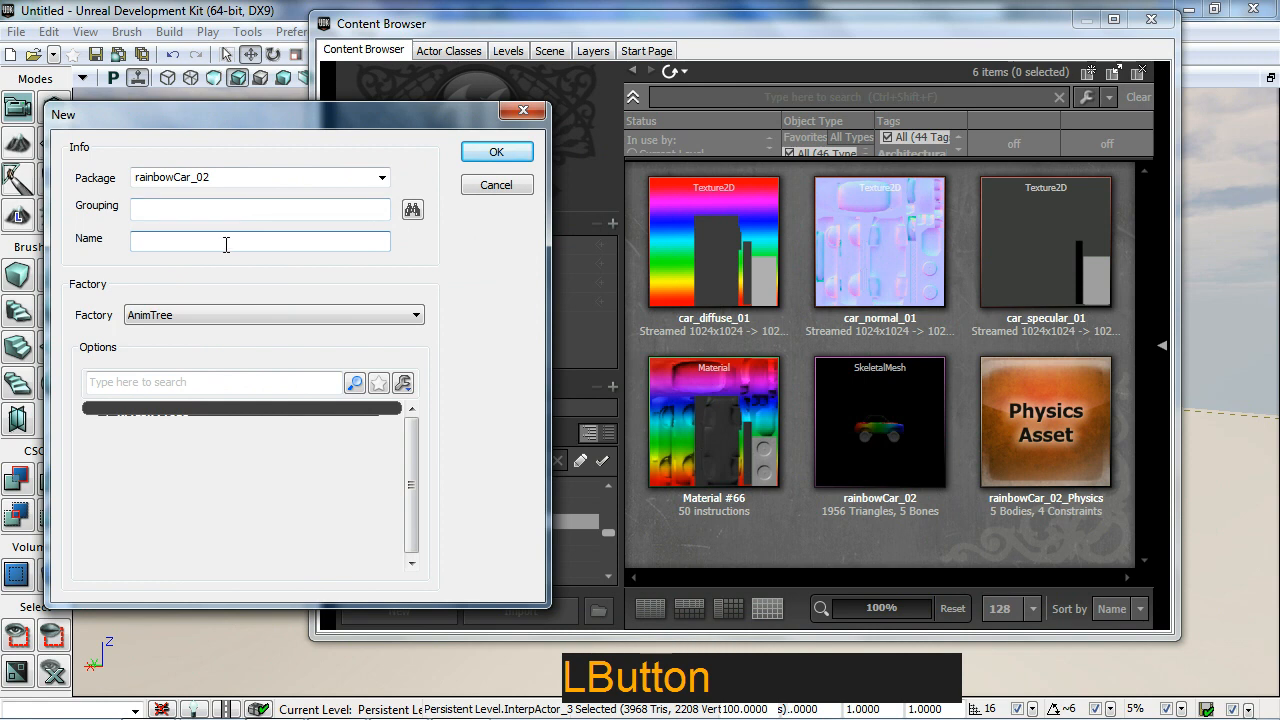
type("AT_")
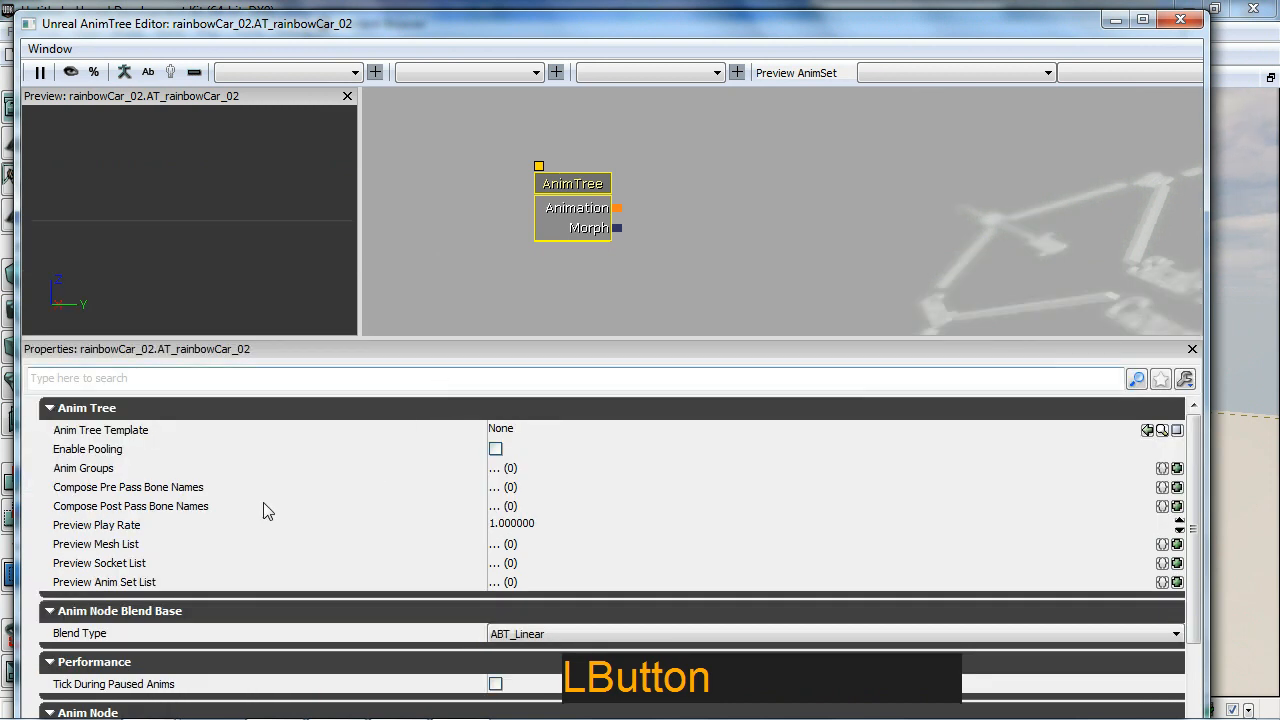
mouse_move(140, 548)
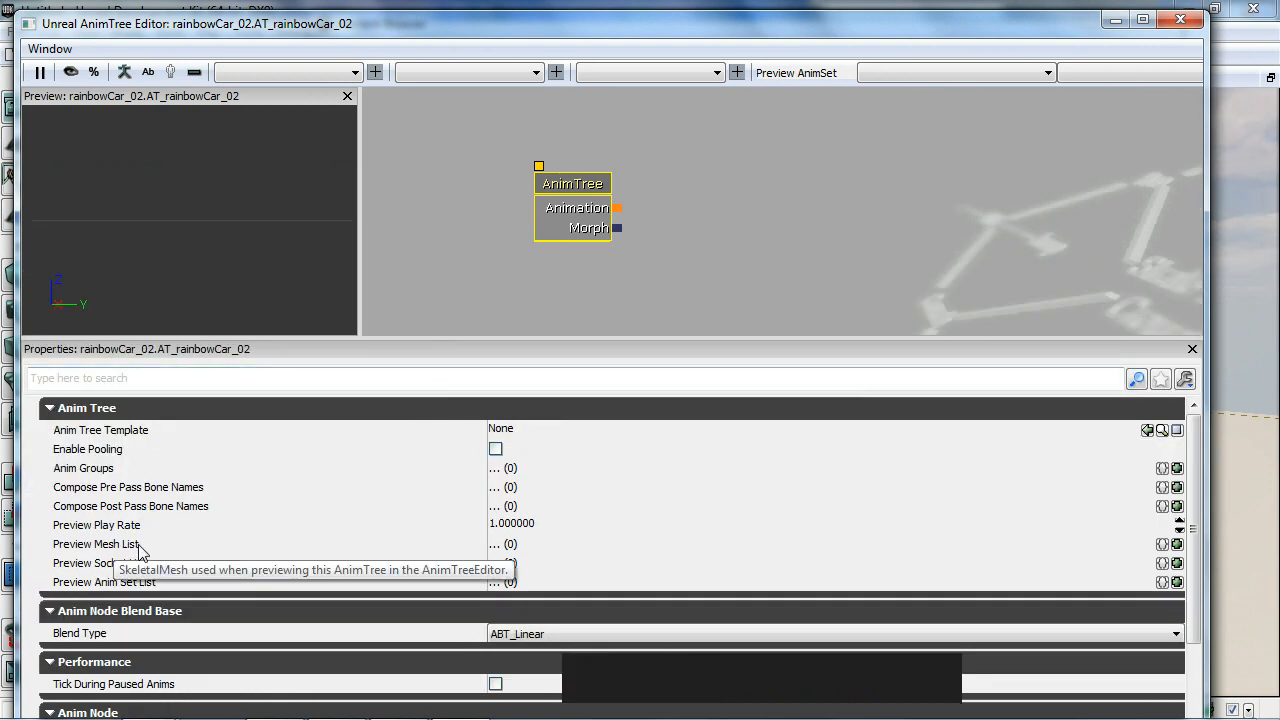
Add a preview mesh entry using the rainbowCar_02 car skeletal mesh.
left_click(1177, 545)
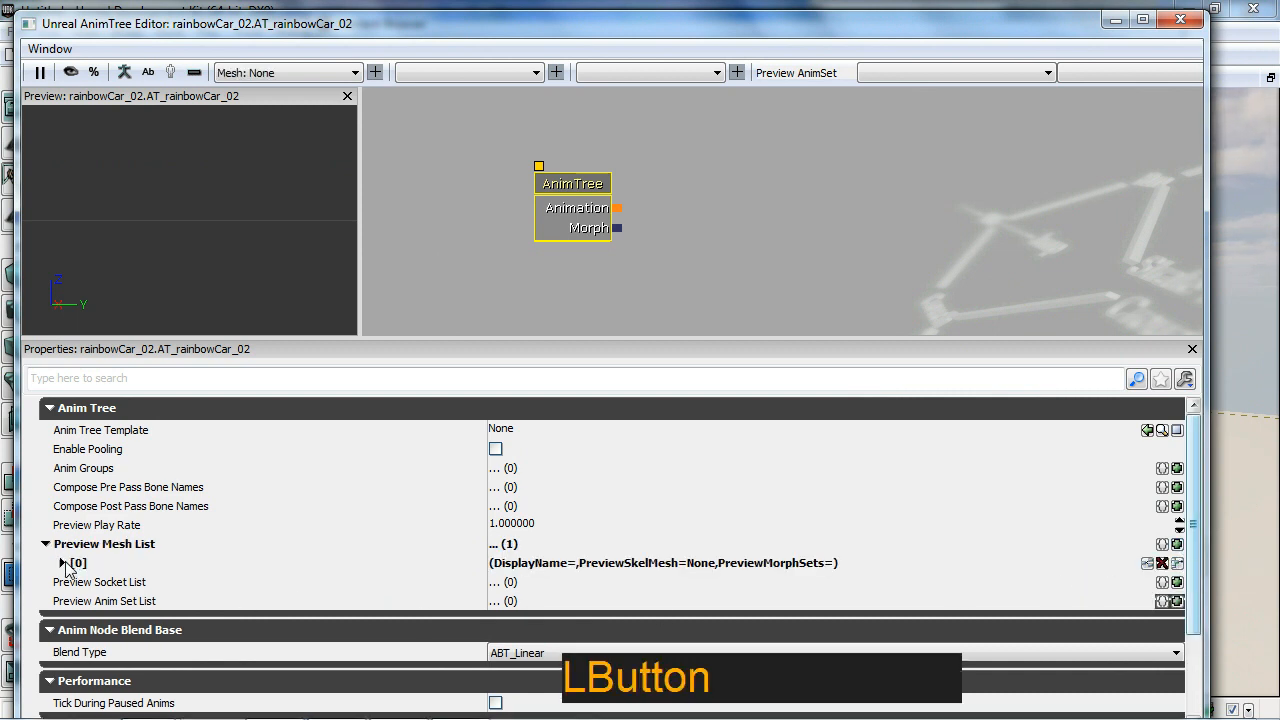
left_click(62, 564)
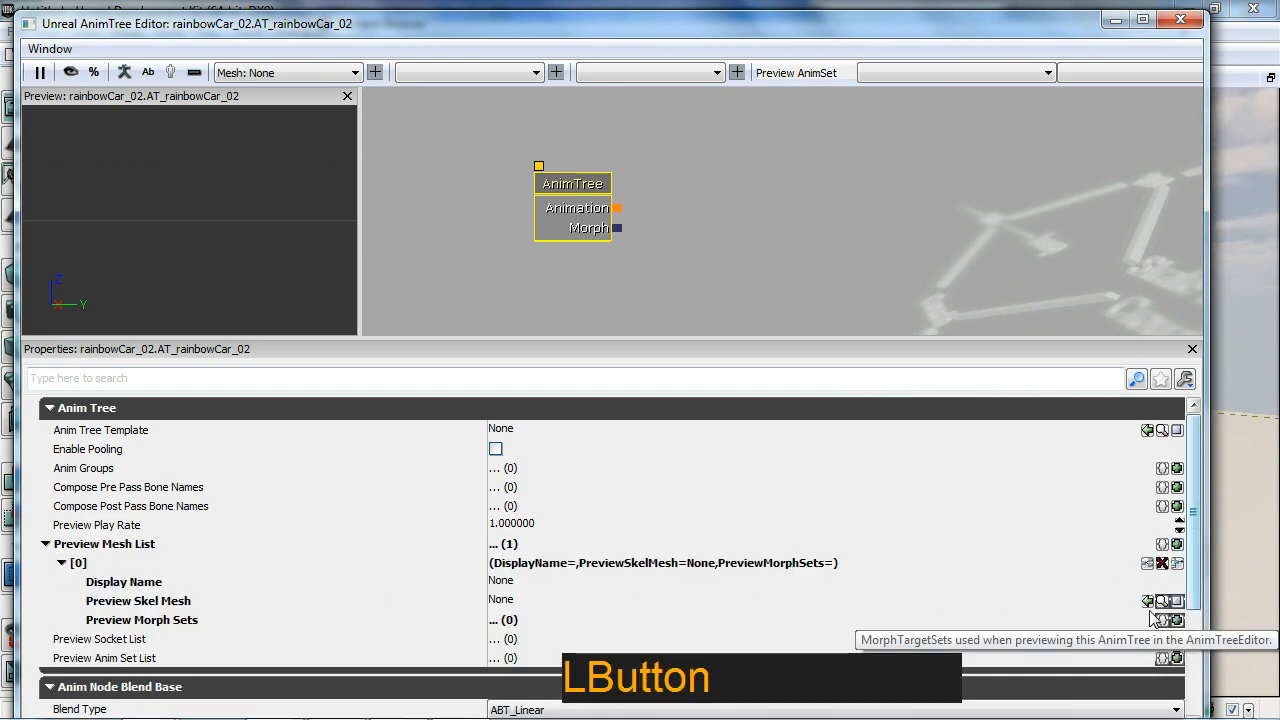
left_click(1162, 600)
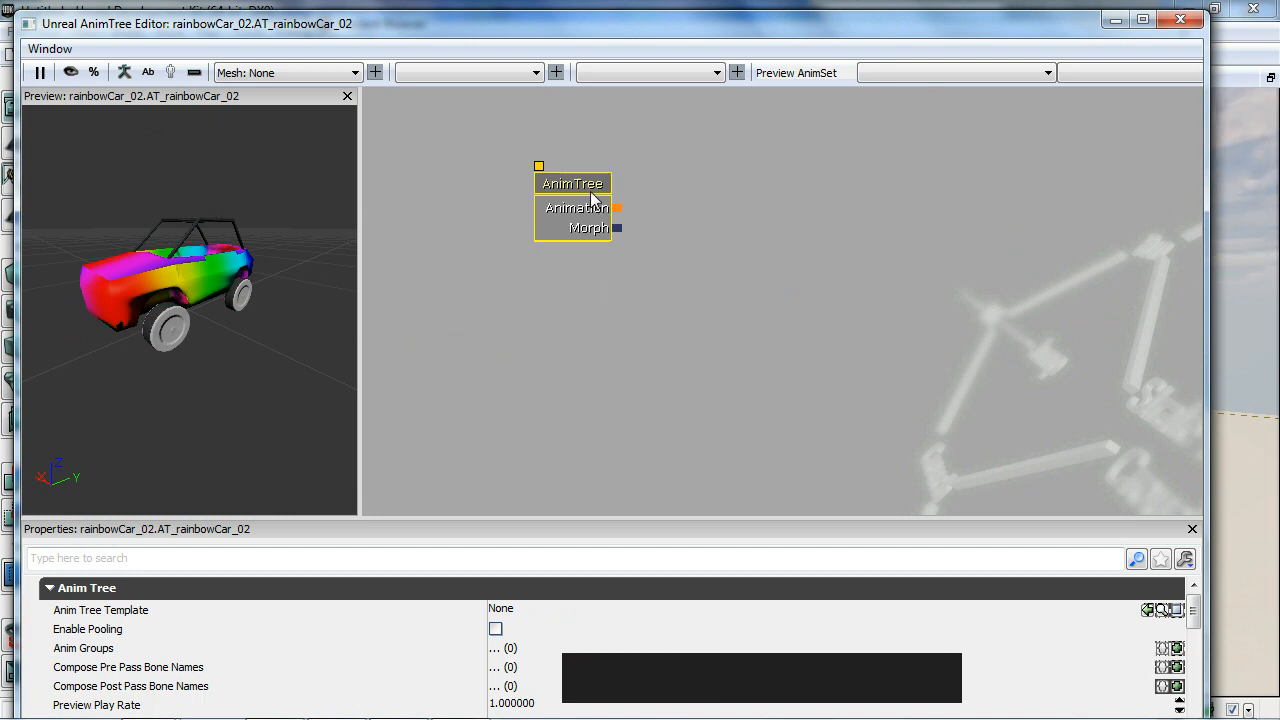
Add SkelControl chains for F_R_Tire, B_R_Tire, B_L_Tire and F_L_Tire to the AnimTree node.
right_click(572, 185)
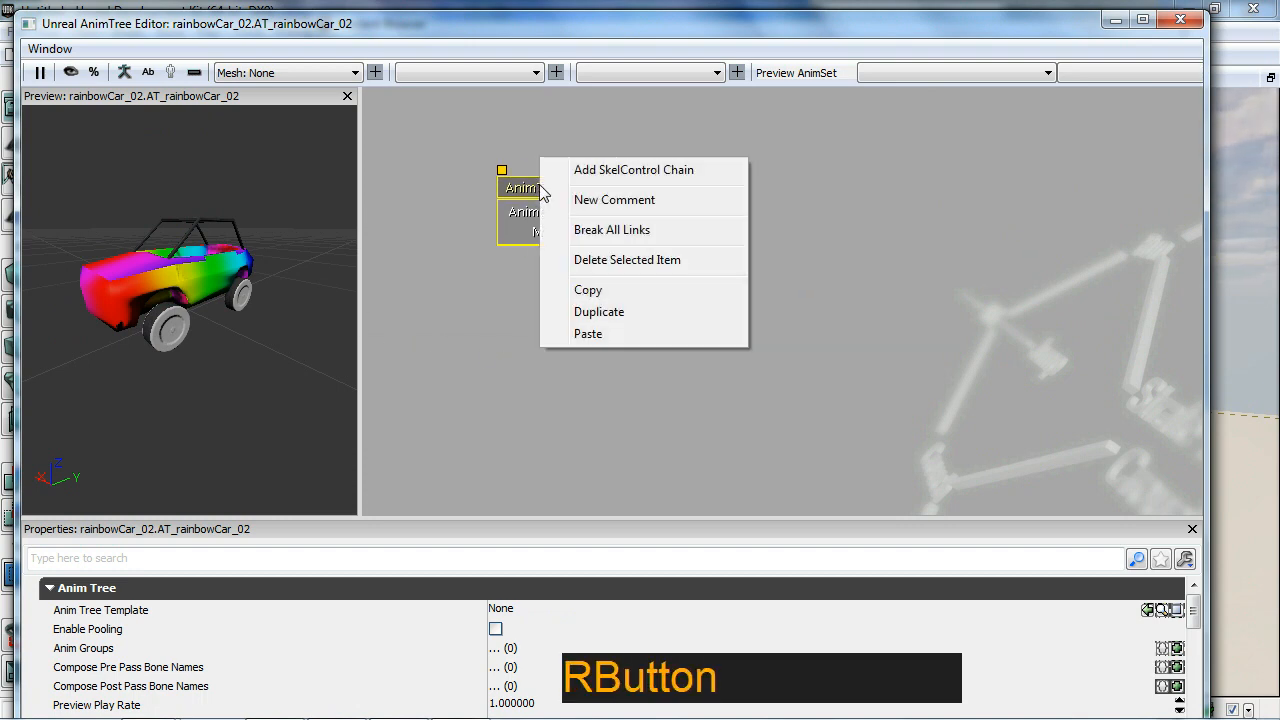
left_click(634, 169)
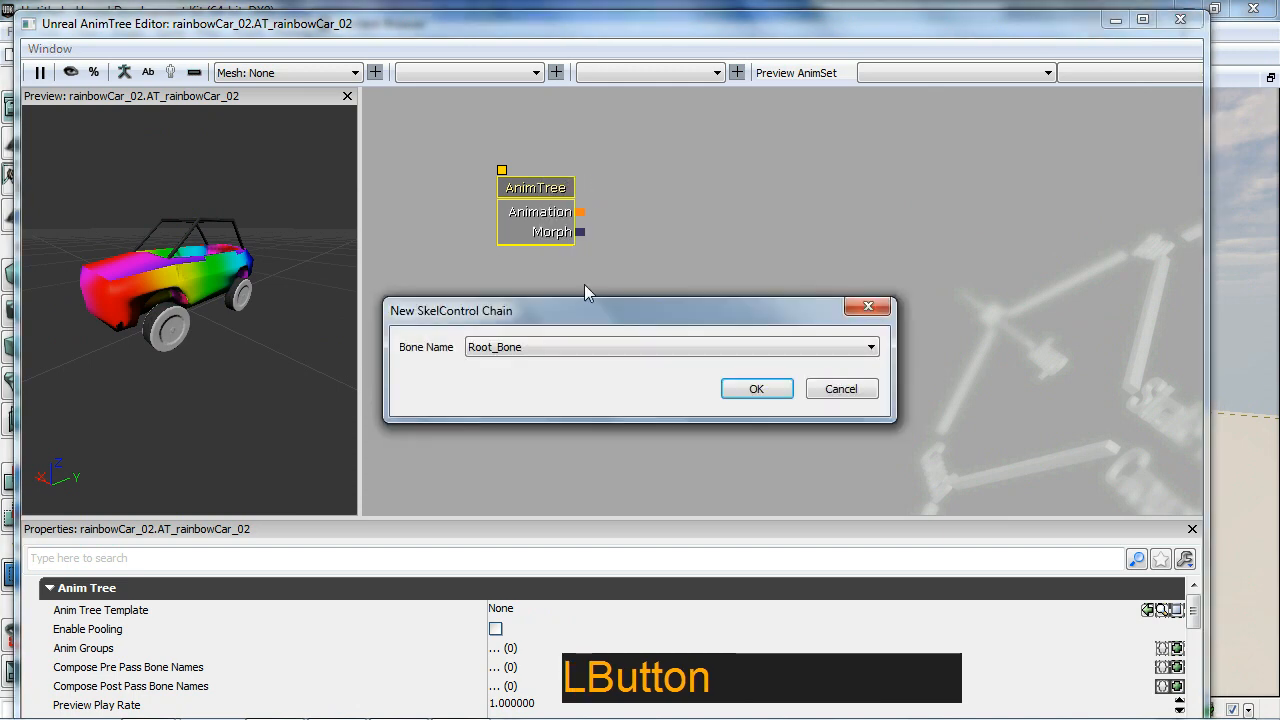
left_click(869, 346)
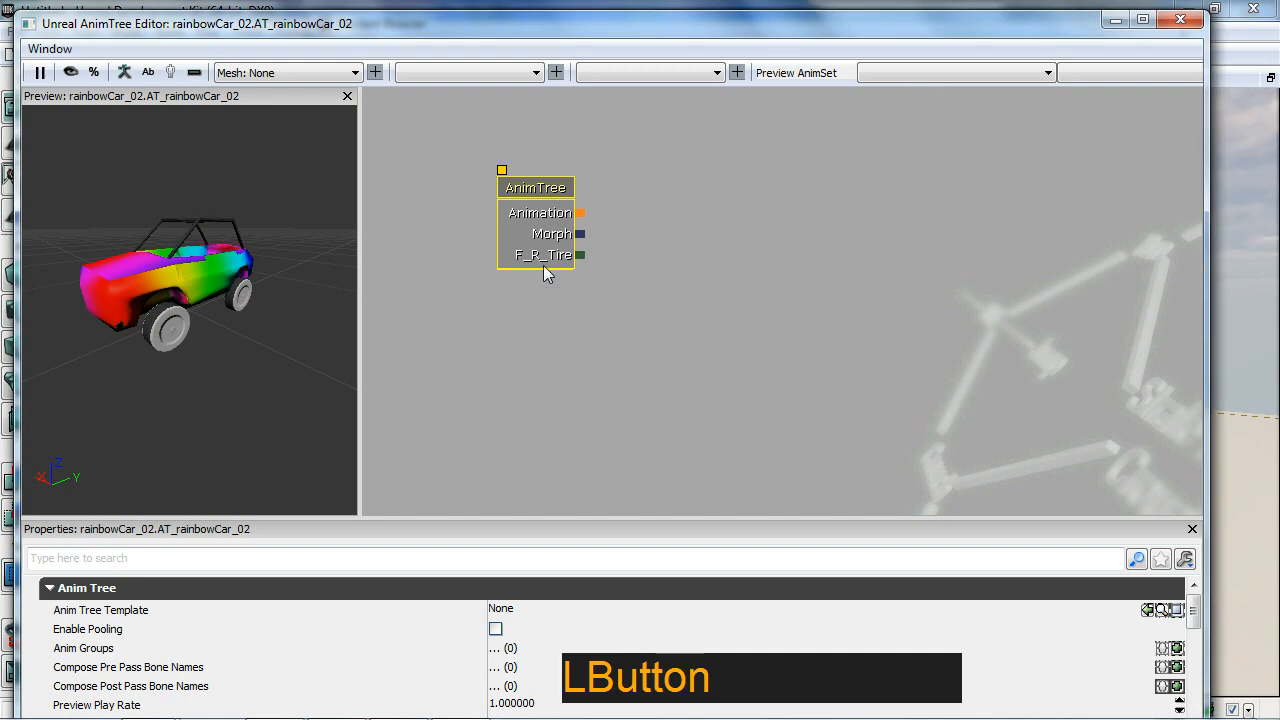
right_click(545, 270)
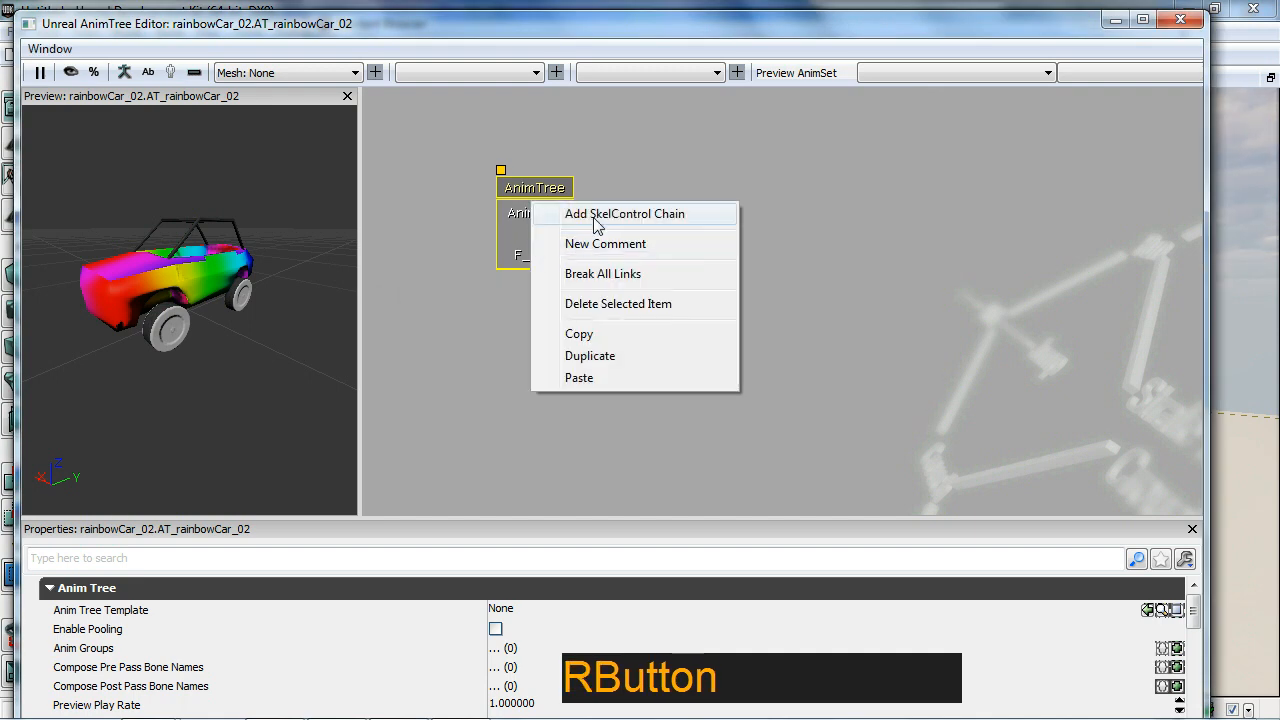
left_click(628, 213)
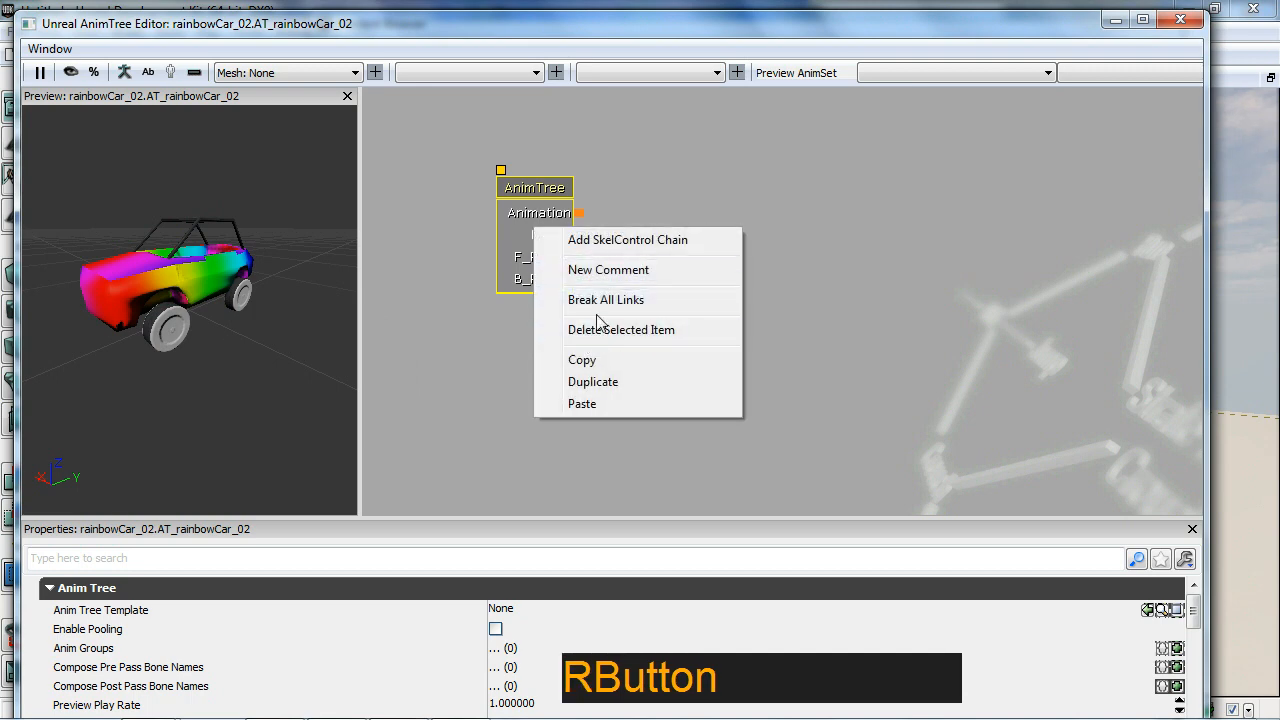
left_click(628, 239)
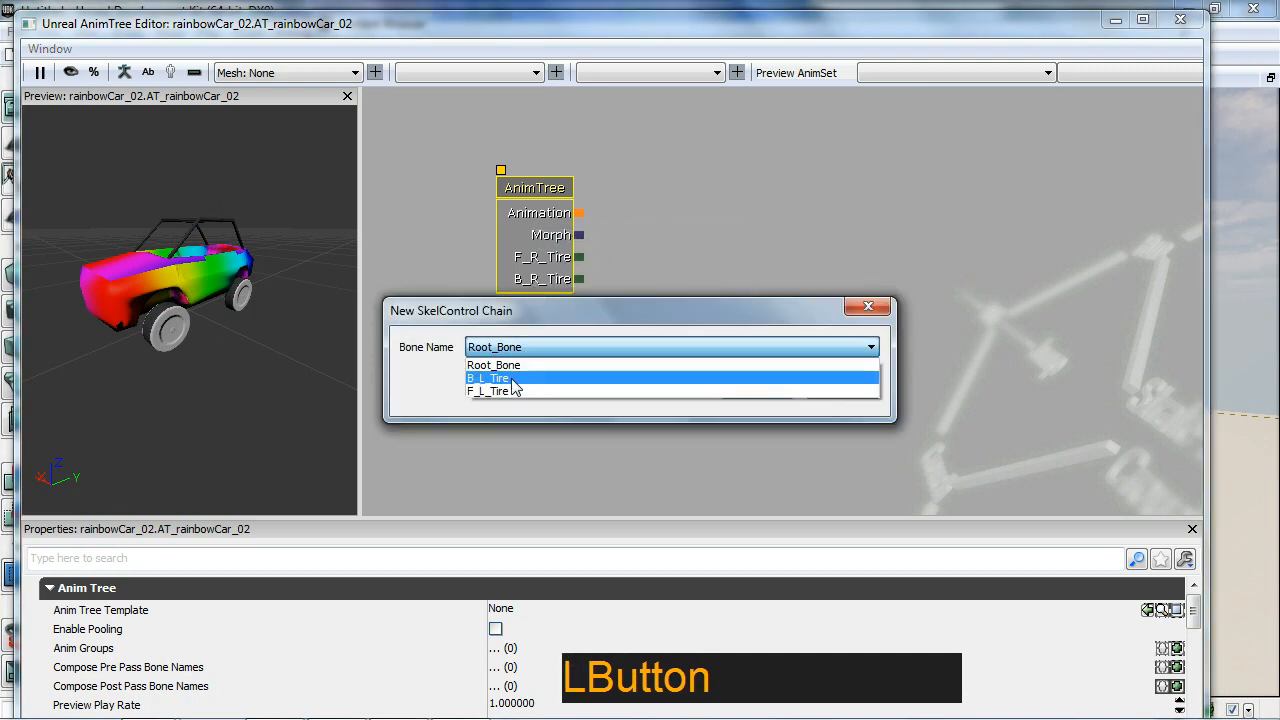
right_click(536, 213)
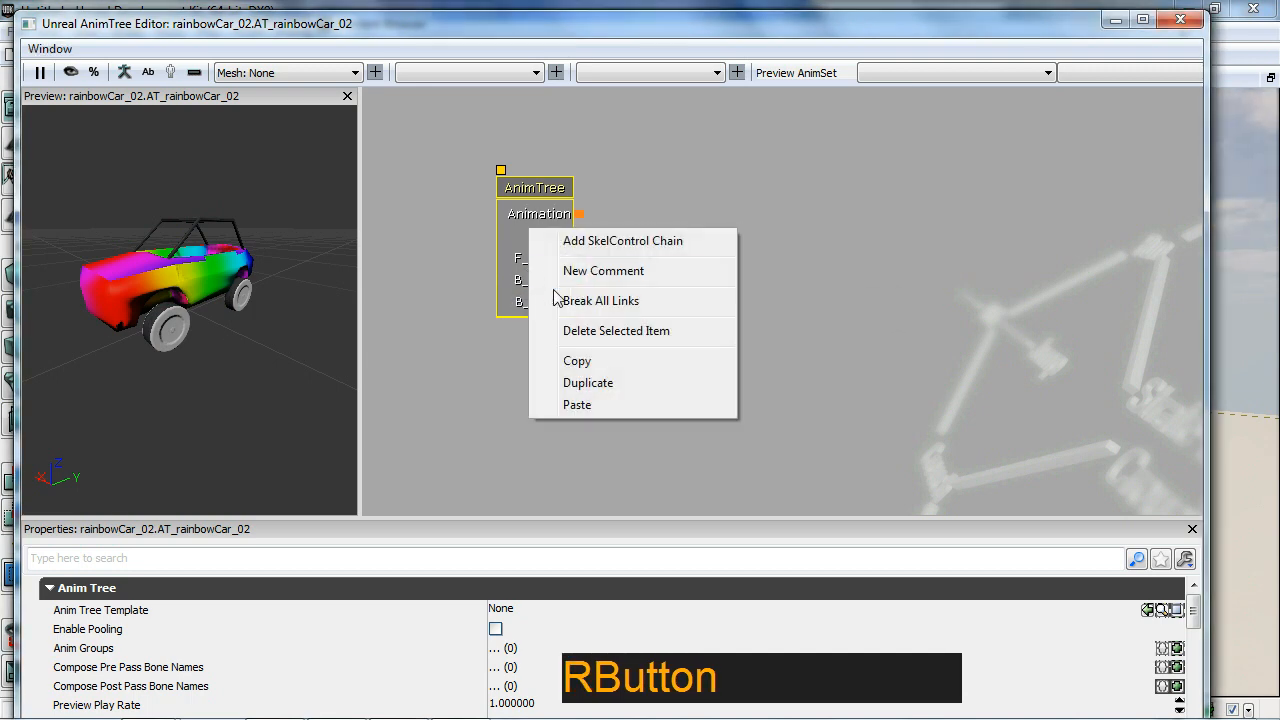
left_click(622, 241)
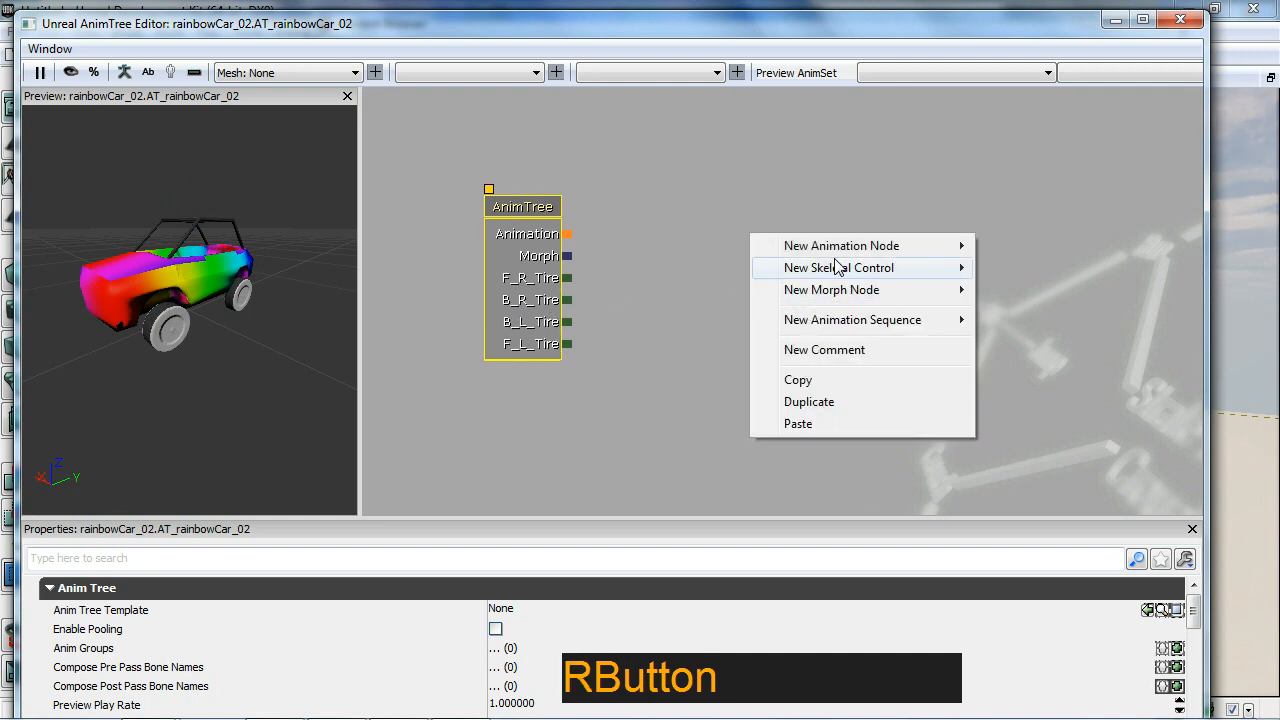
Add a SkelControlWheel skeletal control node beside the AnimTree node.
left_click(838, 267)
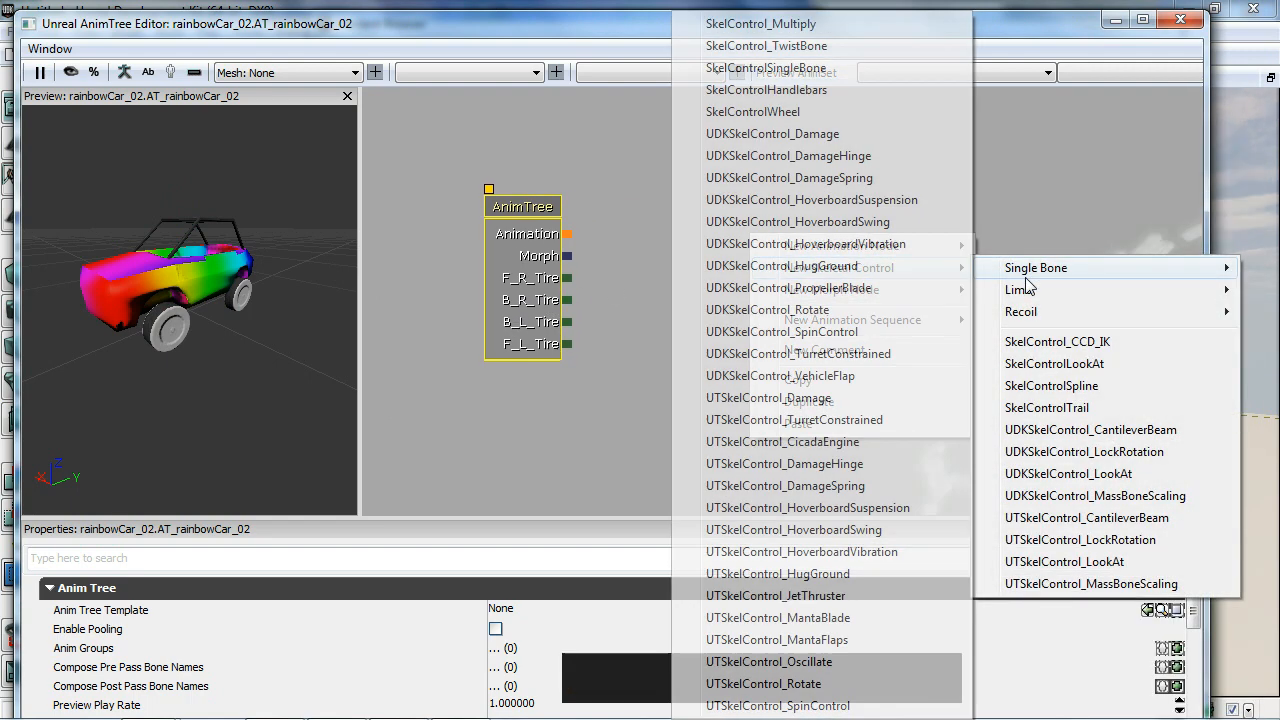
mouse_move(753, 111)
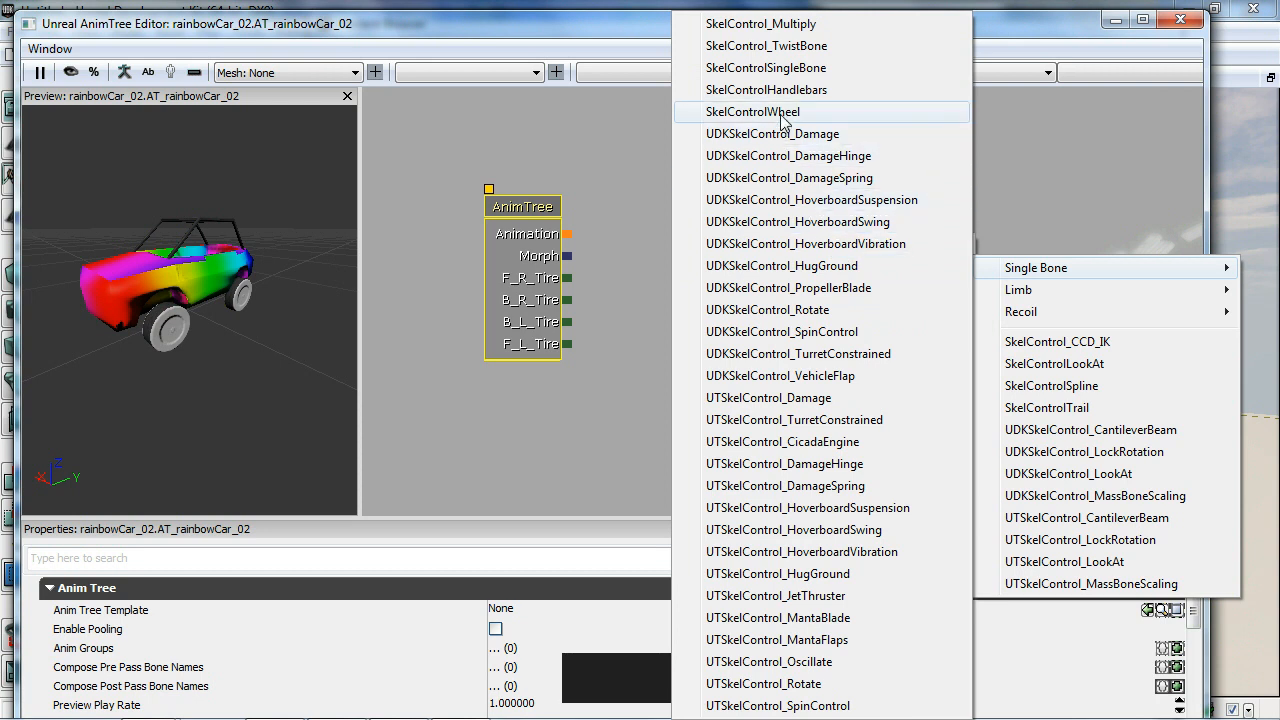
left_click(755, 111)
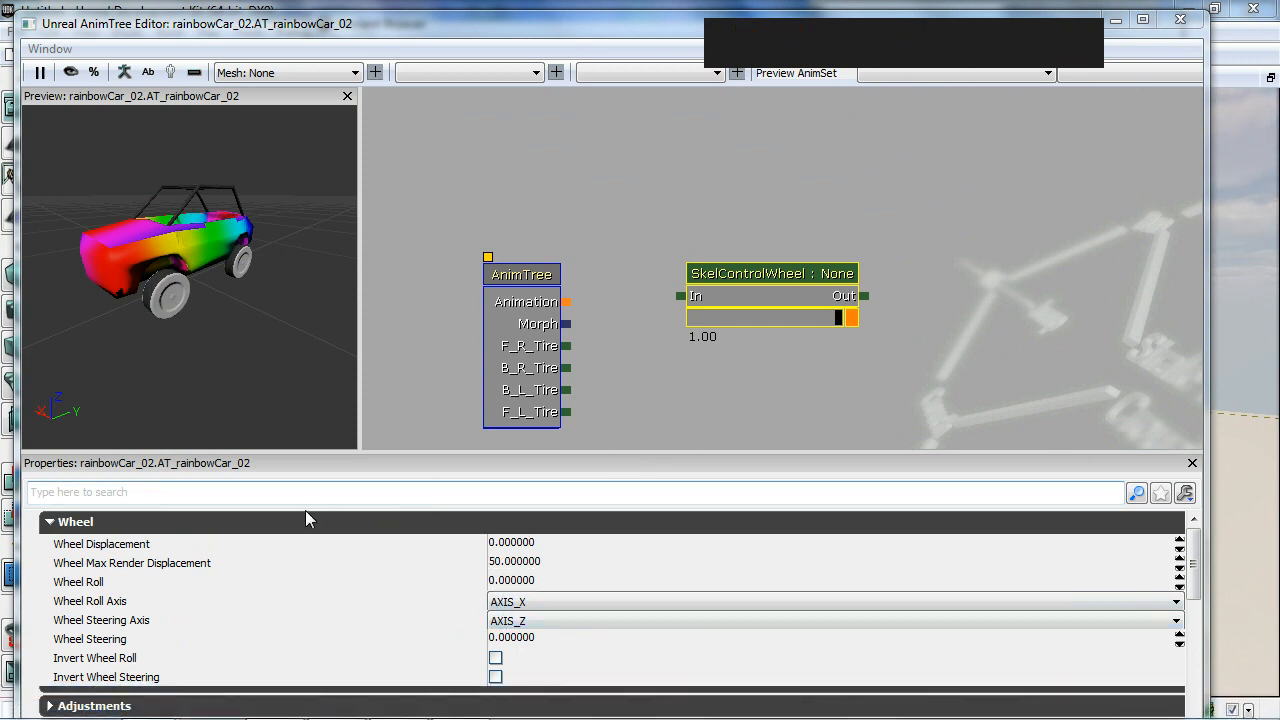
mouse_move(178, 563)
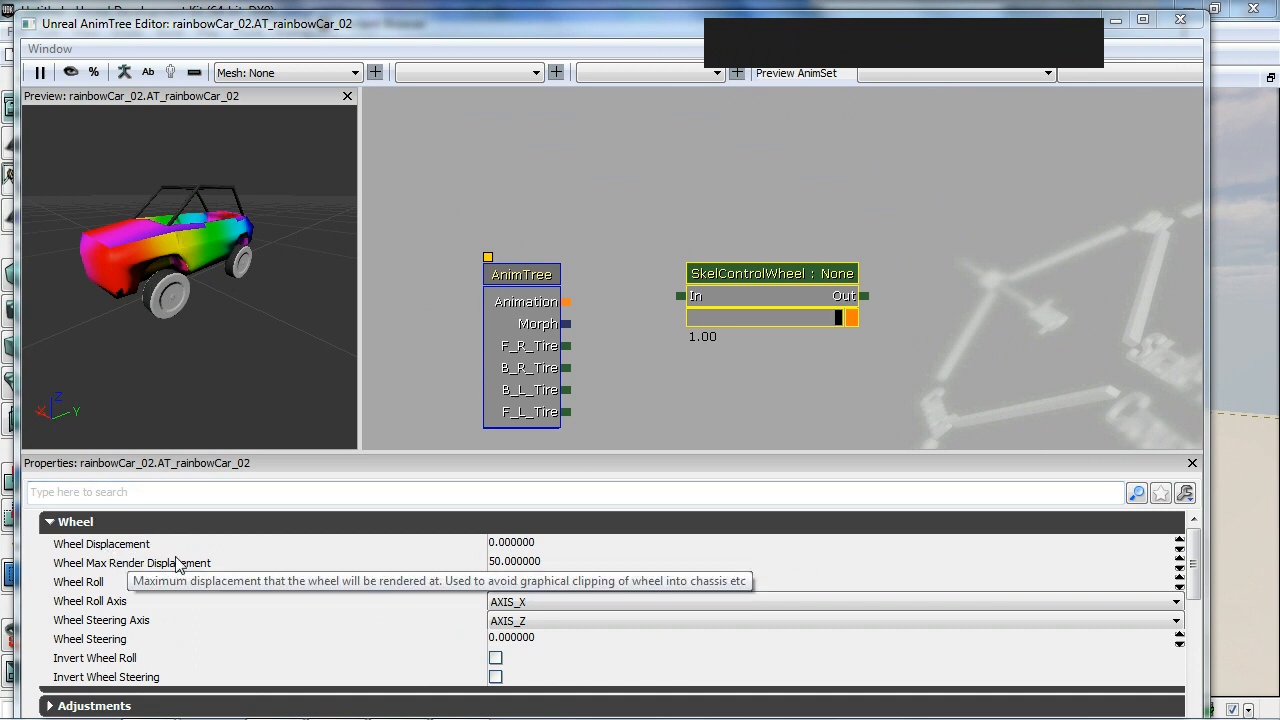
Link F_L_Tire into the wheel node and set Wheel Max Render Displacement 15, Wheel Displacement about 15.06.
left_click(513, 542)
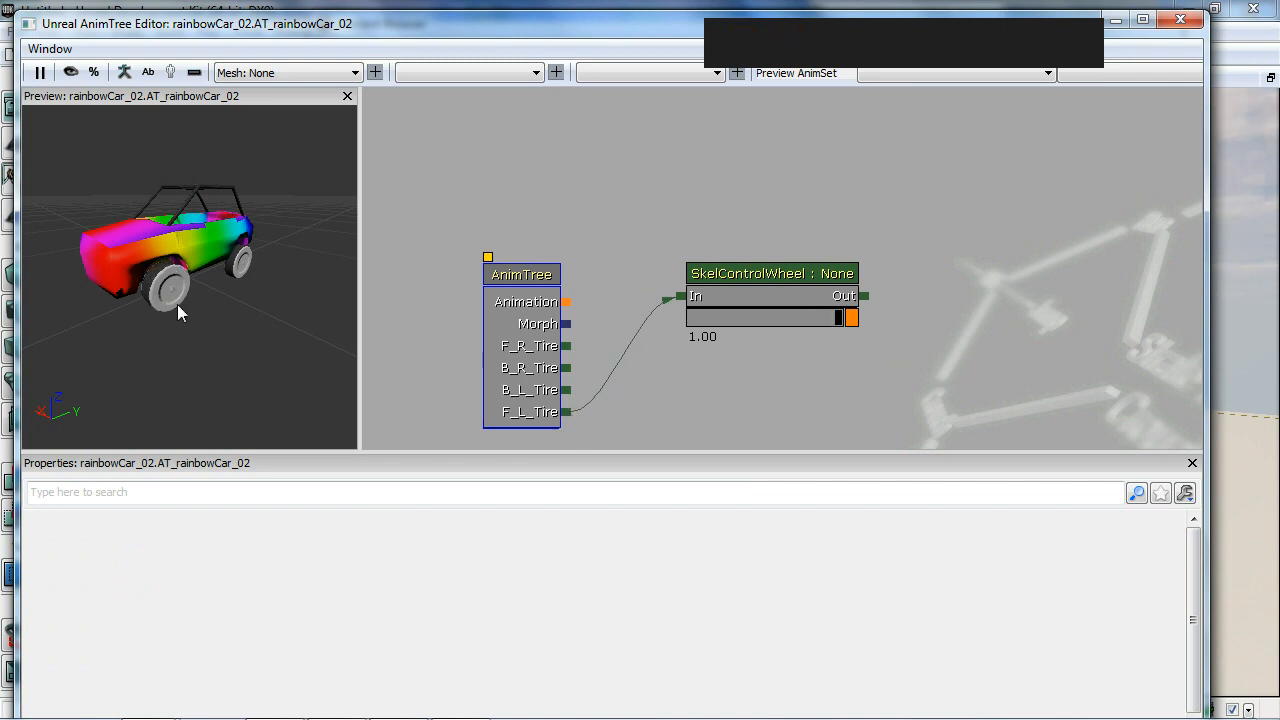
left_click(771, 273)
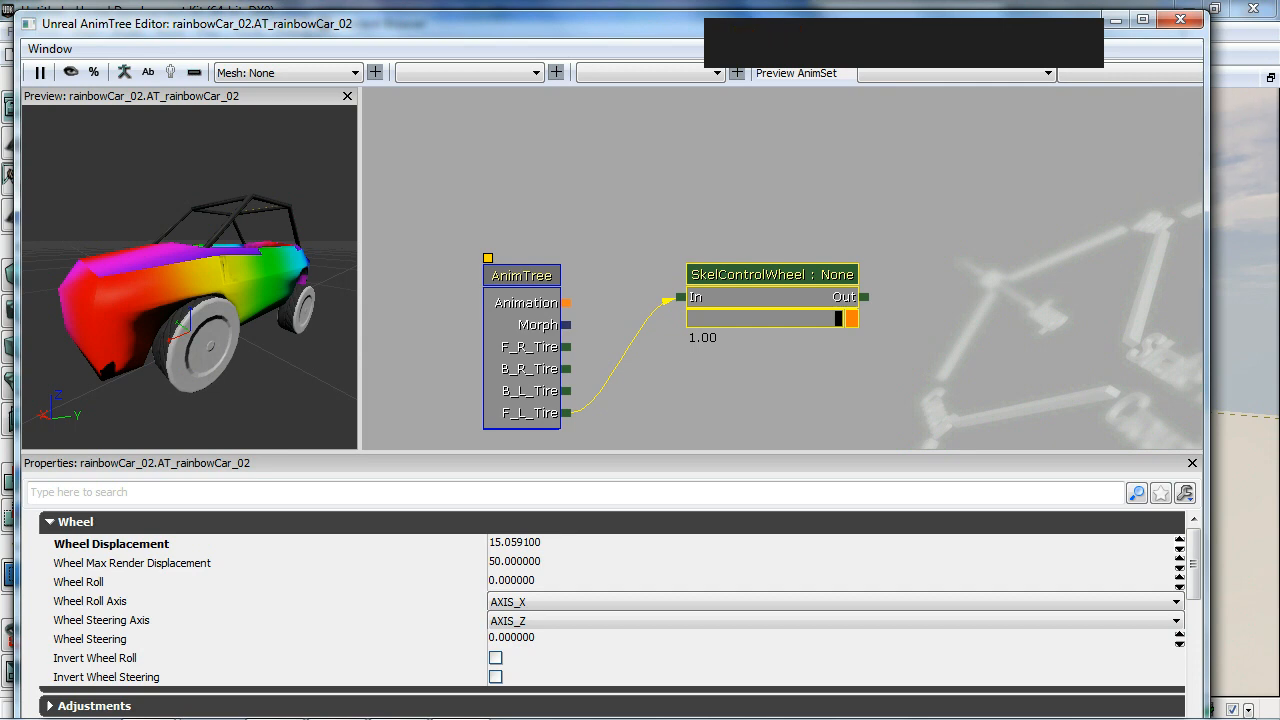
mouse_move(103, 569)
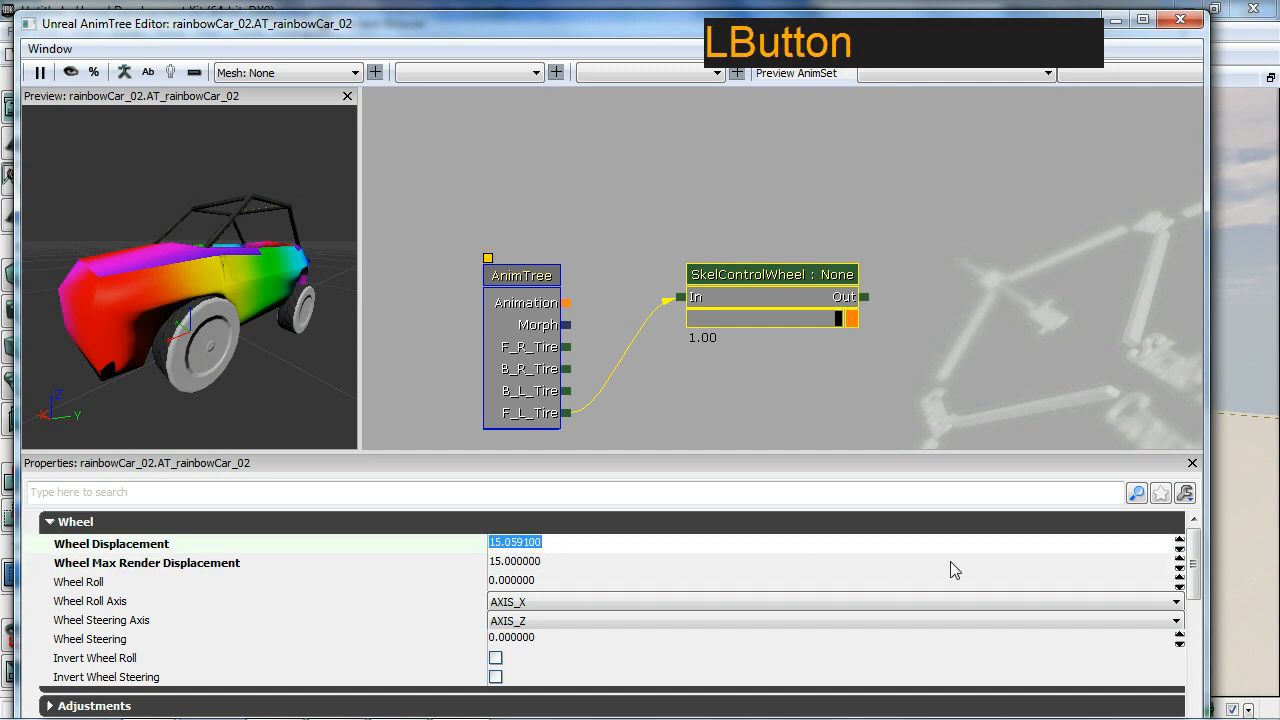
Reset Wheel Displacement to 0 and inspect the front tire in the preview.
key("Backspace")
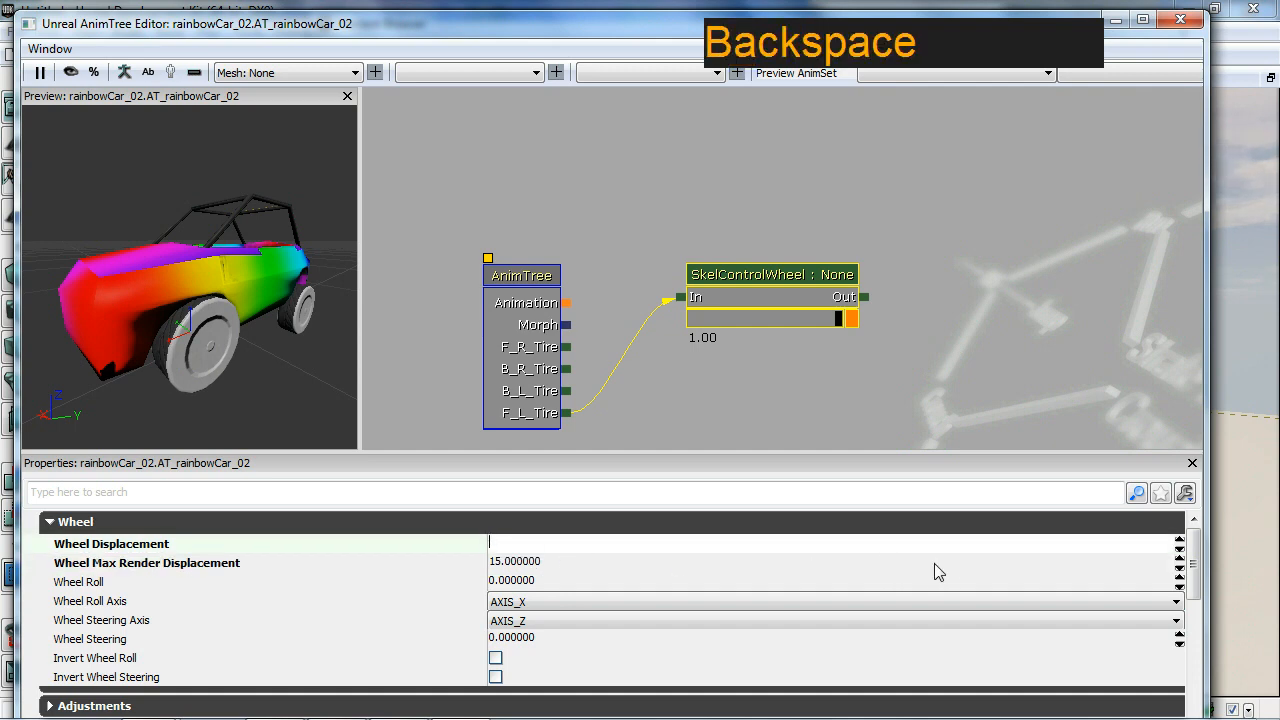
key("Enter")
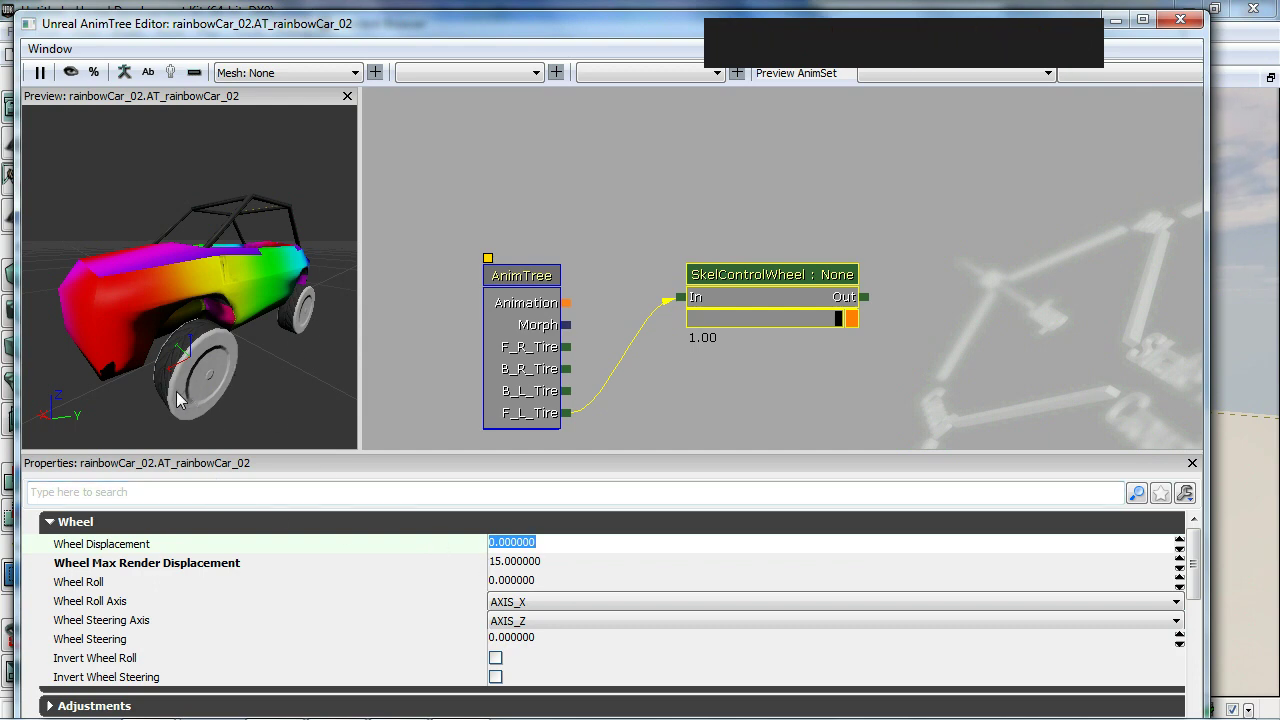
left_click_drag(180, 400, 230, 388)
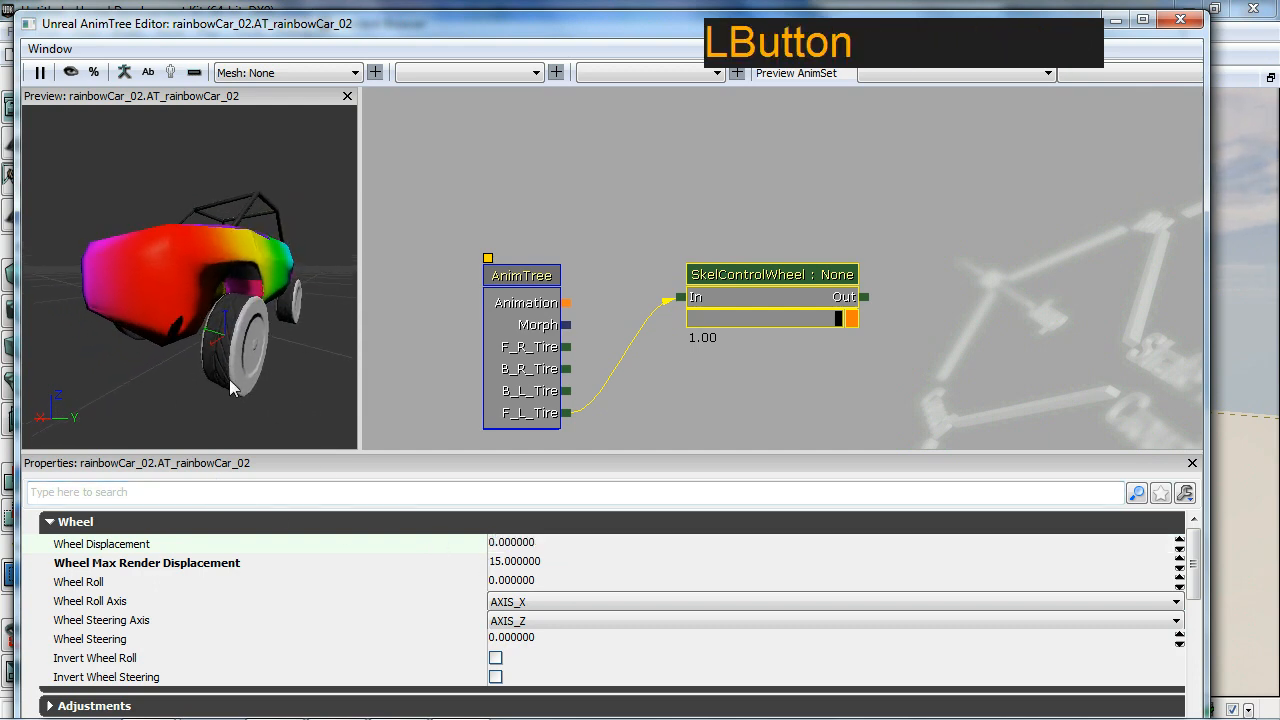
left_click_drag(230, 390, 240, 408)
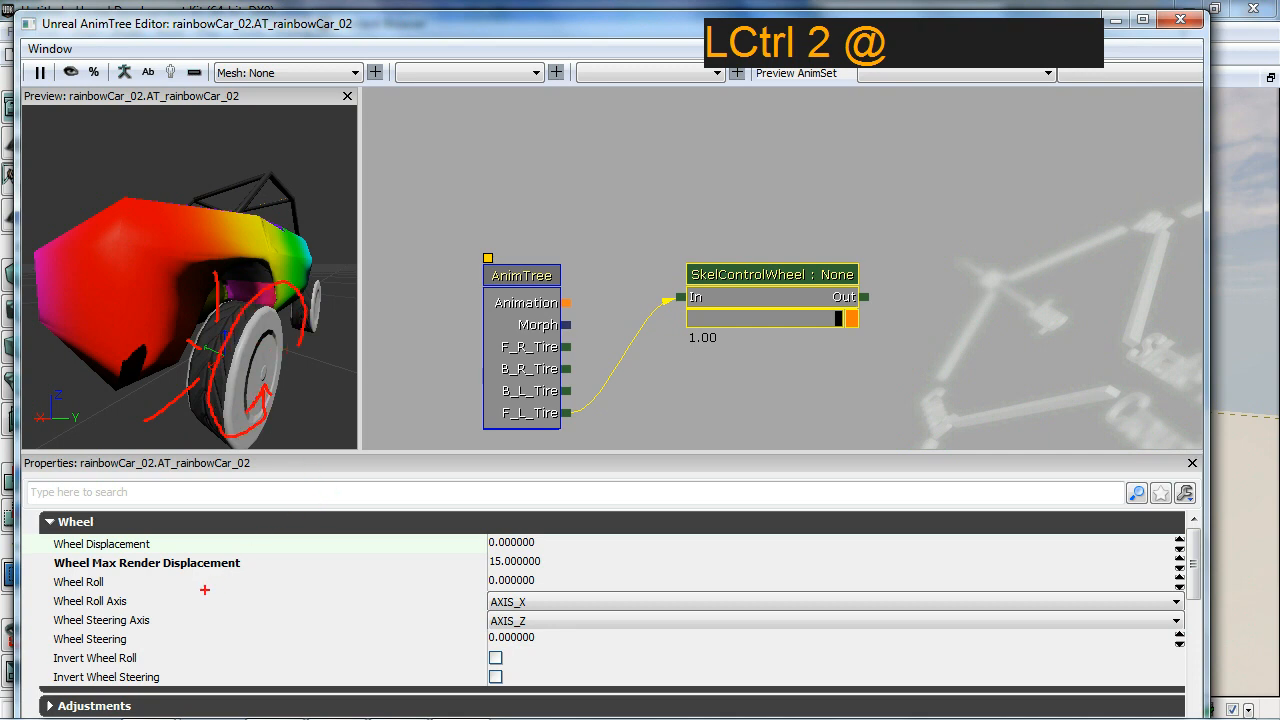
key("Escape")
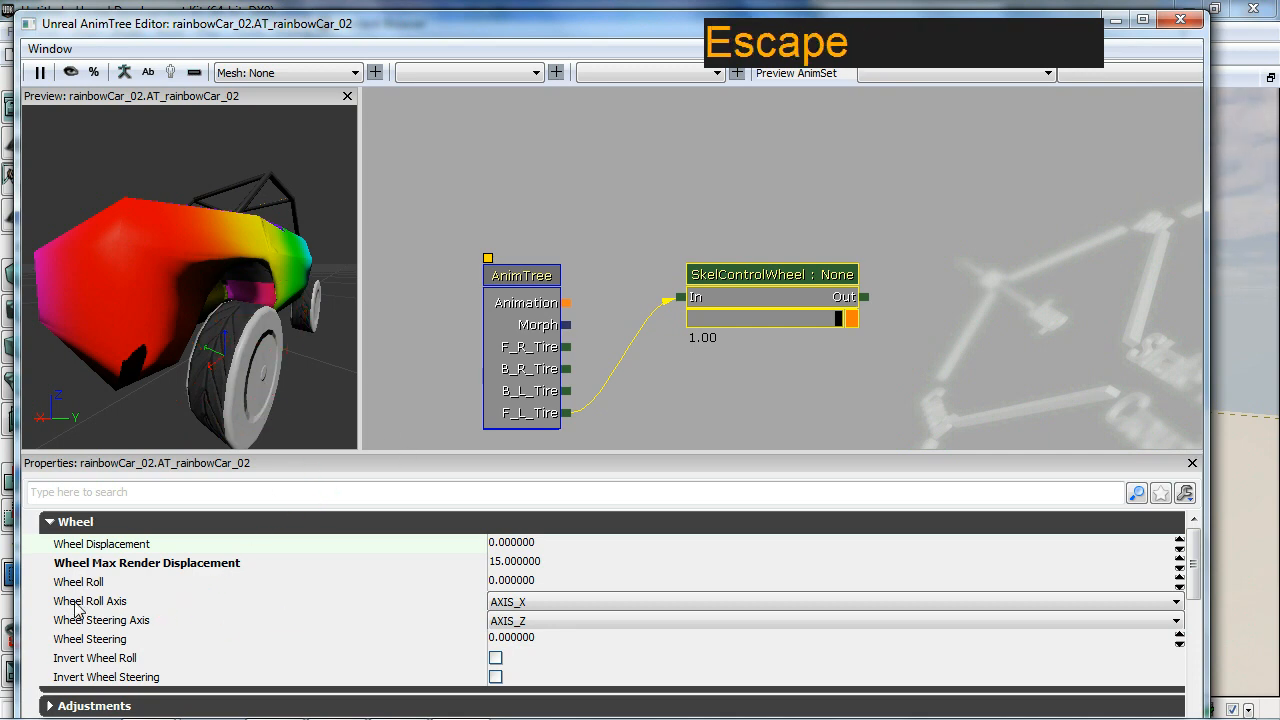
Set Wheel Roll Axis to AXIS_Y and confirm Wheel Steering at 0.
left_click(1177, 602)
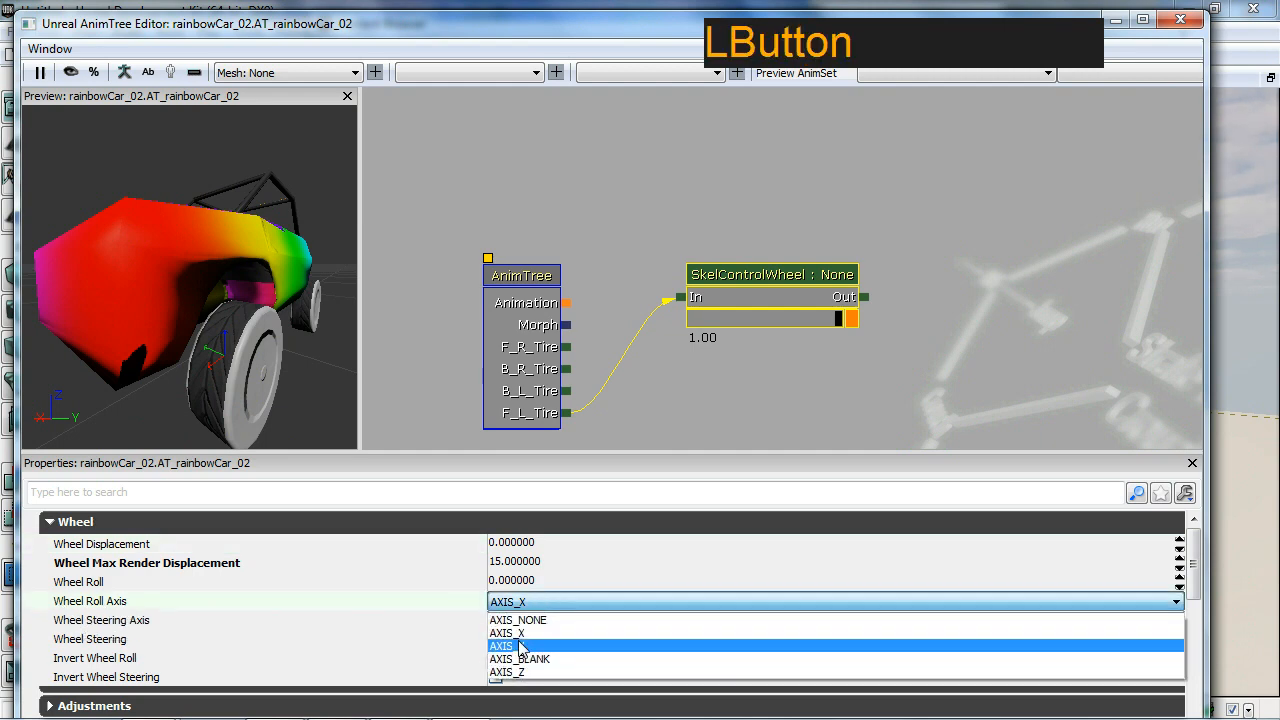
left_click(518, 646)
type("0")
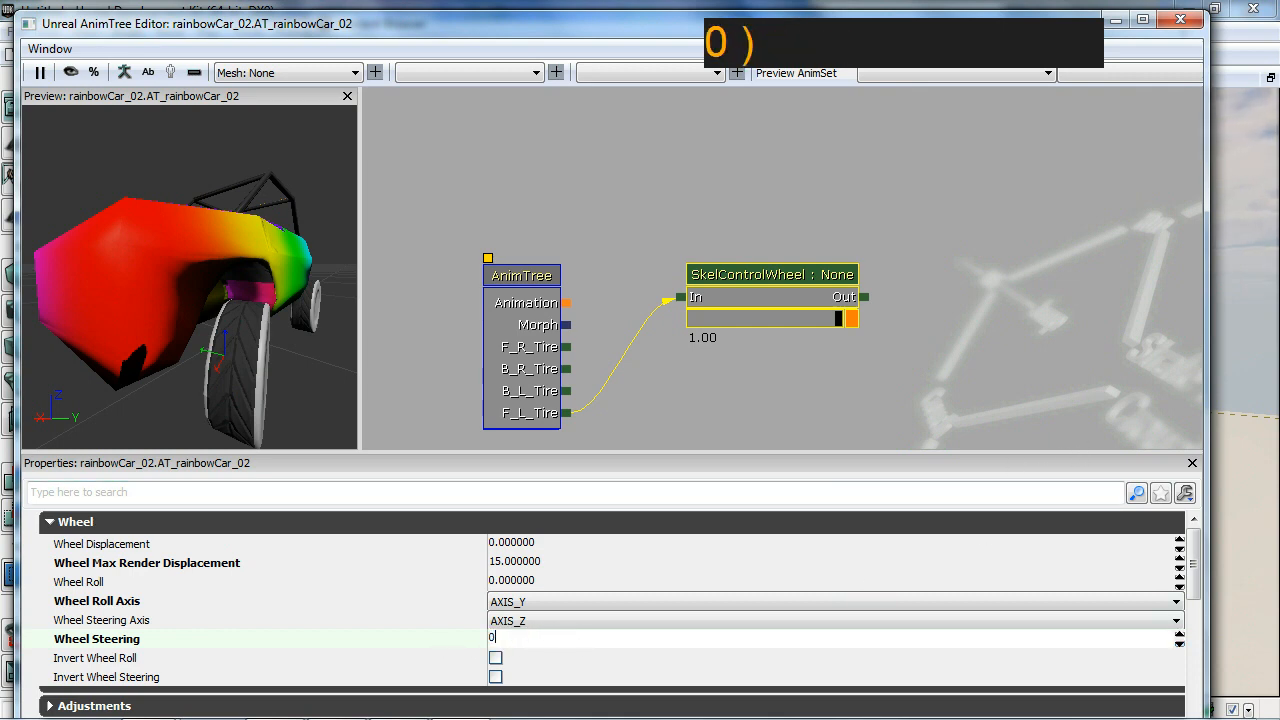
key("Enter")
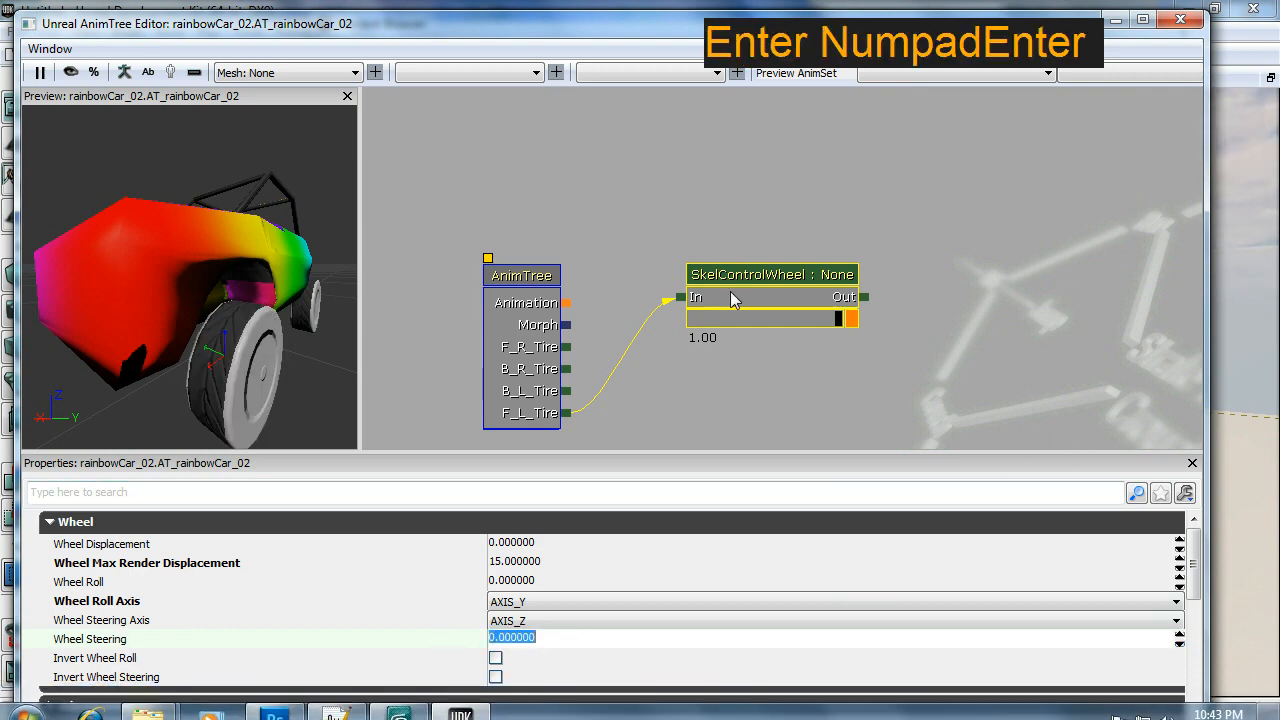